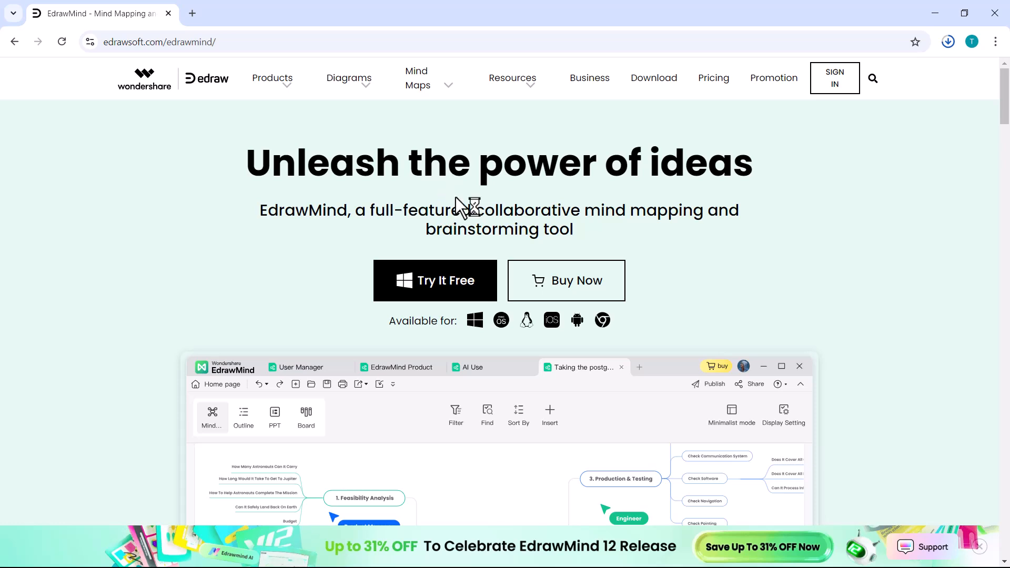
mouse_move(444, 204)
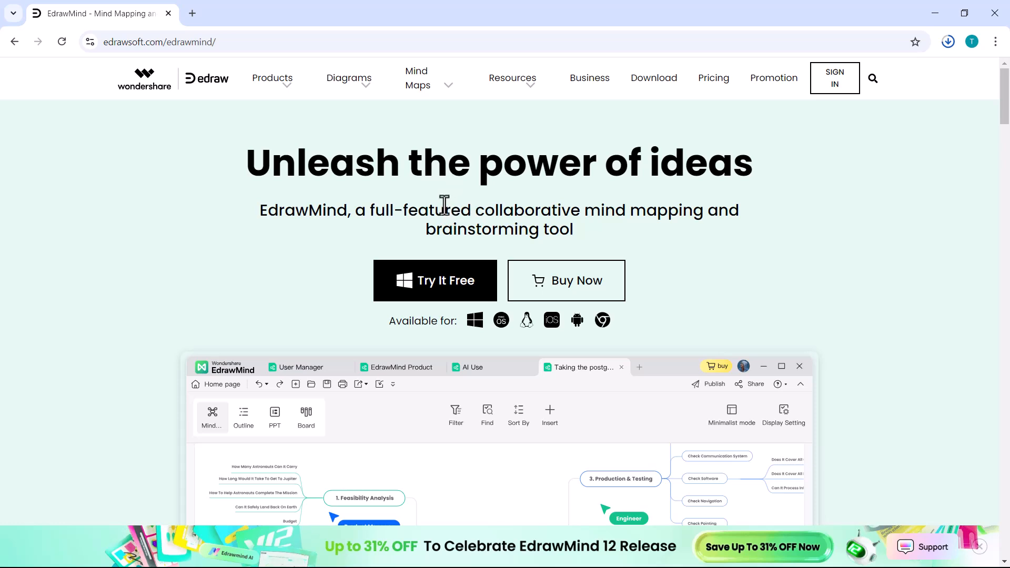
mouse_move(348, 217)
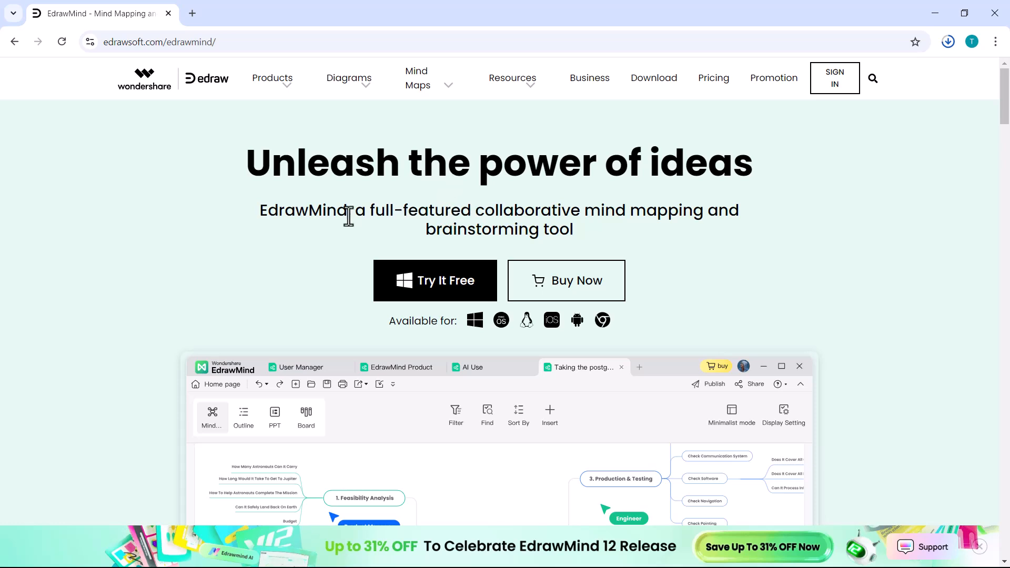
mouse_move(573, 184)
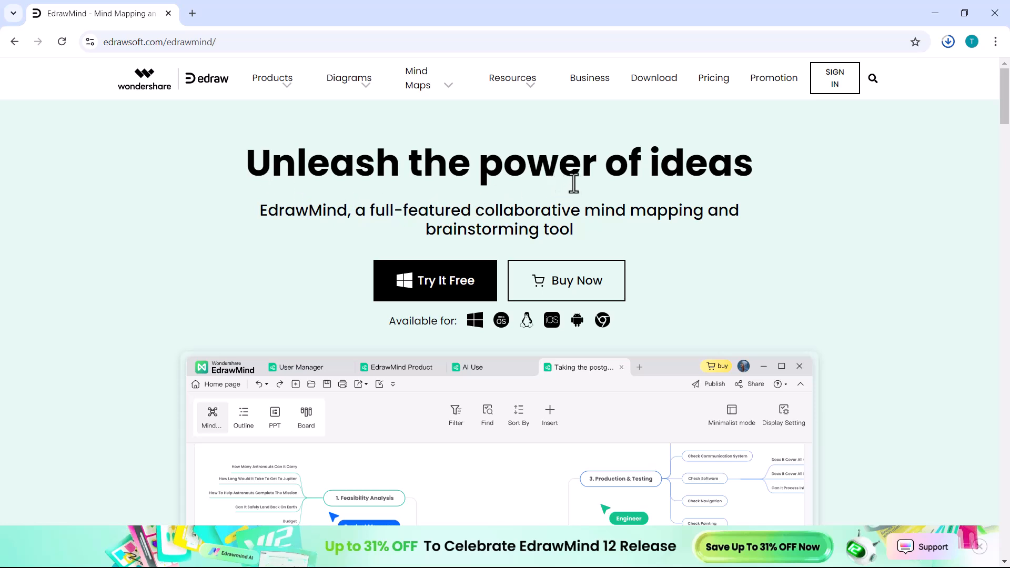
mouse_move(457, 227)
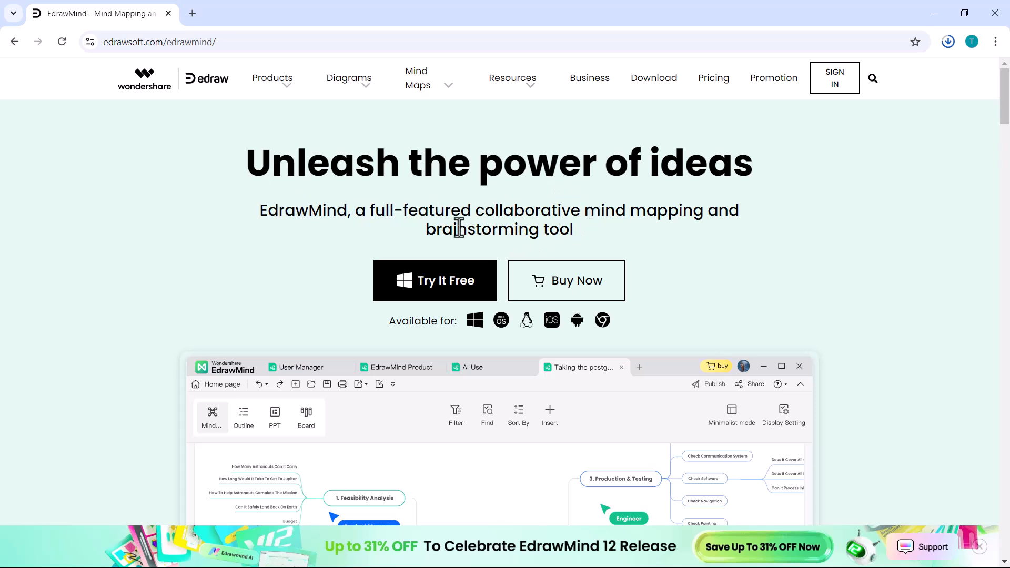
mouse_move(510, 206)
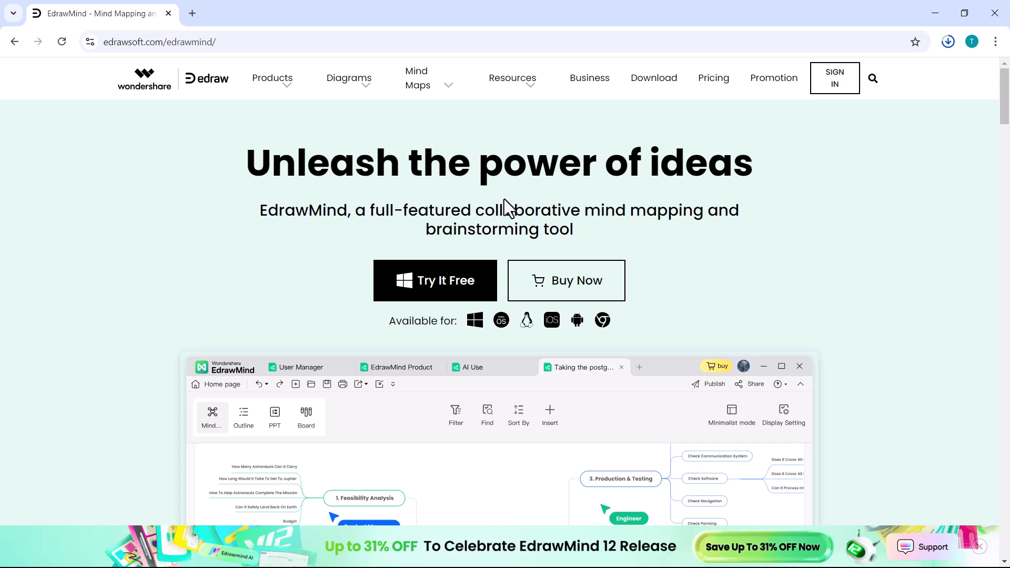
Scroll through the EdrawMind features page in Chrome
scroll(down, 3)
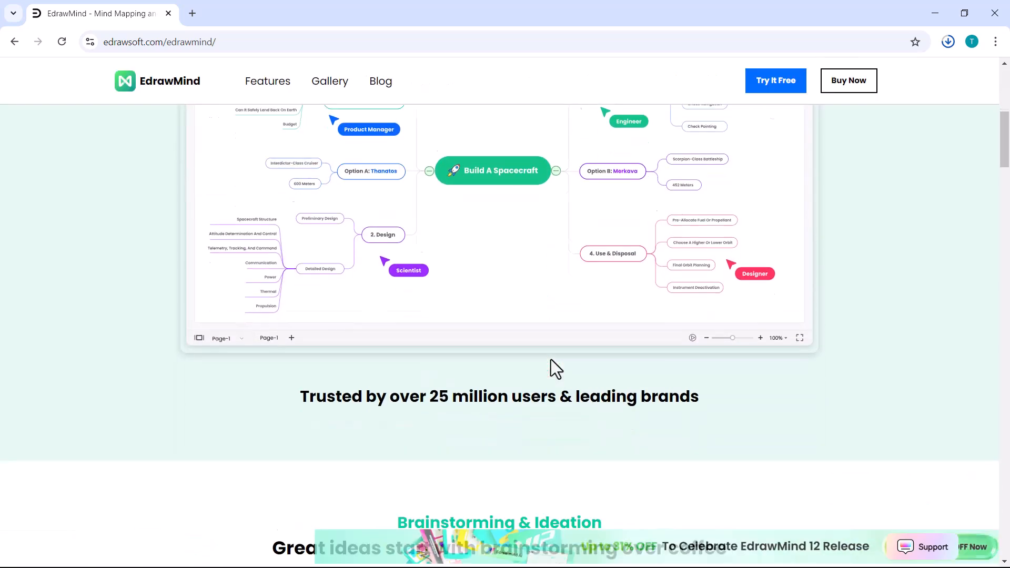
scroll(down, 3)
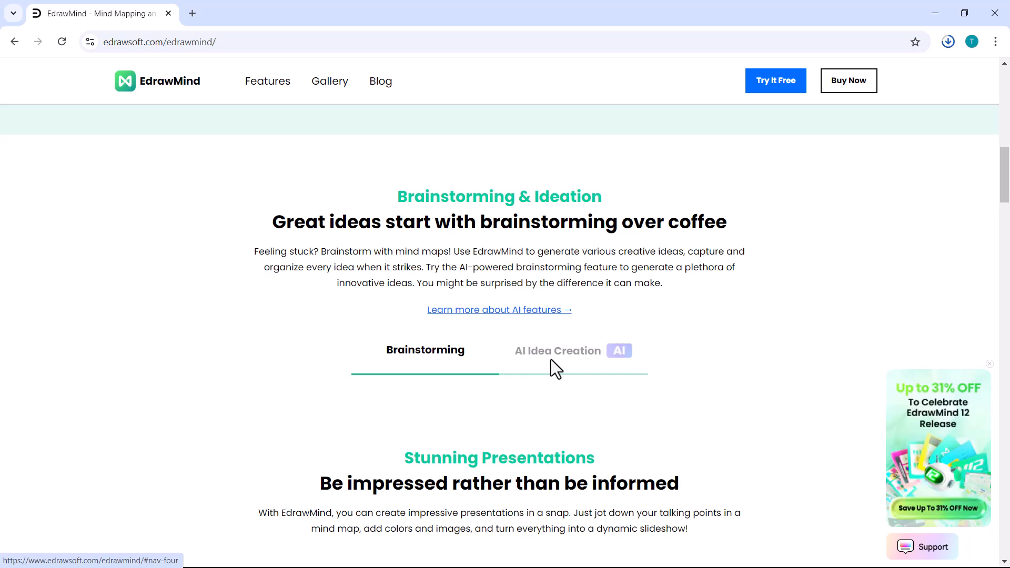
scroll(down, 3)
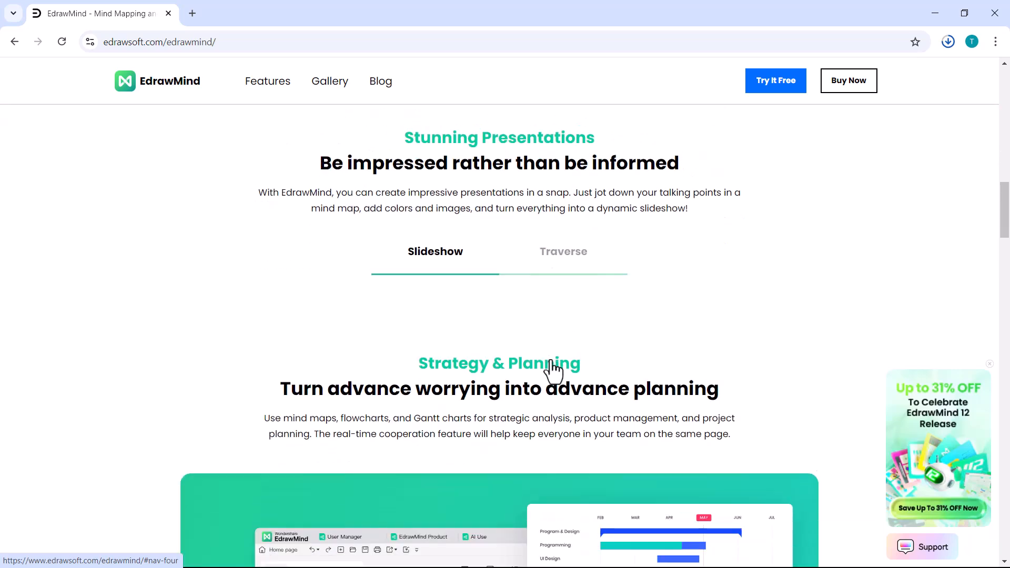
scroll(down, 3)
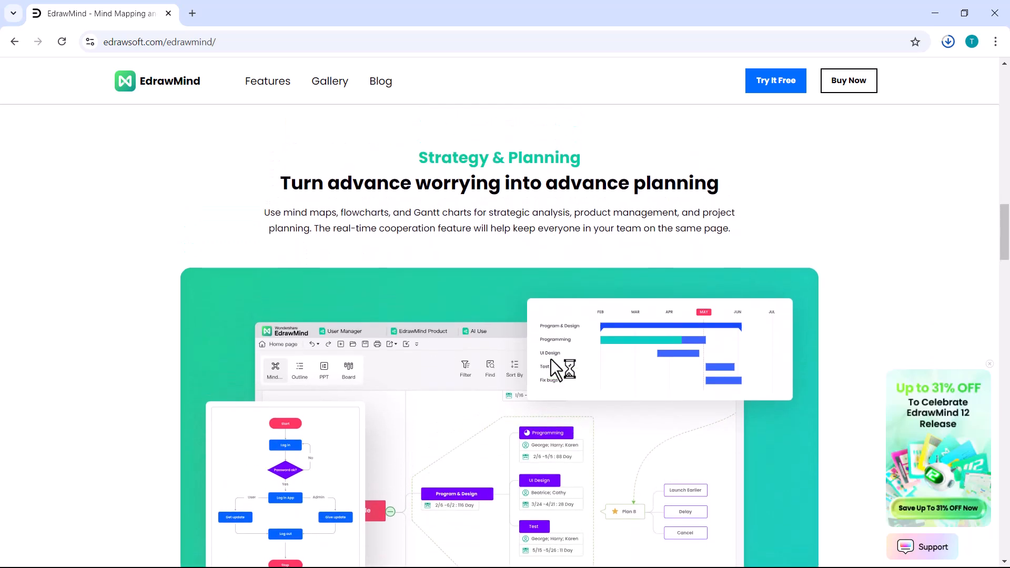
scroll(down, 3)
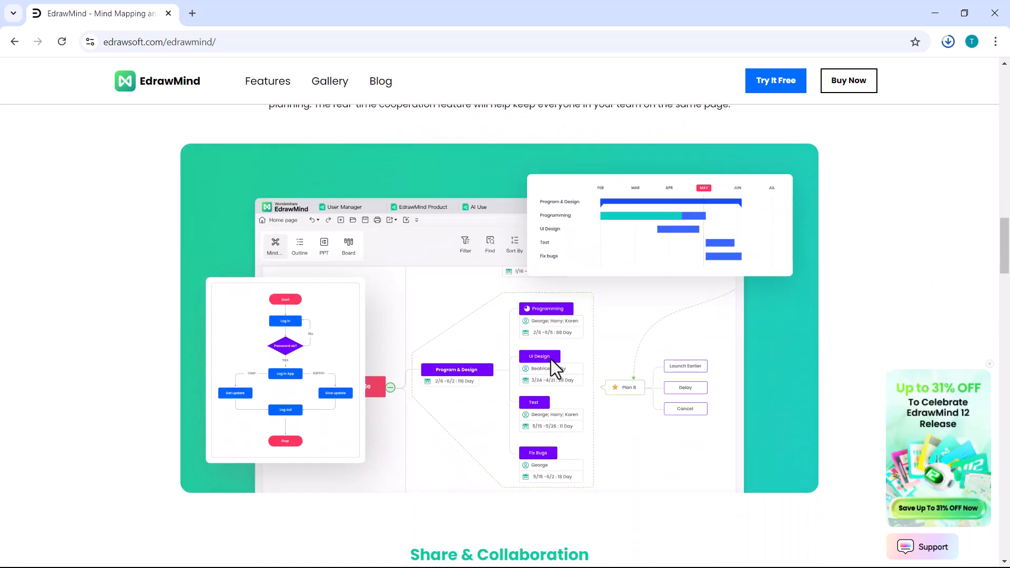
scroll(down, 3)
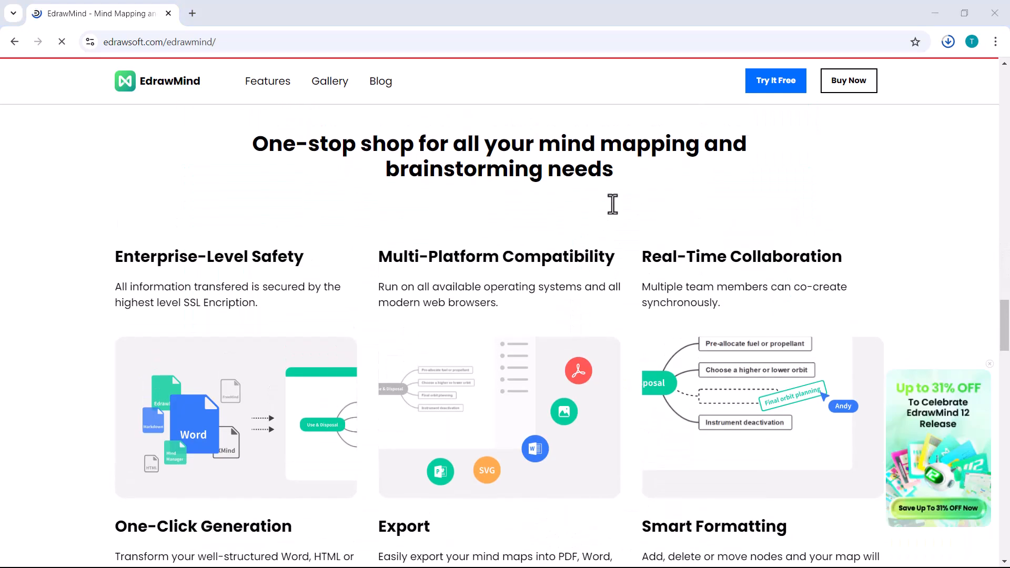
mouse_move(575, 237)
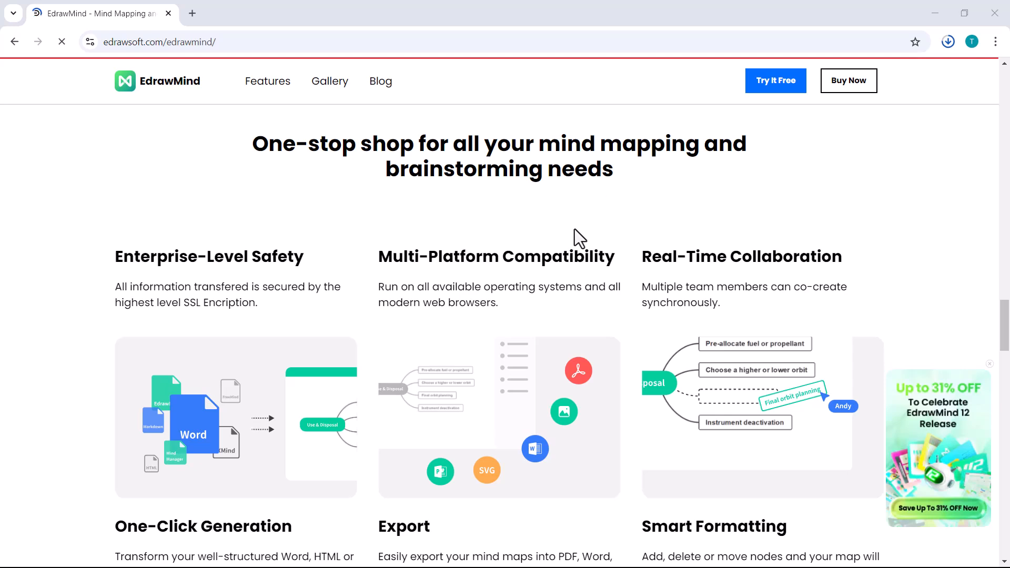
mouse_move(456, 336)
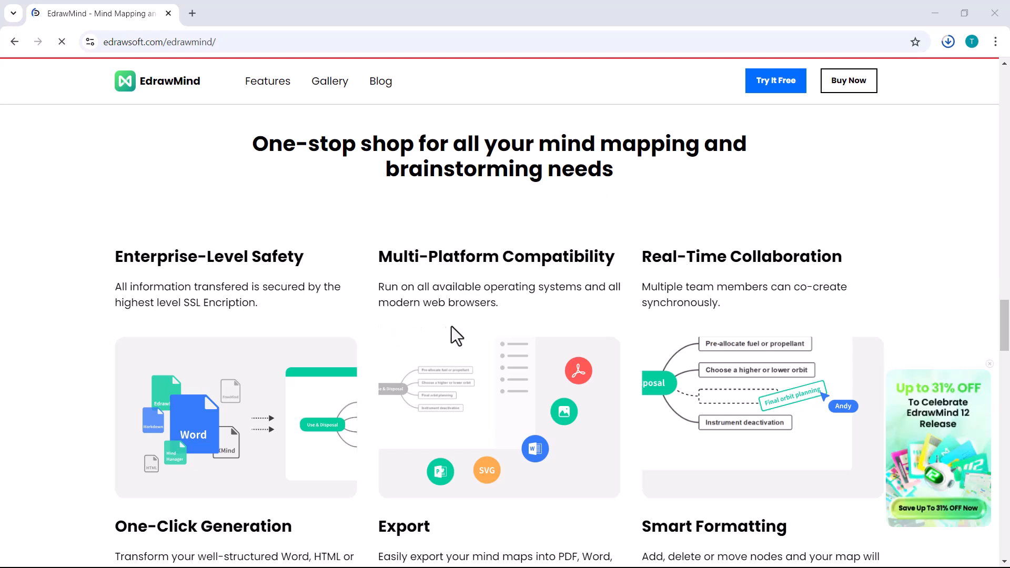
scroll(down, 3)
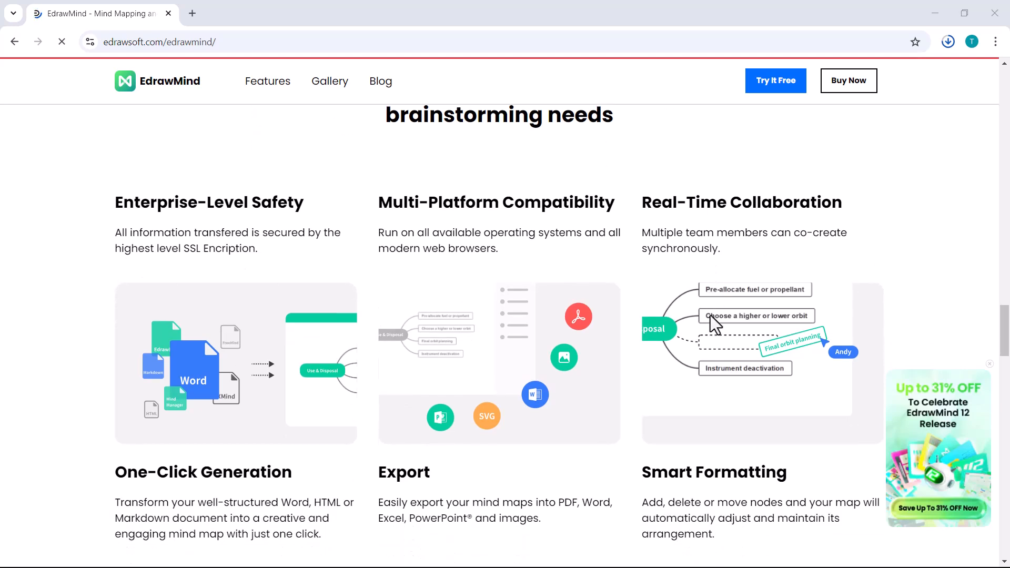
scroll(down, 3)
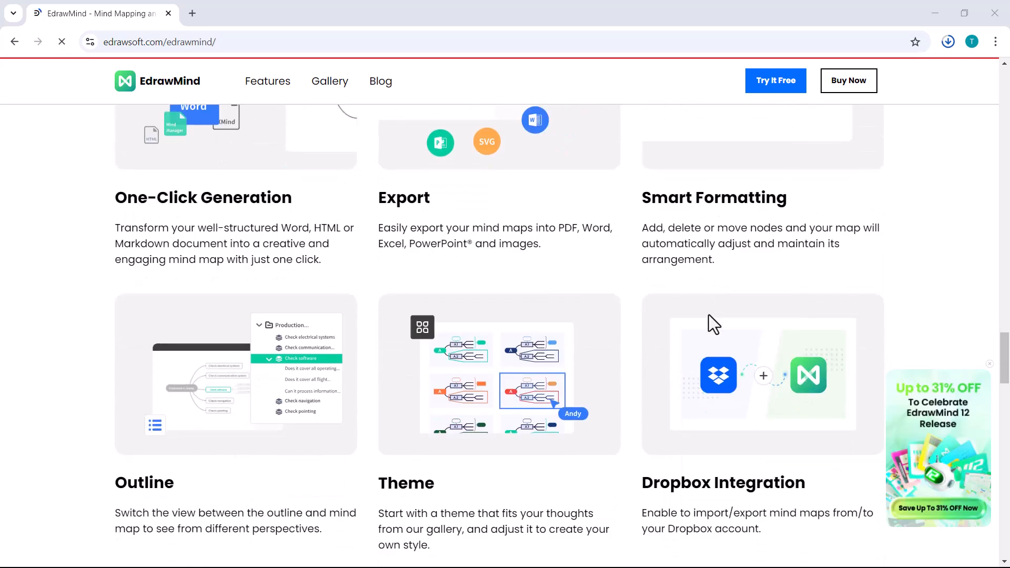
scroll(down, 3)
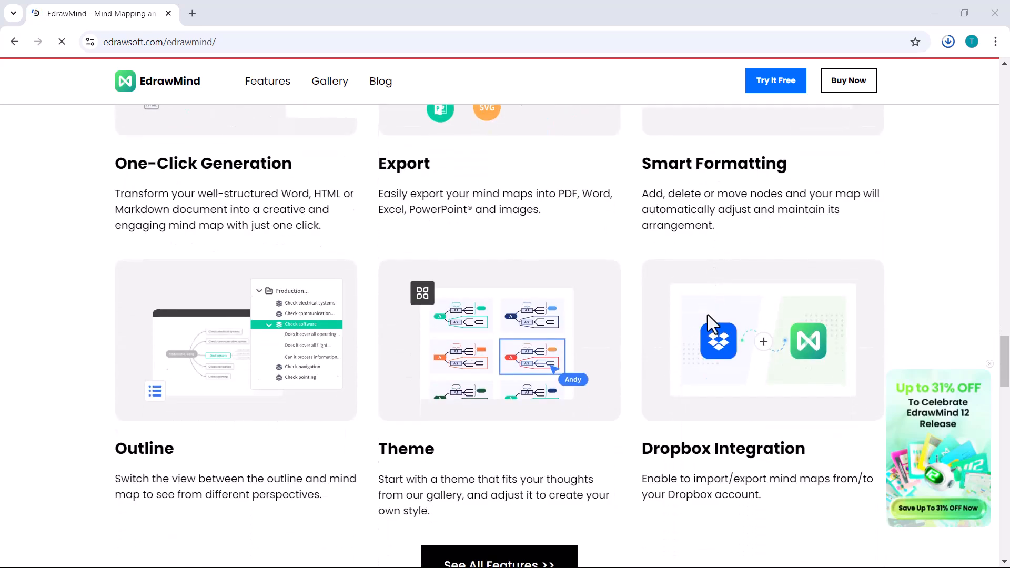
scroll(down, 3)
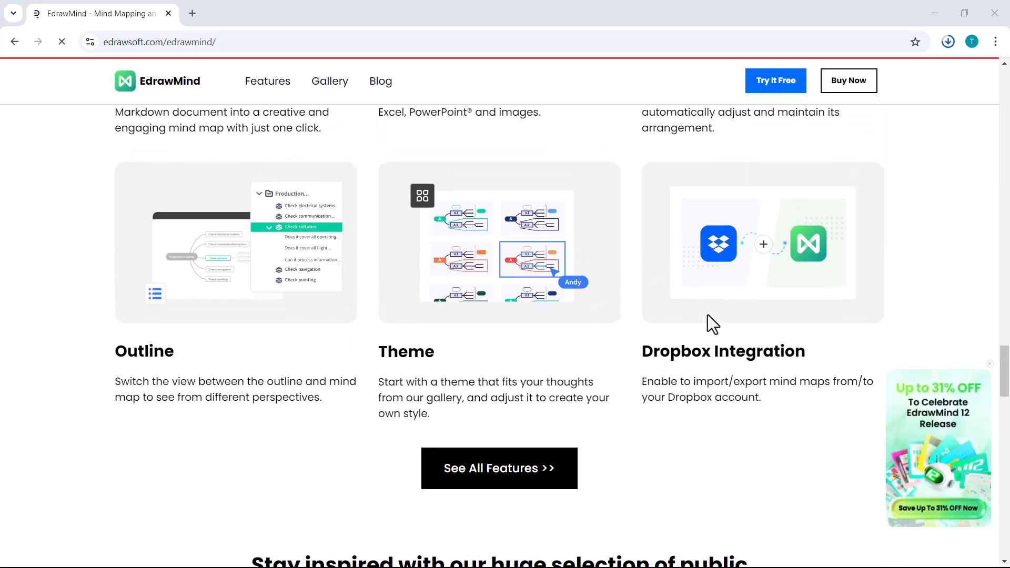
scroll(down, 3)
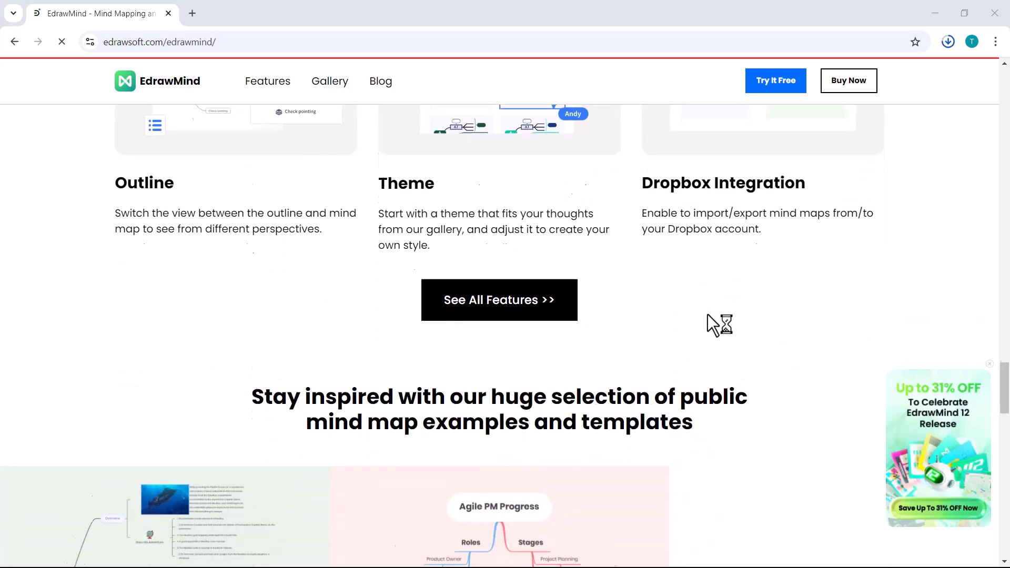
scroll(down, 3)
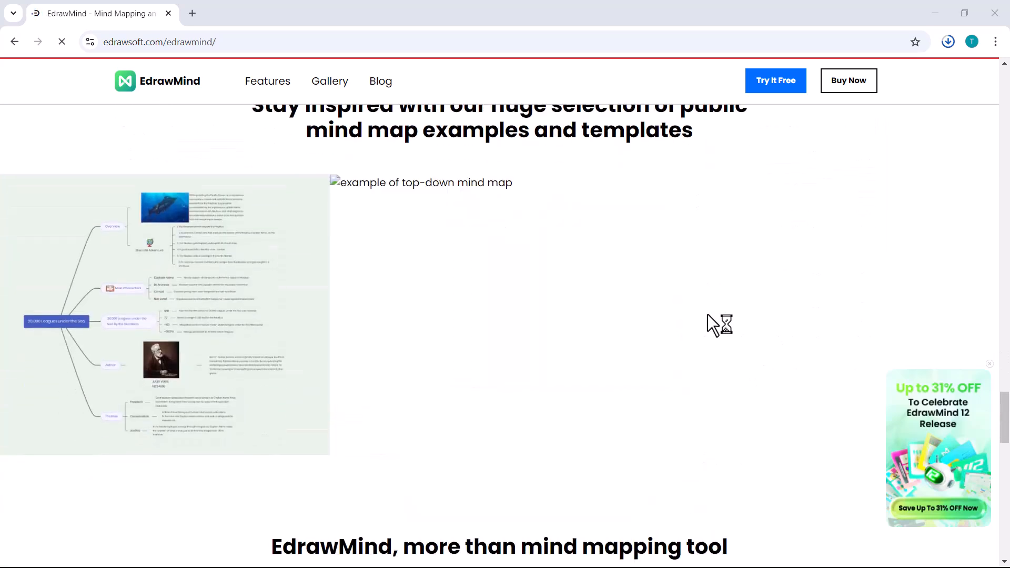
scroll(down, 3)
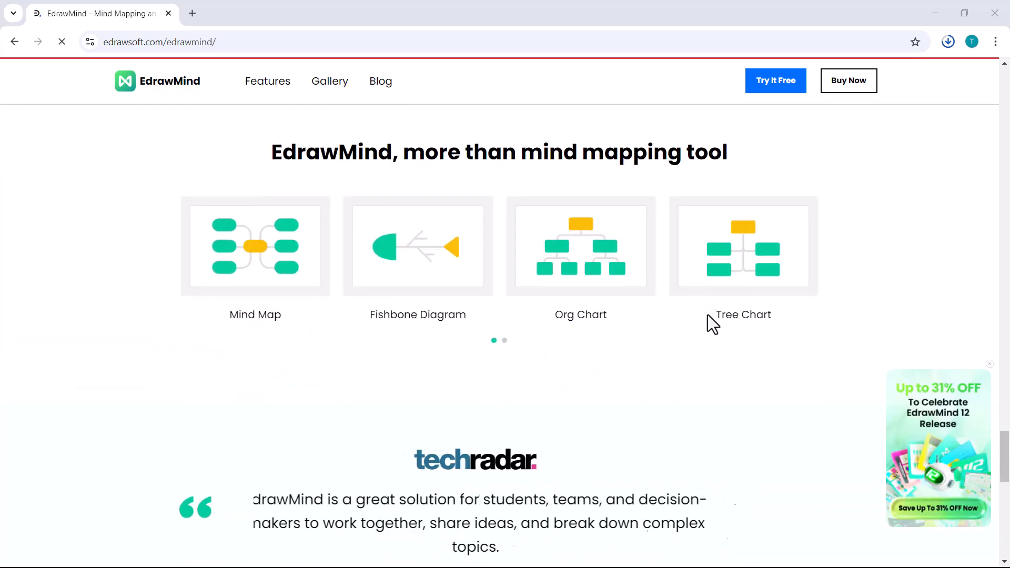
scroll(down, 3)
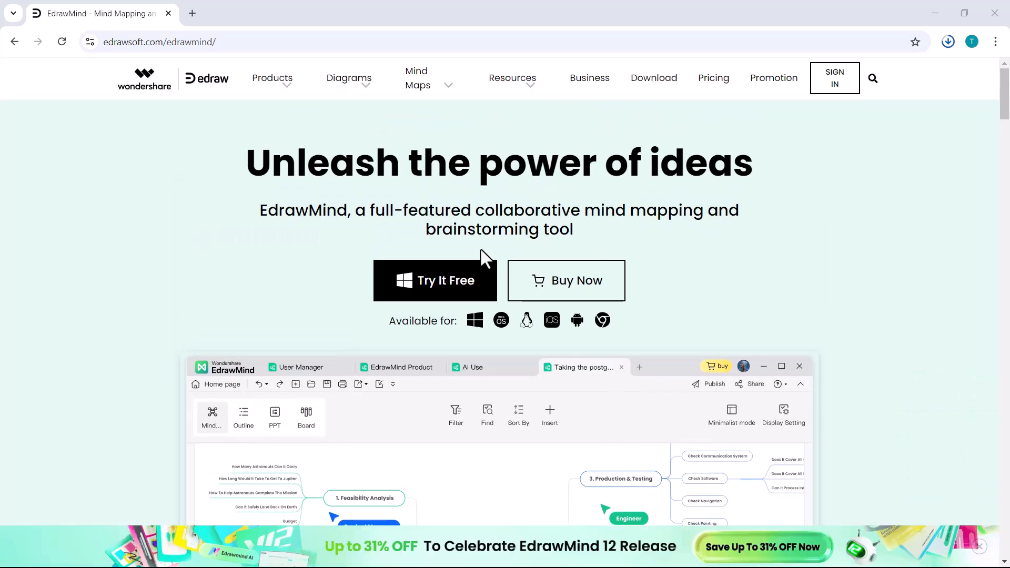
Download the free EdrawMind installer and start its setup in English
click(436, 280)
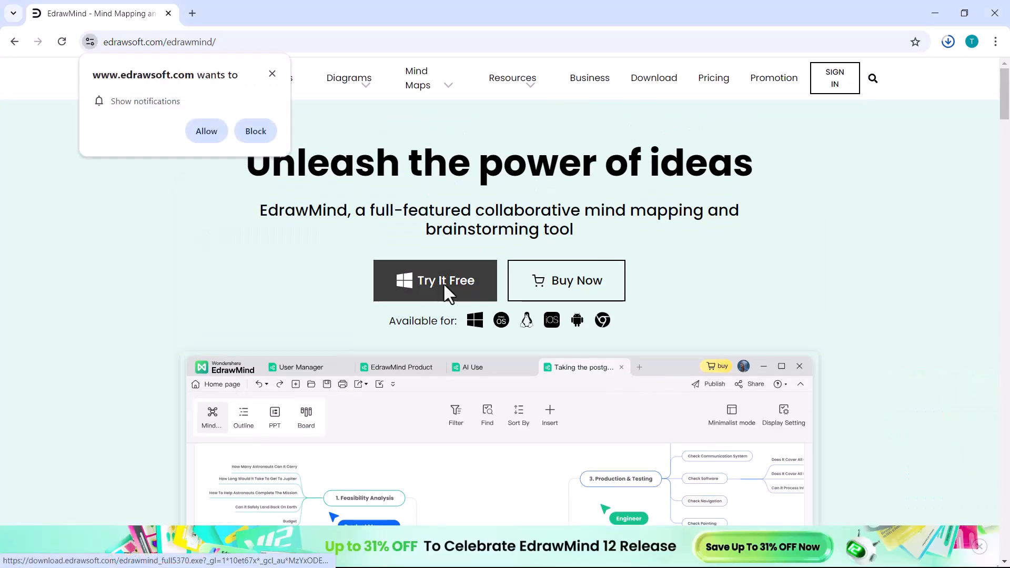
click(435, 281)
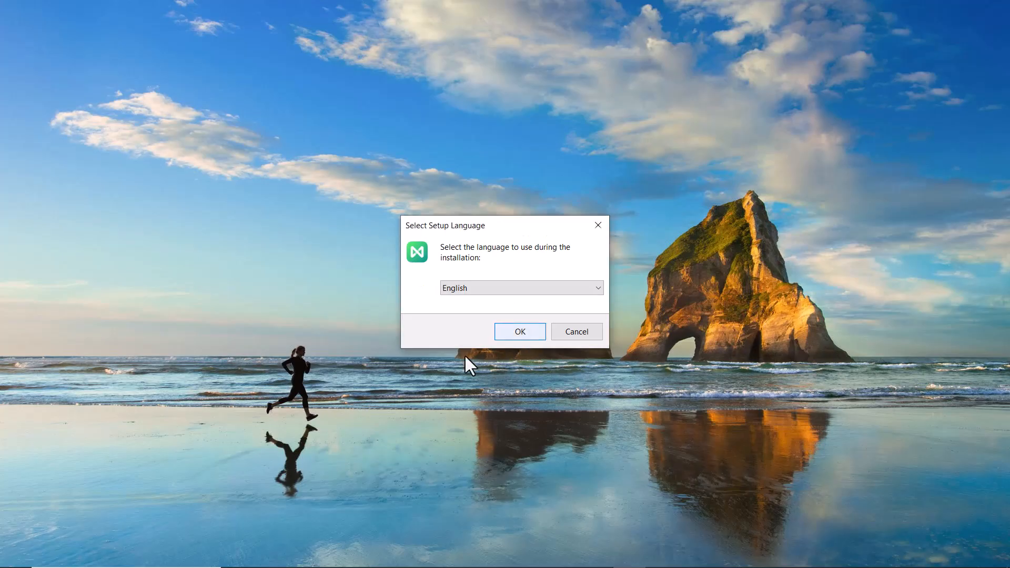
click(519, 331)
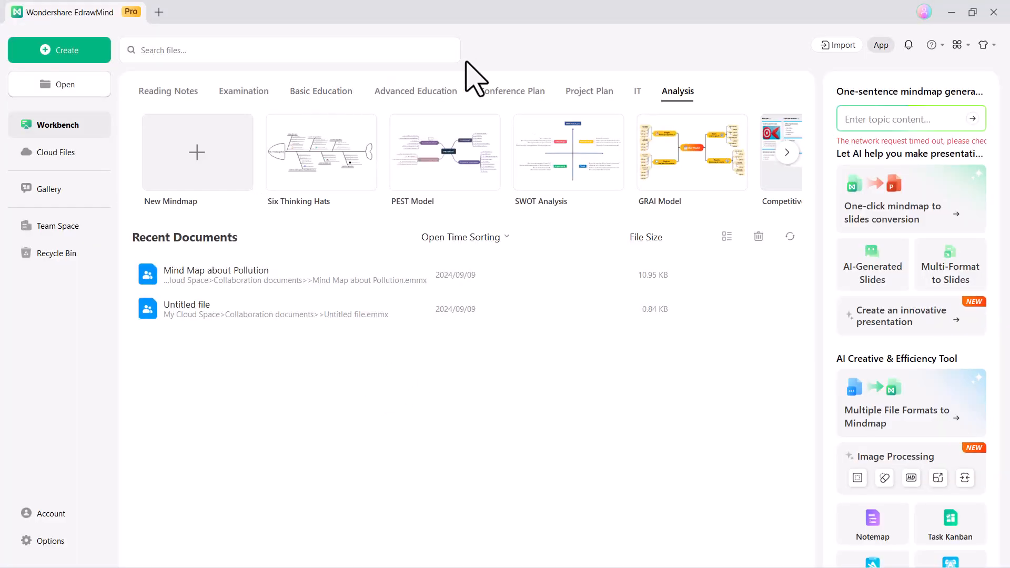
mouse_move(341, 328)
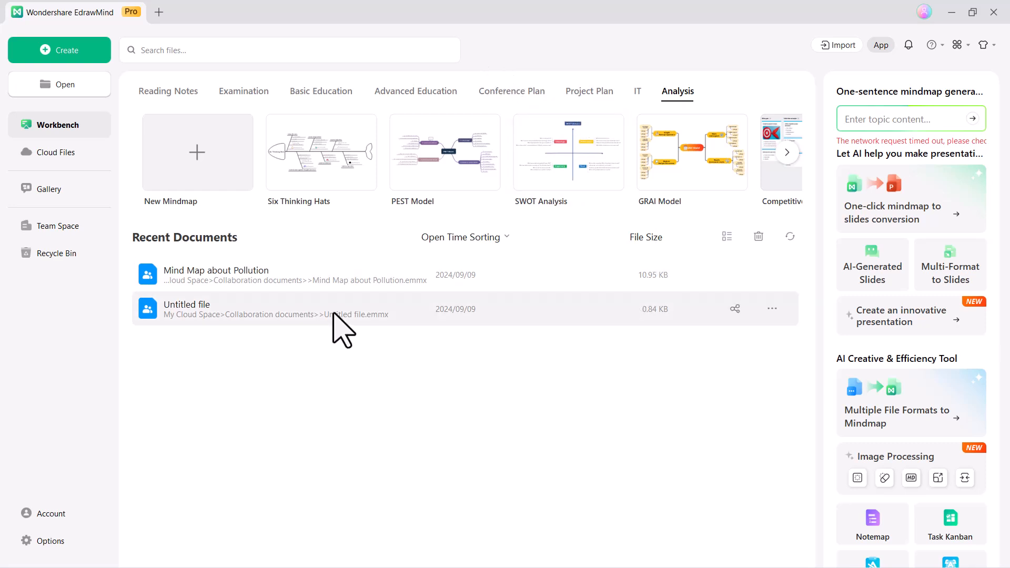
mouse_move(171, 196)
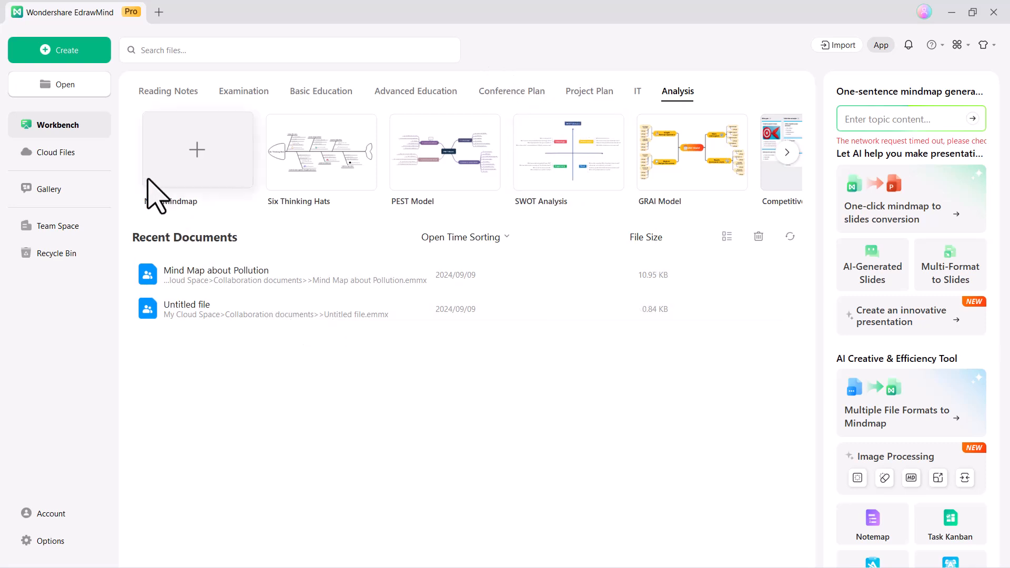
Browse the Reading Notes, Examination, Education and Project Plan templates, ending on Analysis
click(168, 91)
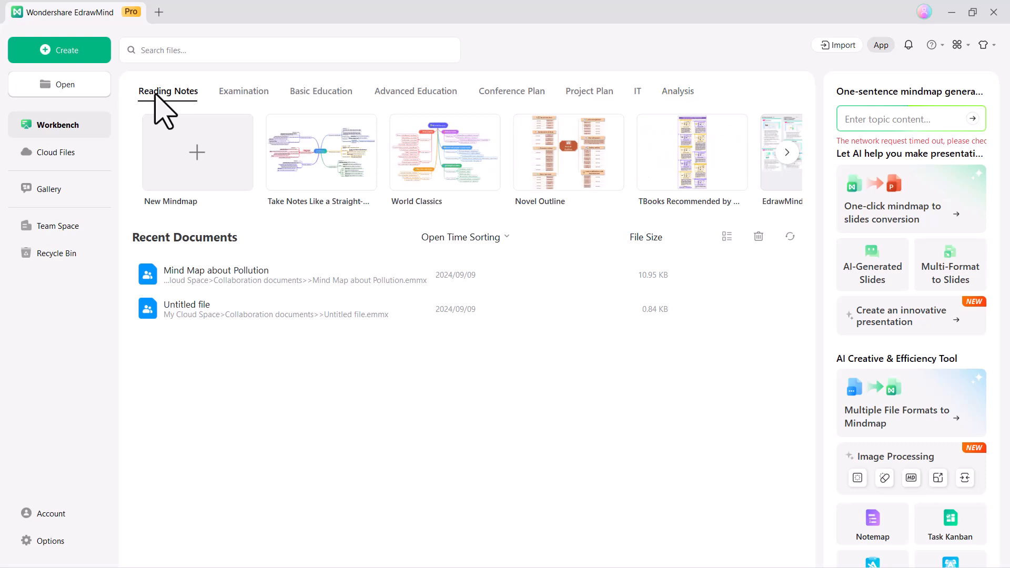
click(244, 91)
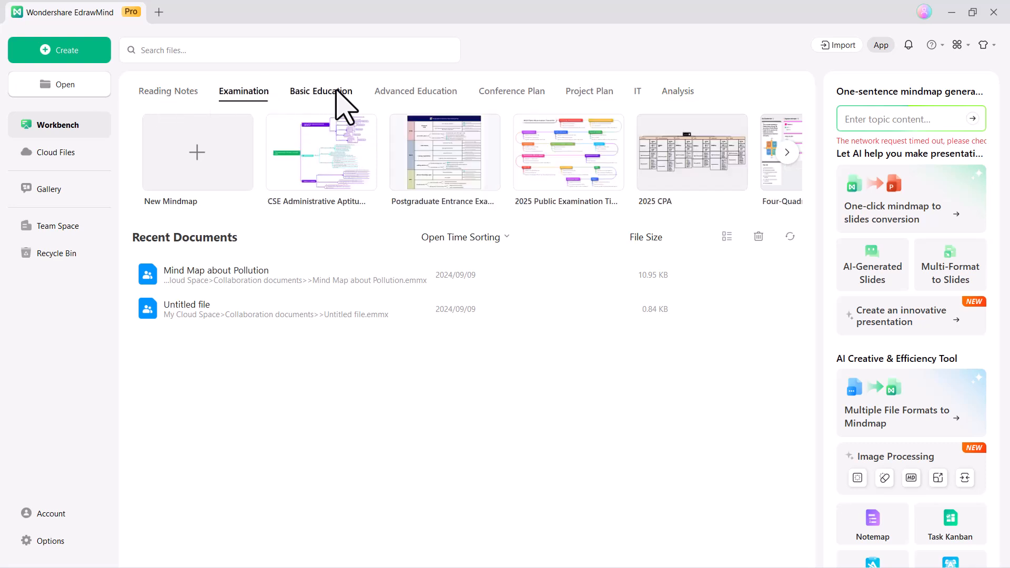
click(321, 91)
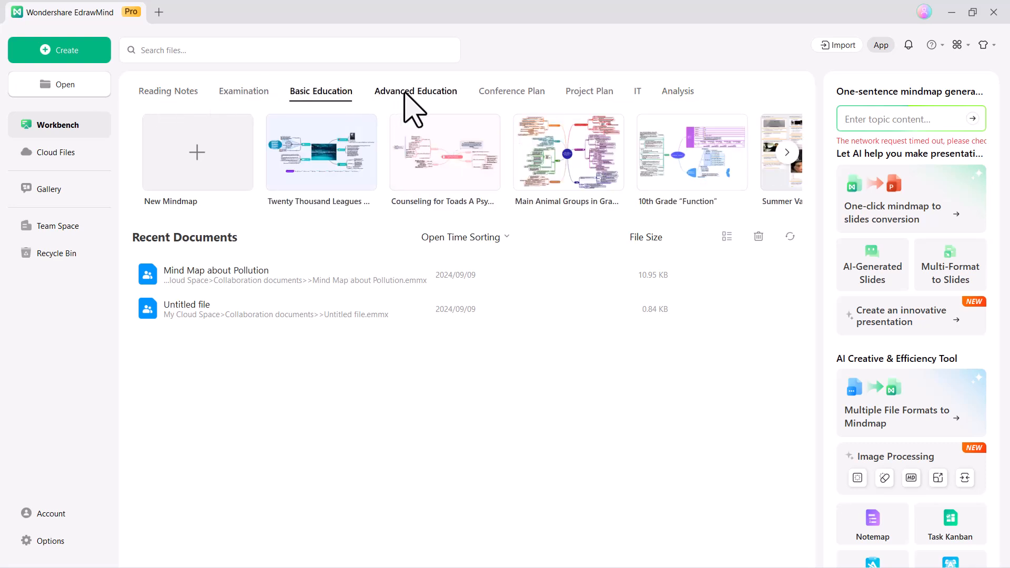
click(416, 91)
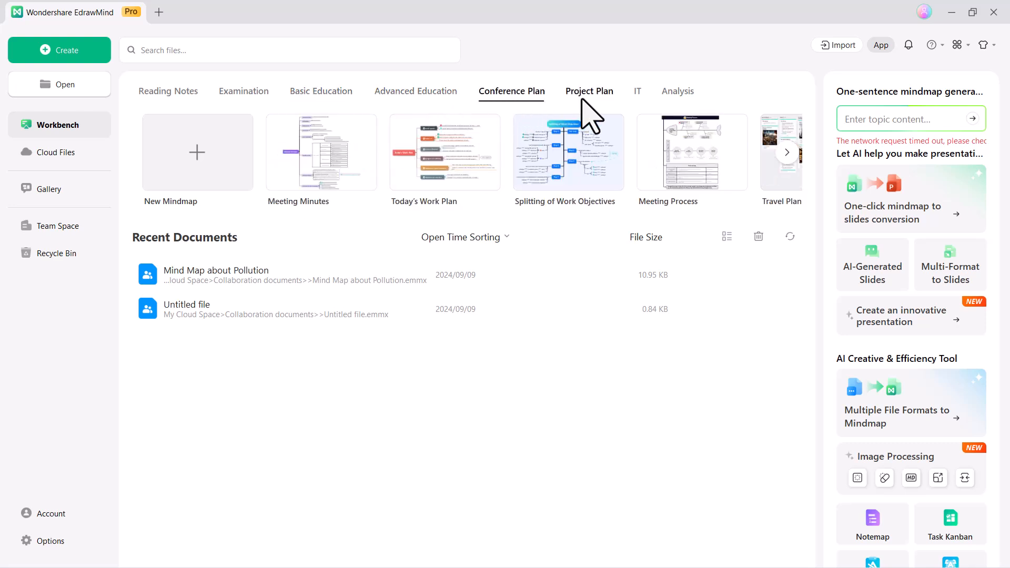
click(589, 91)
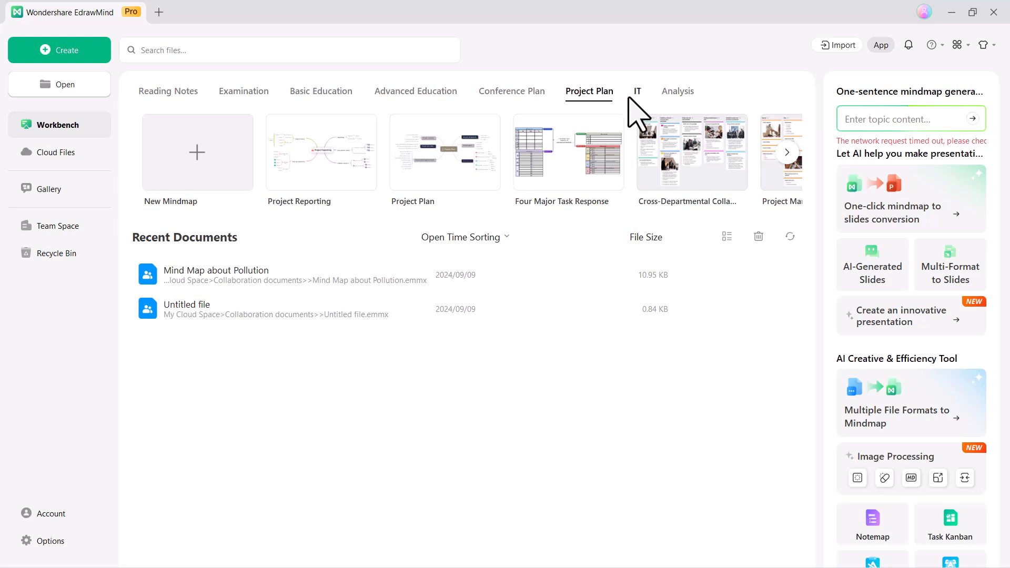
click(677, 91)
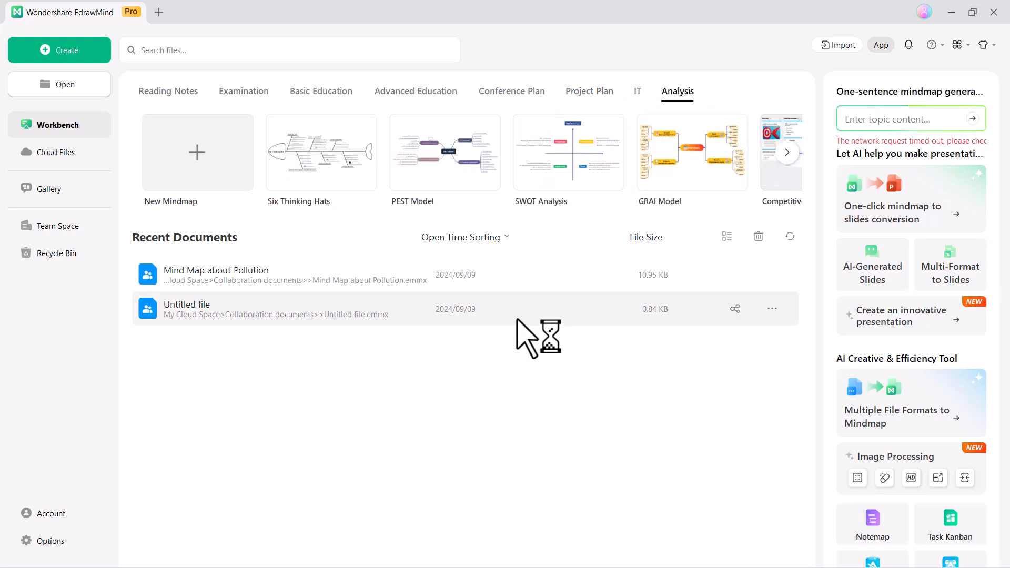
Scroll through the community Gallery templates and filter them to Diagram Types
click(49, 189)
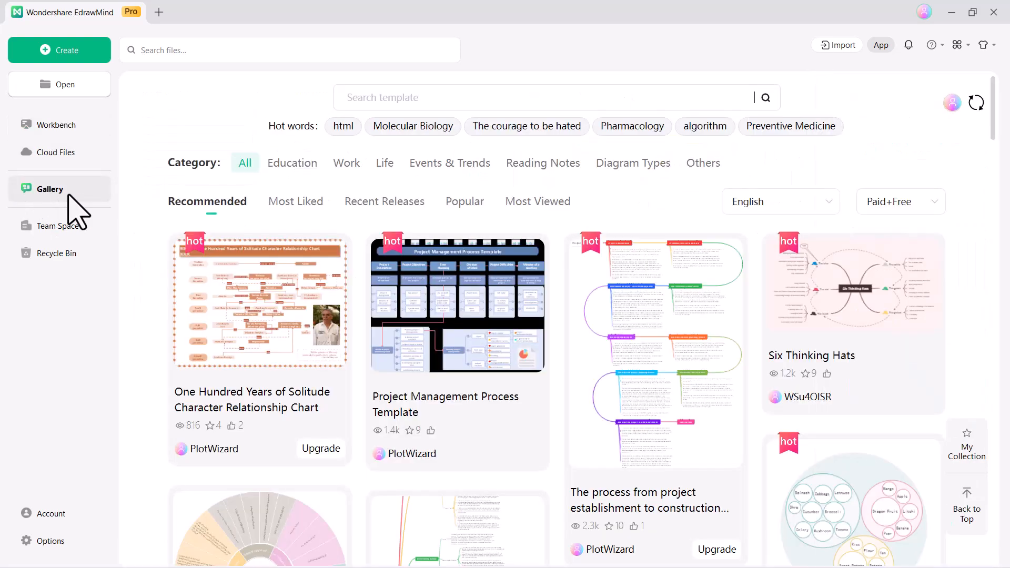
scroll(down, 3)
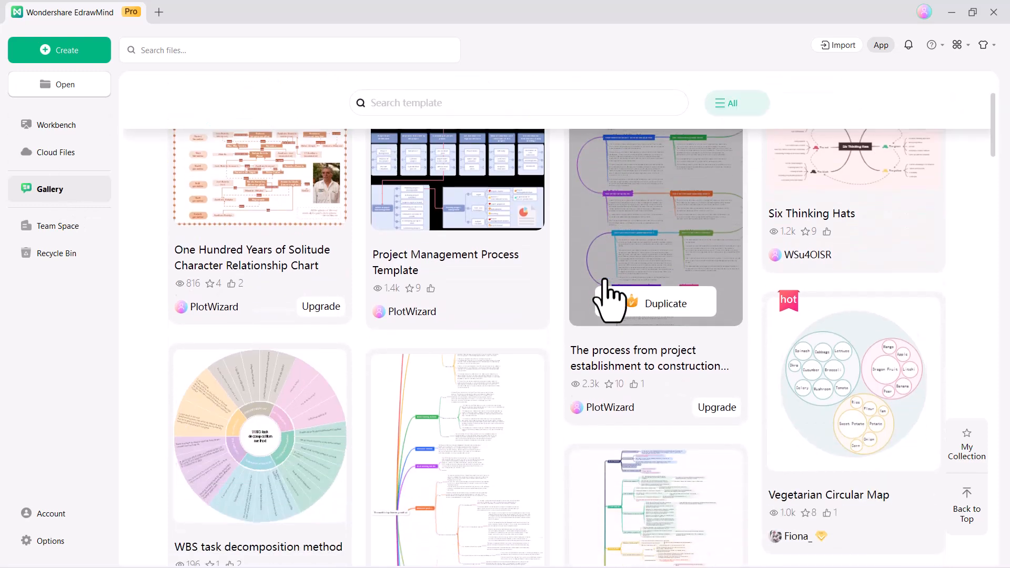
scroll(down, 3)
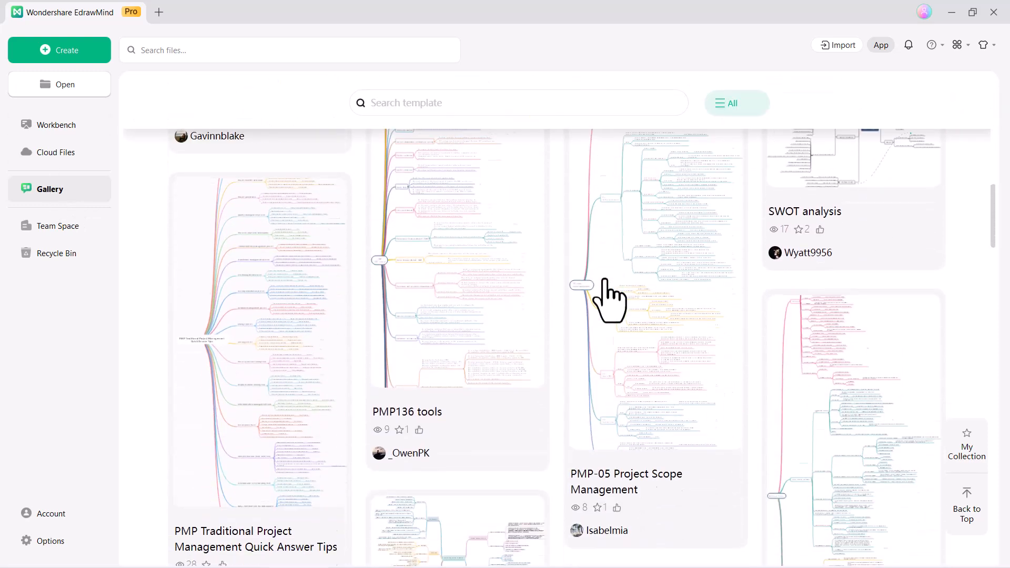
scroll(down, 3)
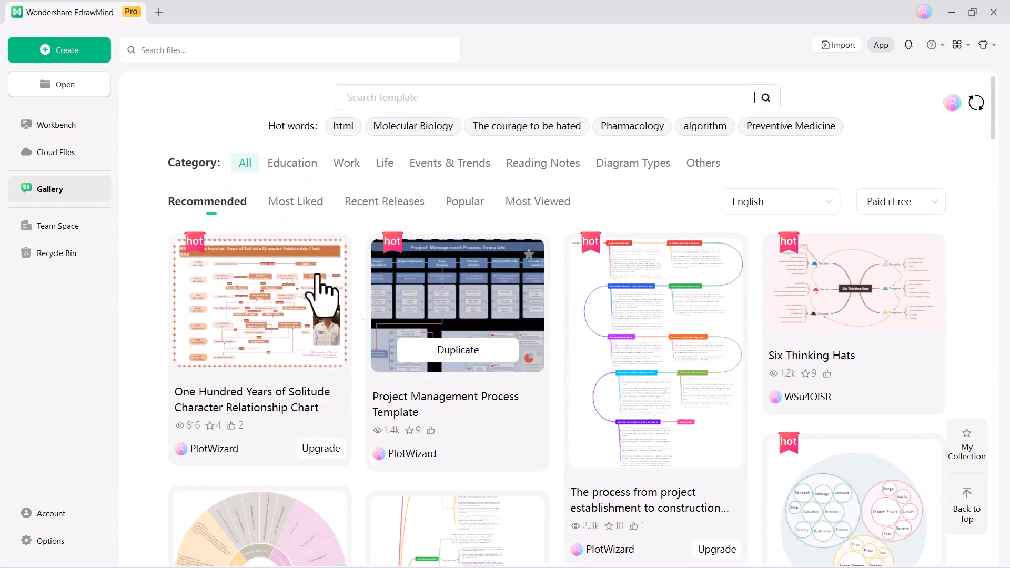
mouse_move(435, 187)
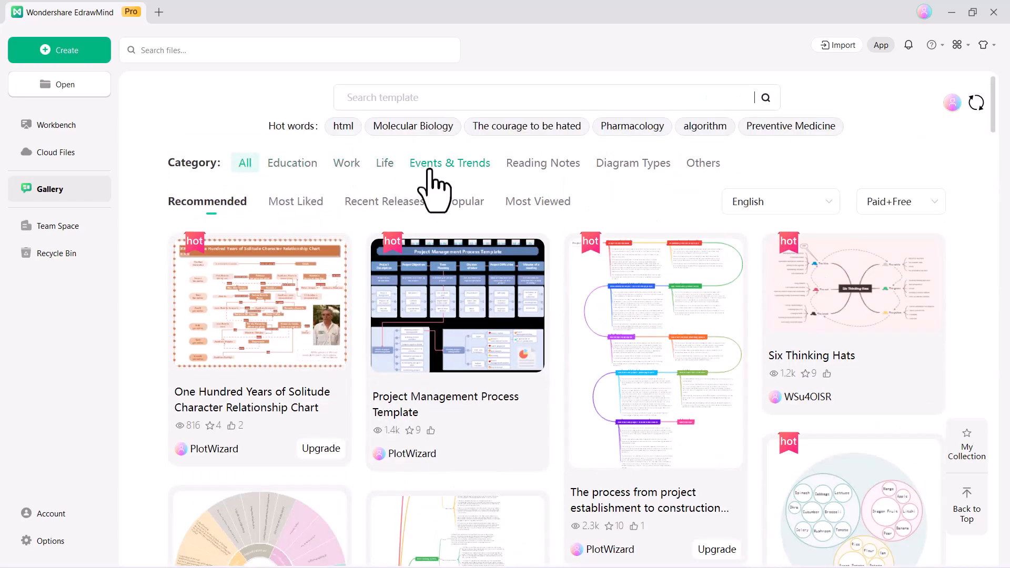
click(632, 163)
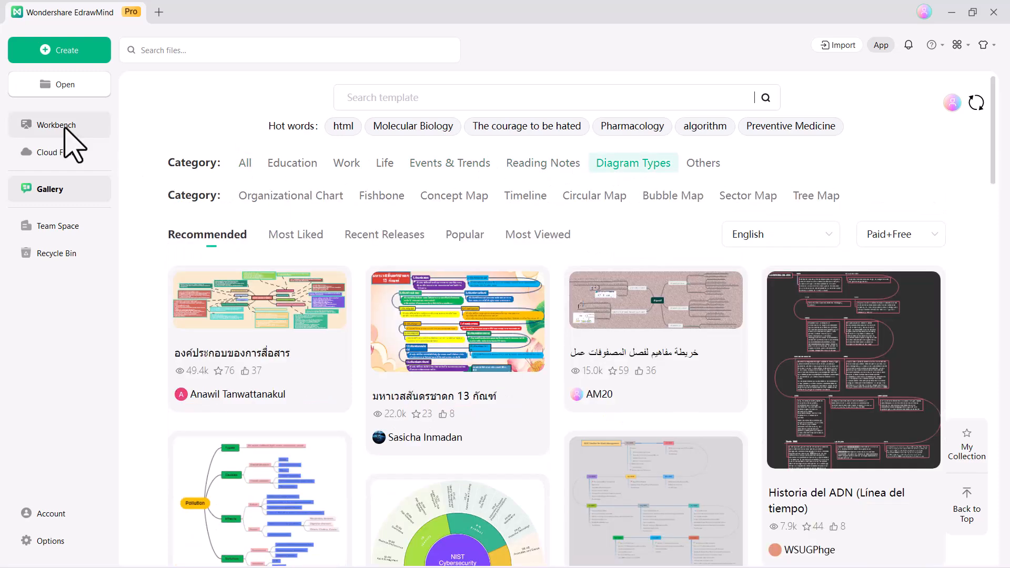
Return to the Workbench and scroll down through its AI tools panel
click(59, 124)
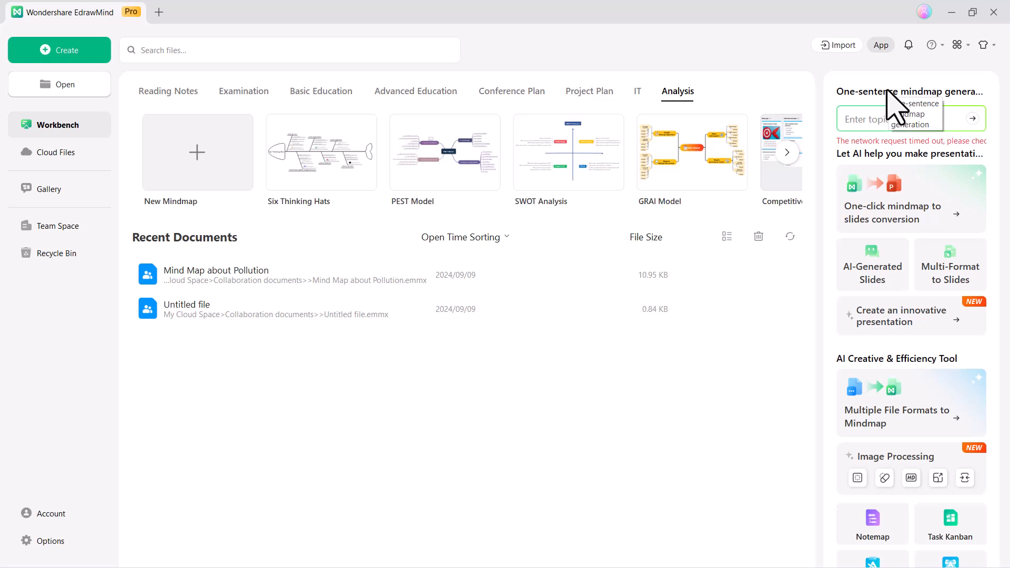
mouse_move(934, 161)
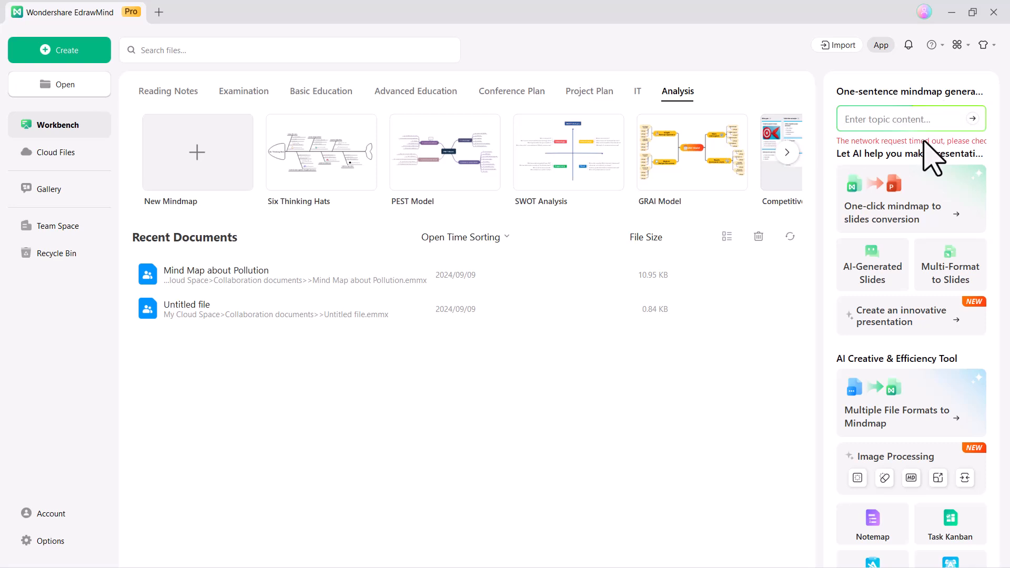
mouse_move(909, 168)
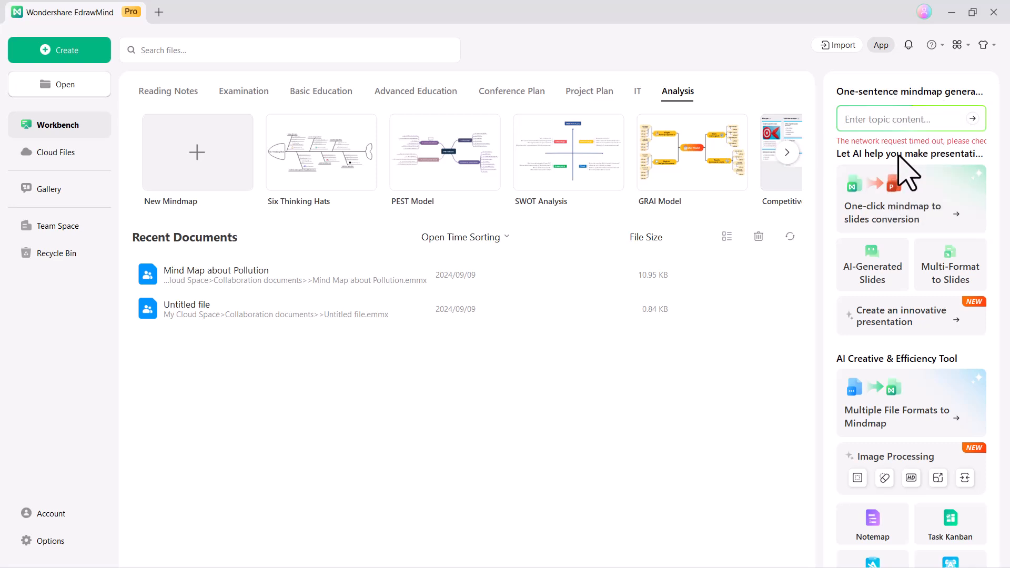
mouse_move(912, 235)
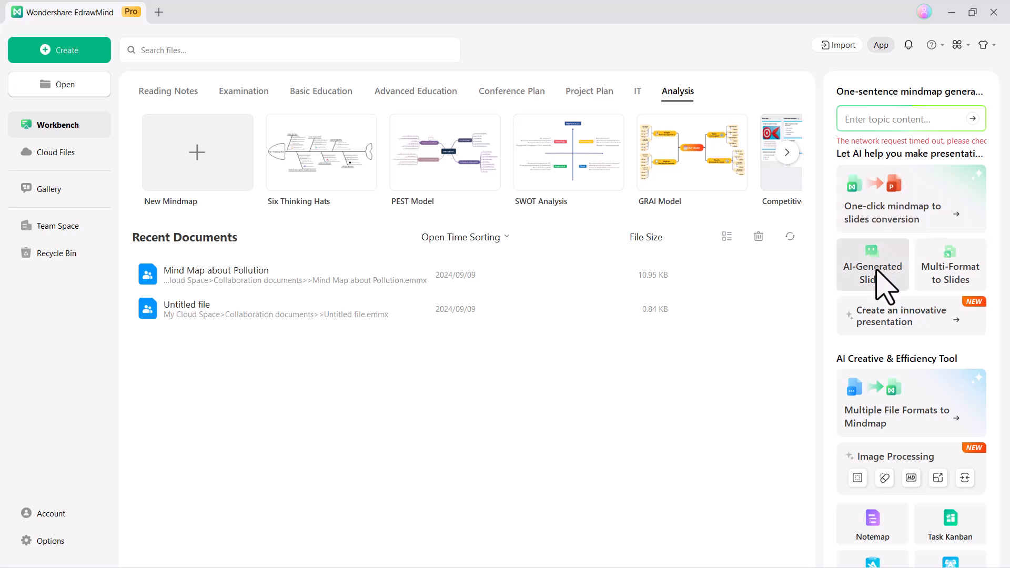
mouse_move(967, 303)
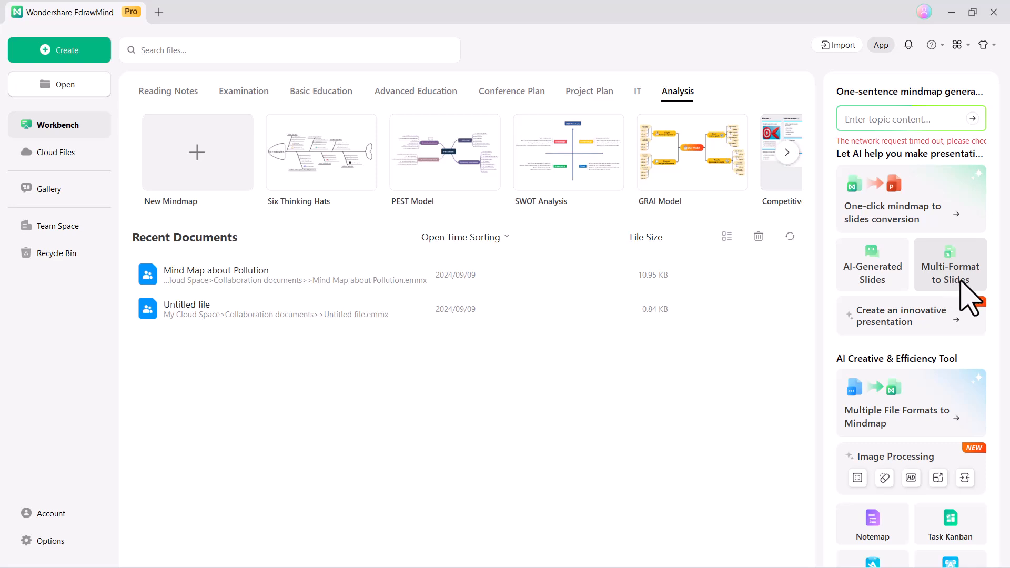
mouse_move(931, 339)
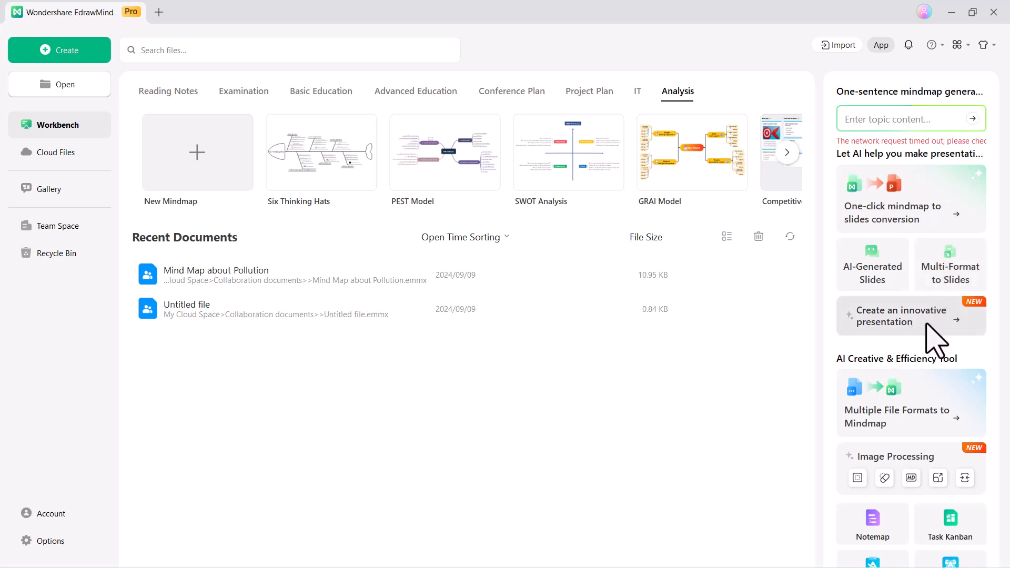
scroll(down, 3)
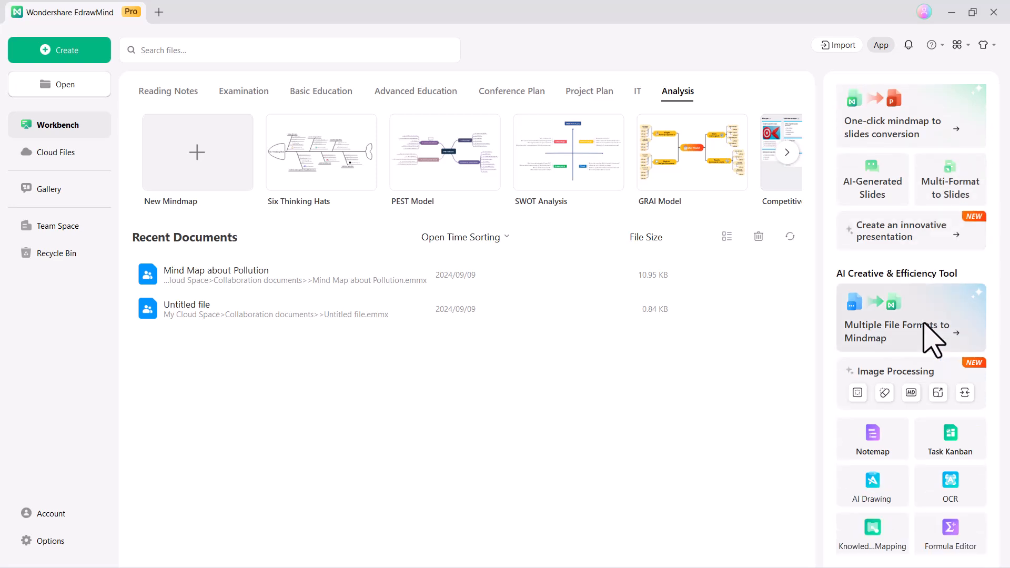
mouse_move(877, 309)
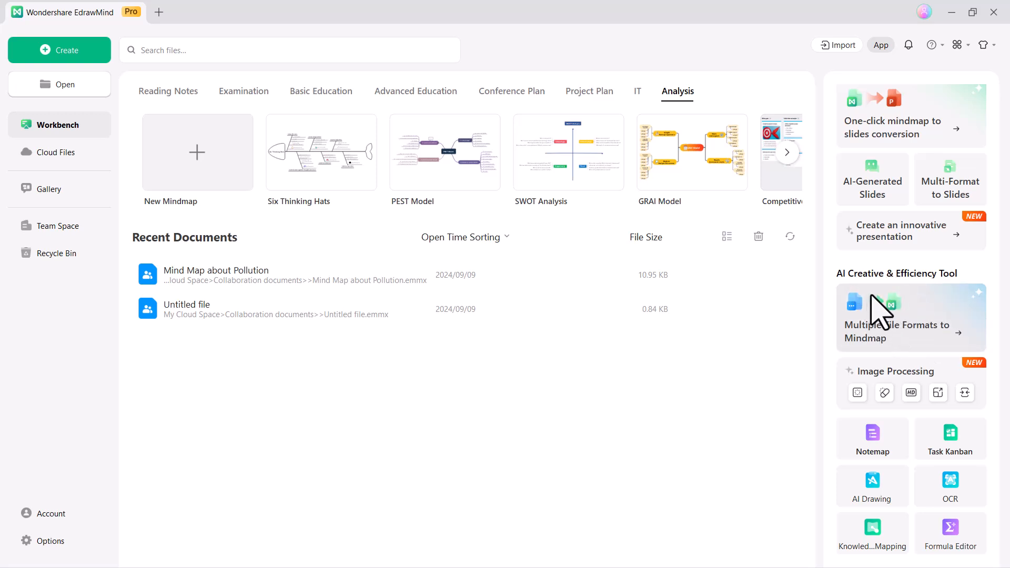
mouse_move(950, 416)
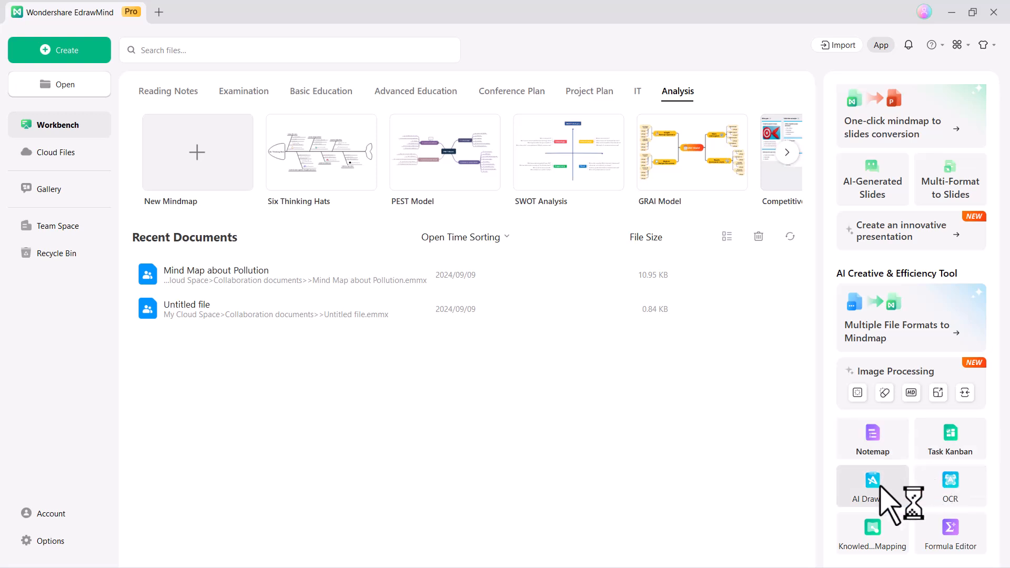
mouse_move(938, 536)
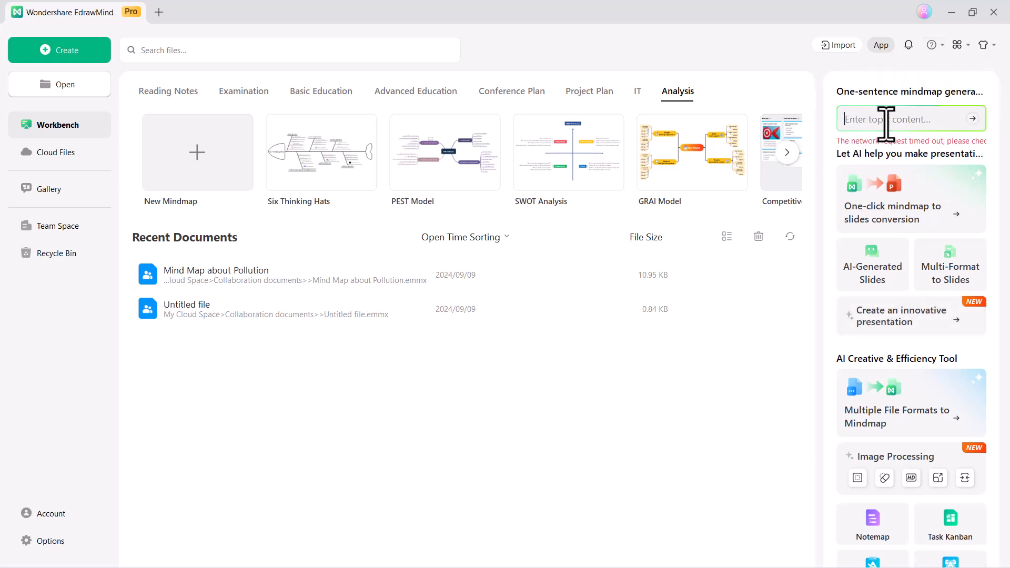
Generate an AI mind map from the topic 'Project Planning' in the one-sentence box
text(Project Planing)
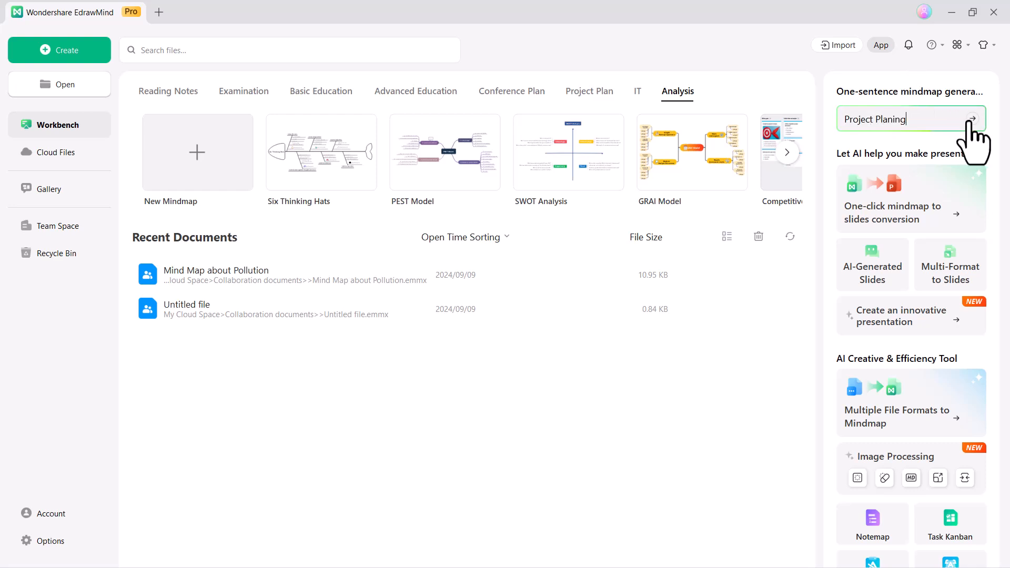
click(976, 118)
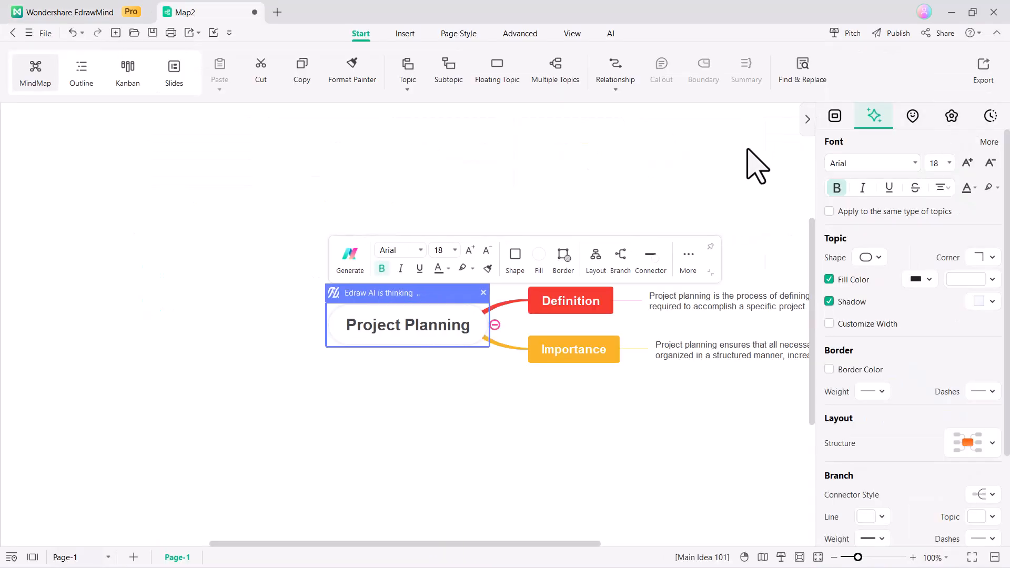
click(835, 116)
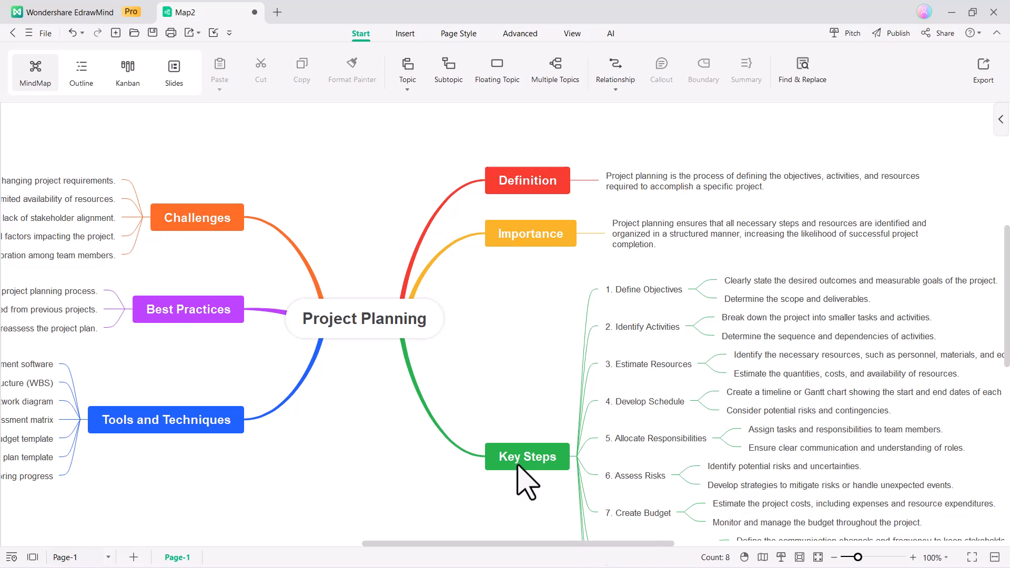
Switch the Project Planning map to the right-side Mindmap layout
click(364, 318)
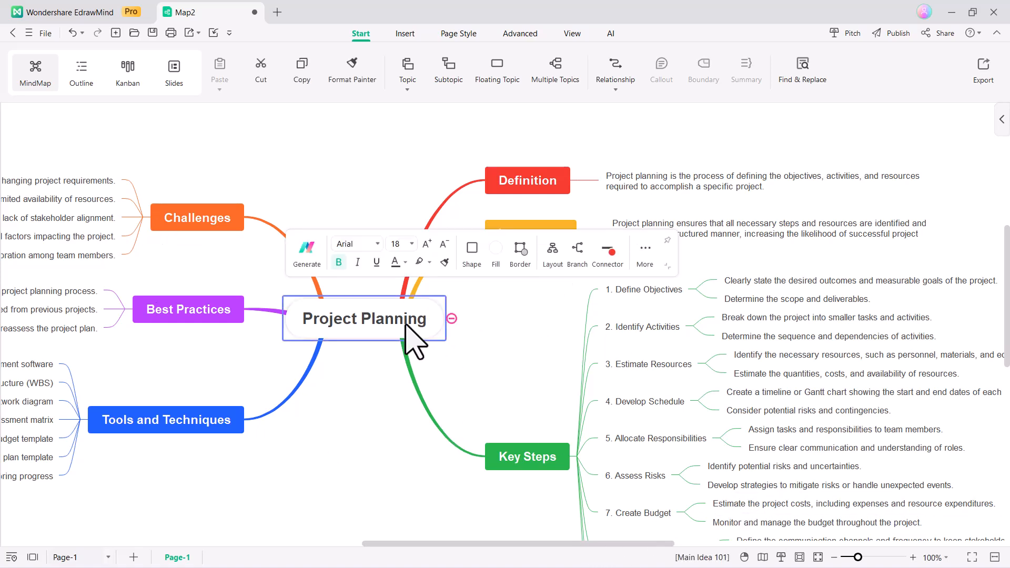
mouse_move(312, 284)
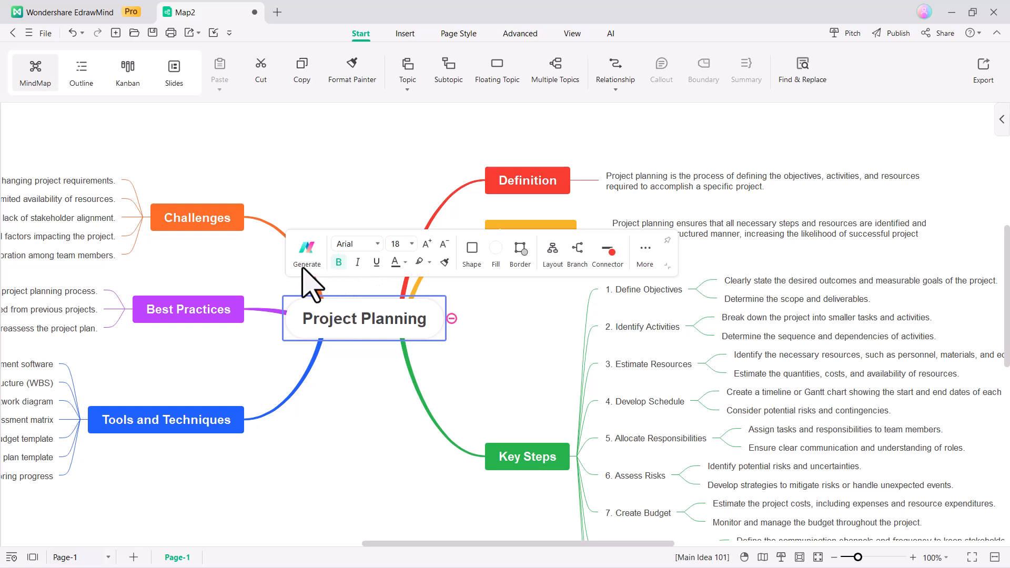
mouse_move(461, 287)
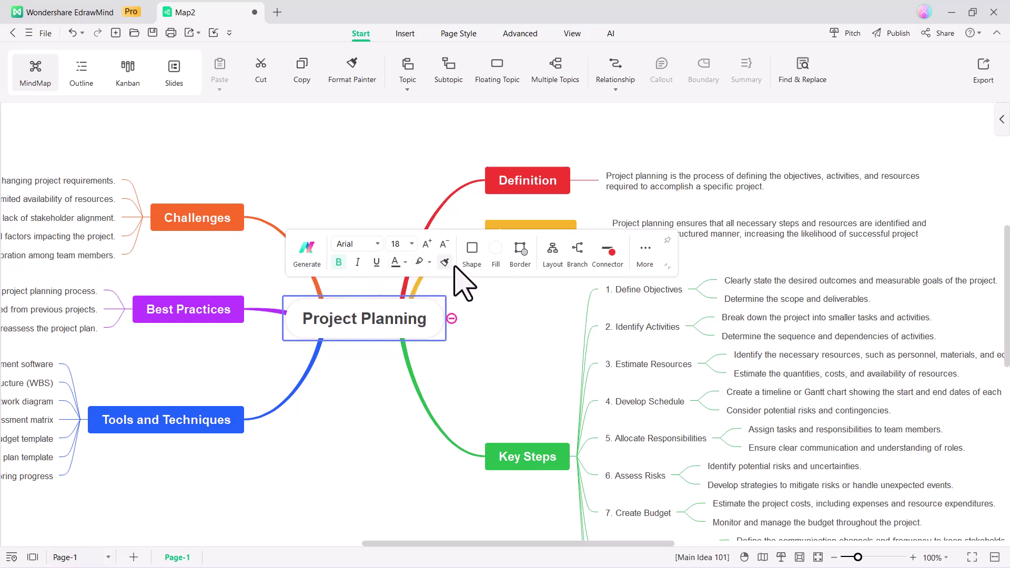
mouse_move(546, 283)
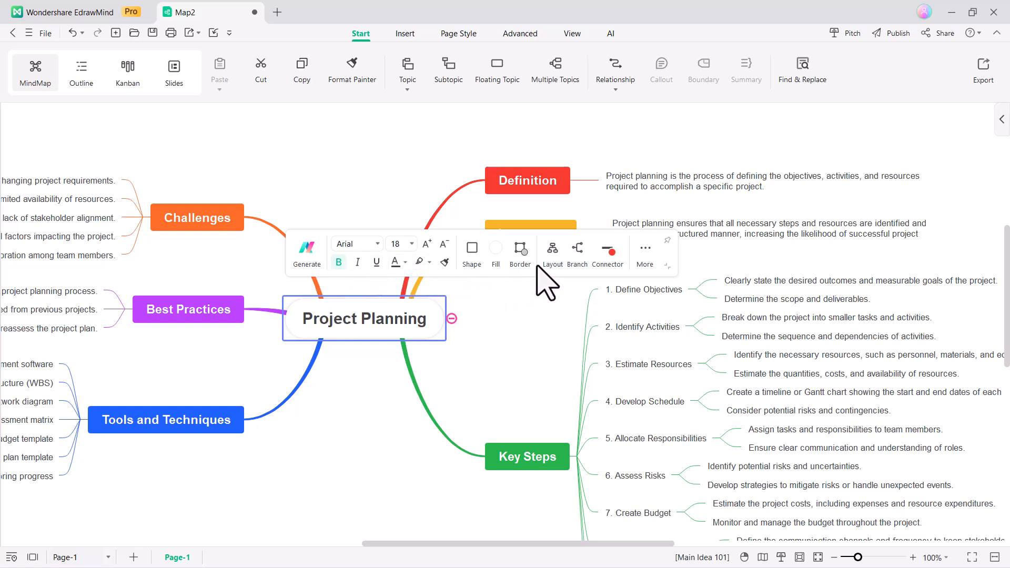
click(552, 252)
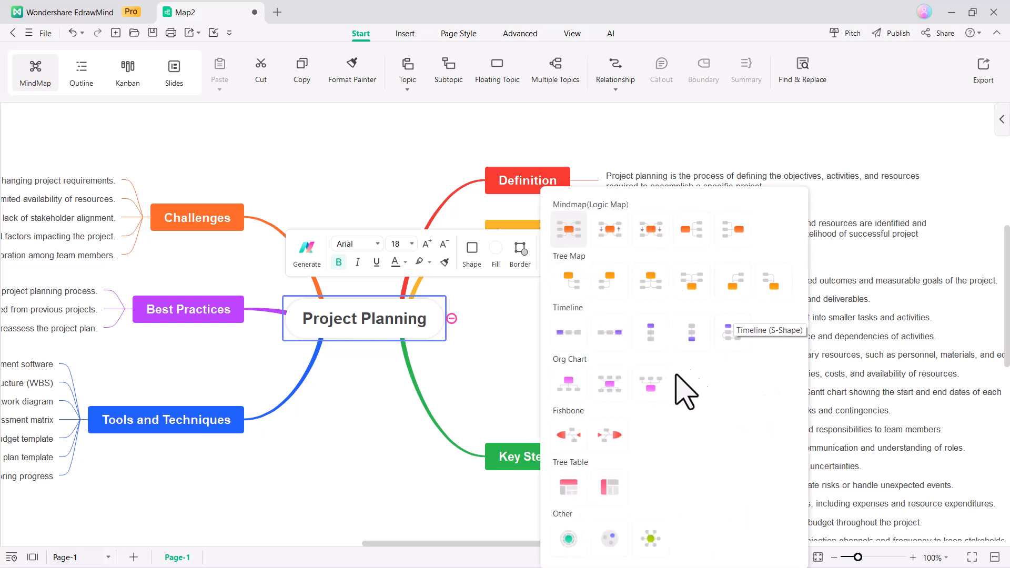
mouse_move(692, 230)
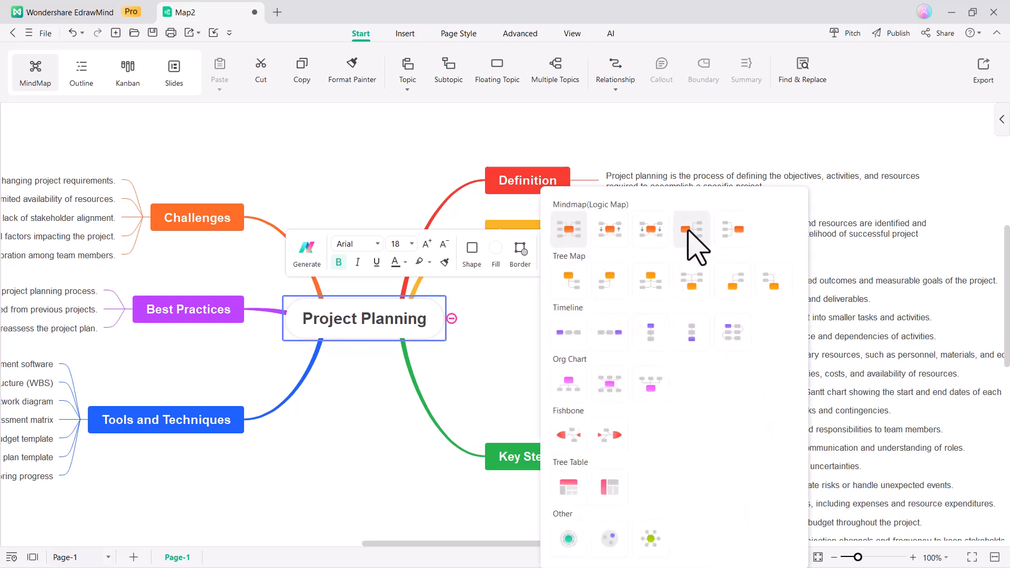
click(691, 230)
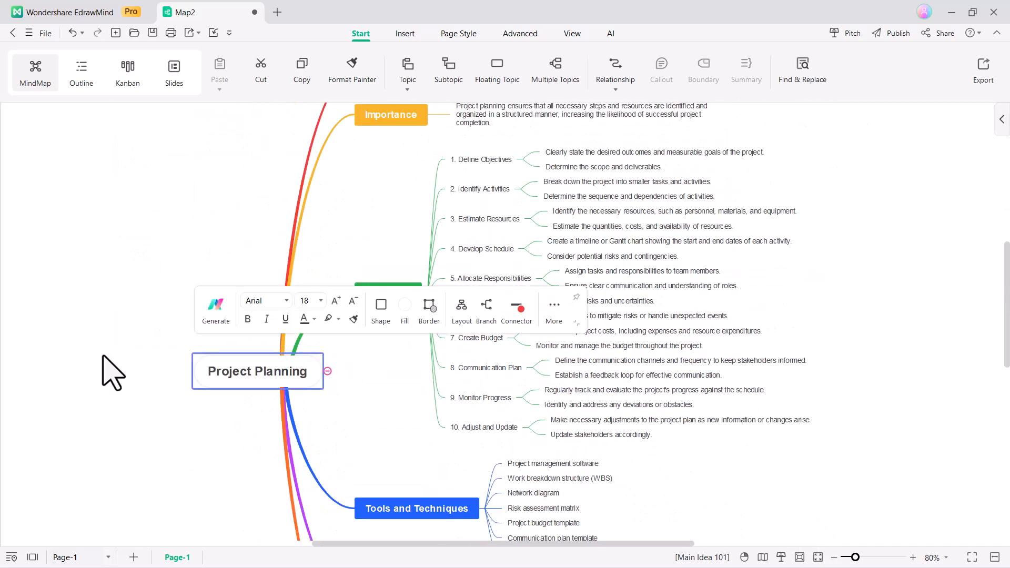
Colour the Best Practices branch connector red and show more topic options
click(461, 310)
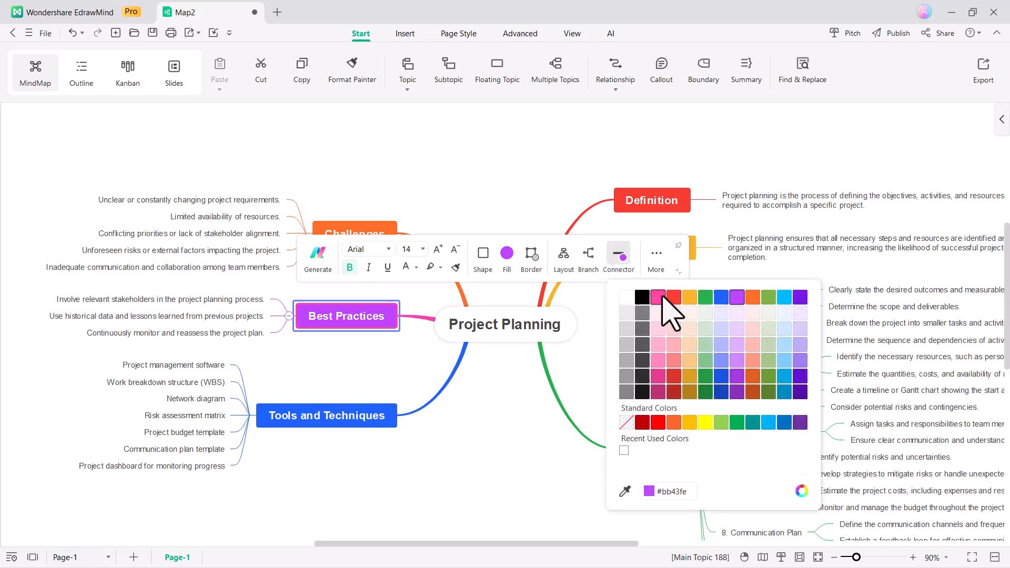
click(691, 422)
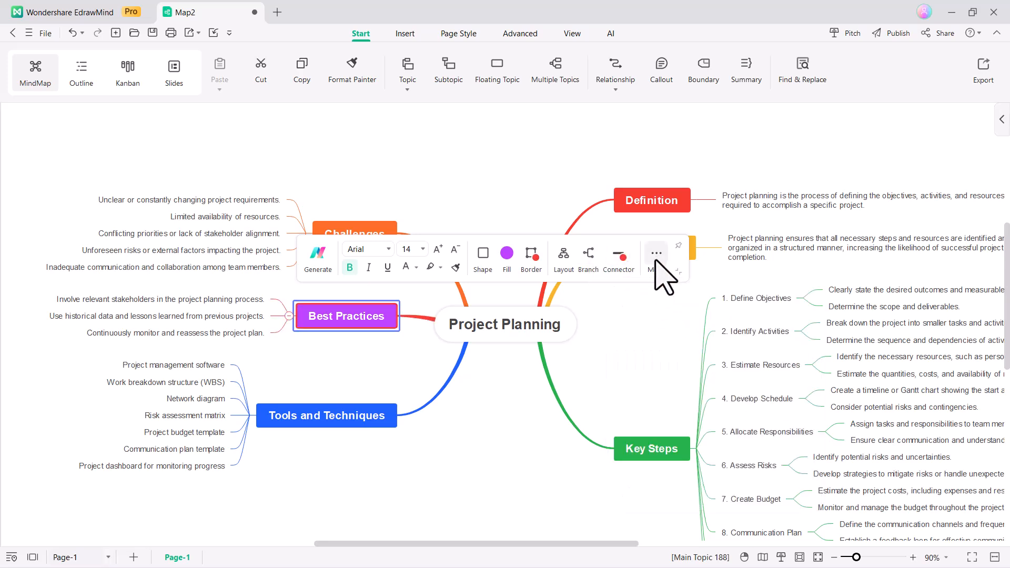
click(656, 252)
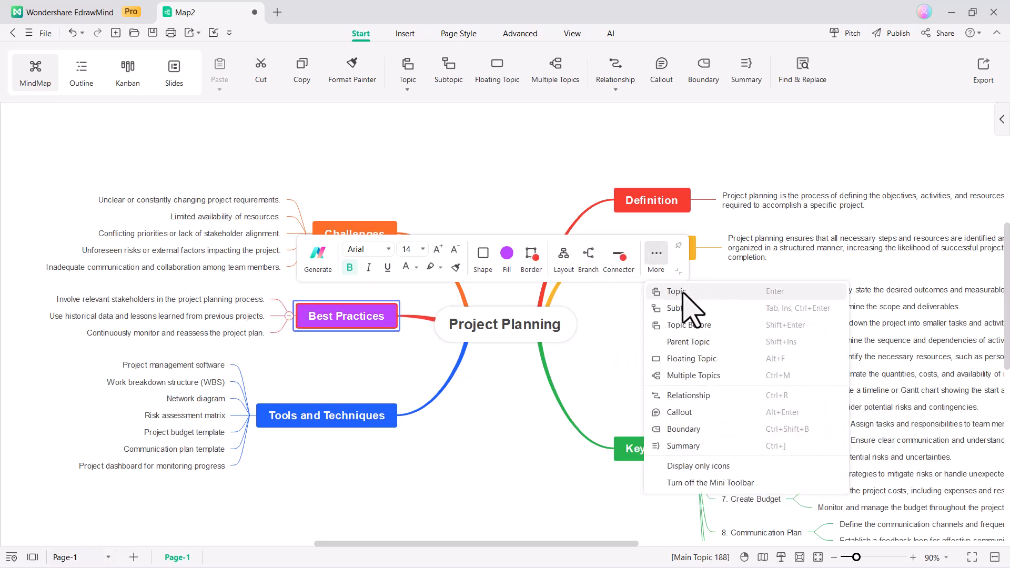
mouse_move(690, 359)
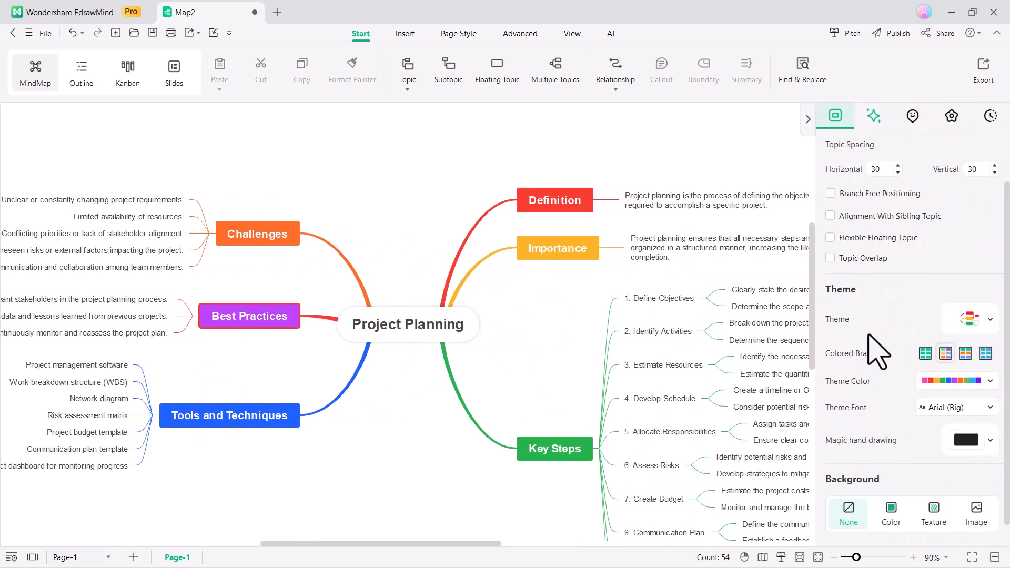
Preview blue and green map themes, then keep the original colourful theme
click(991, 319)
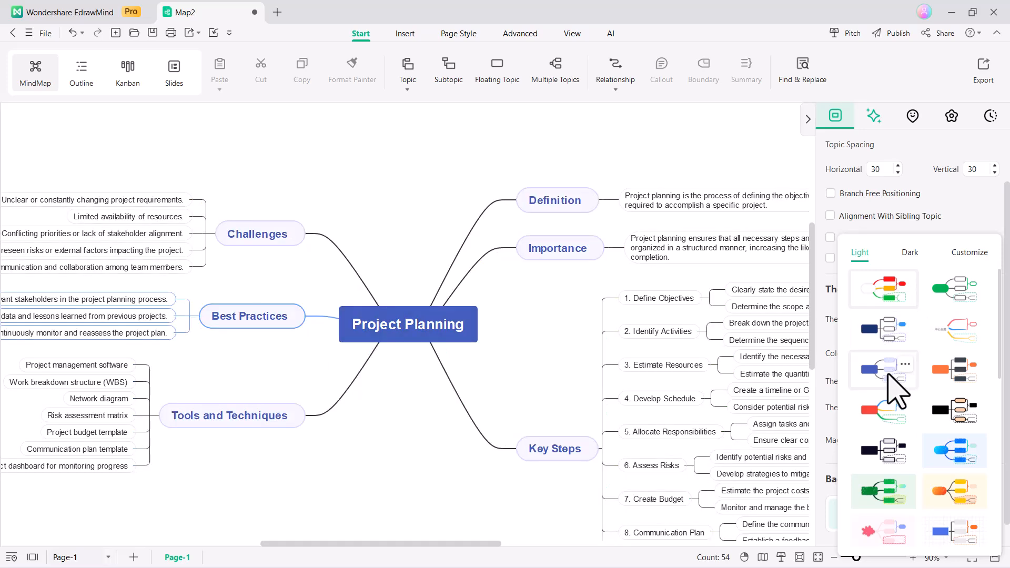
click(954, 451)
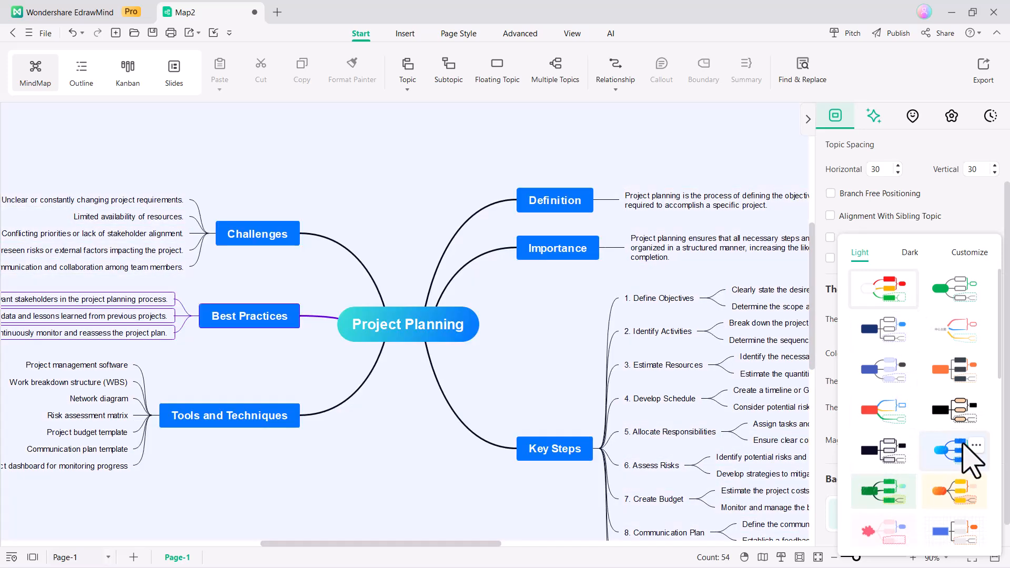
click(954, 289)
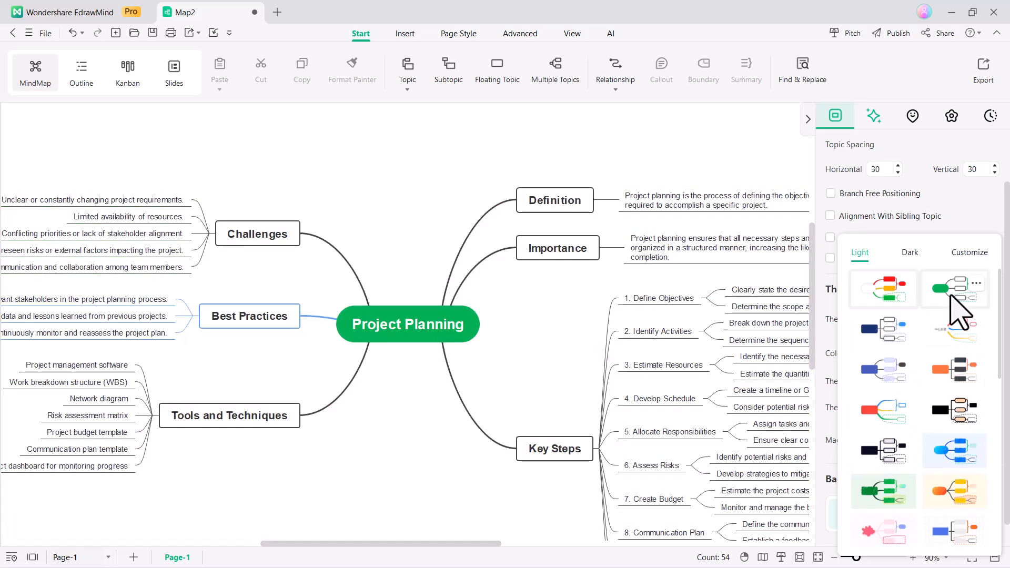
click(955, 289)
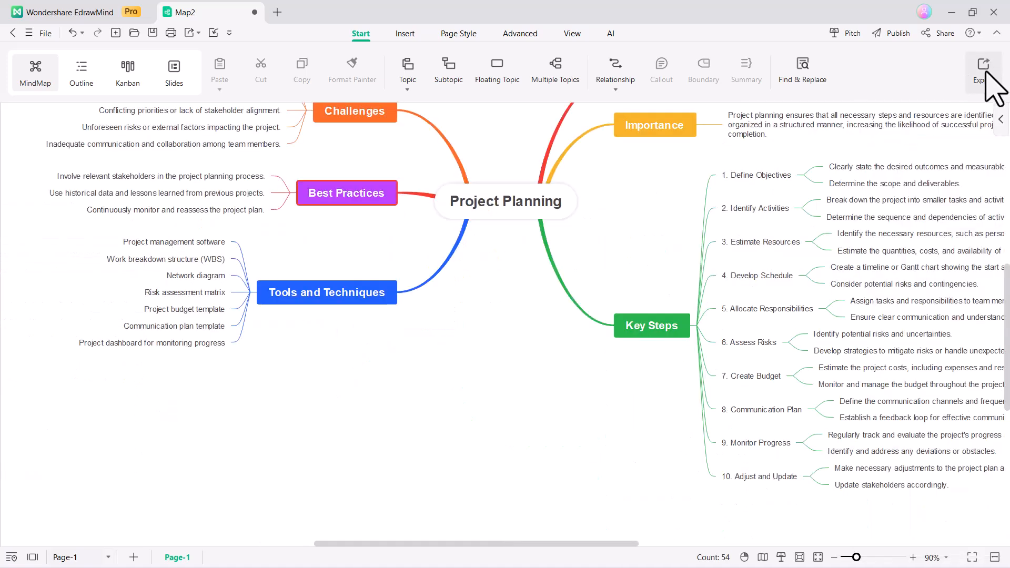
Review the Graphics, PDF and Excel export settings, then launch Slides mode
click(984, 71)
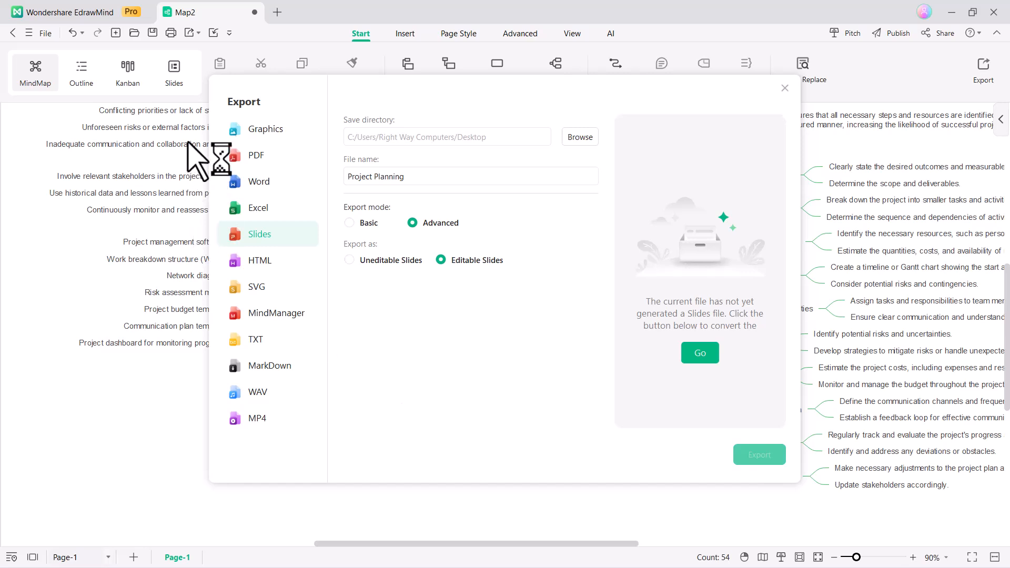
mouse_move(262, 129)
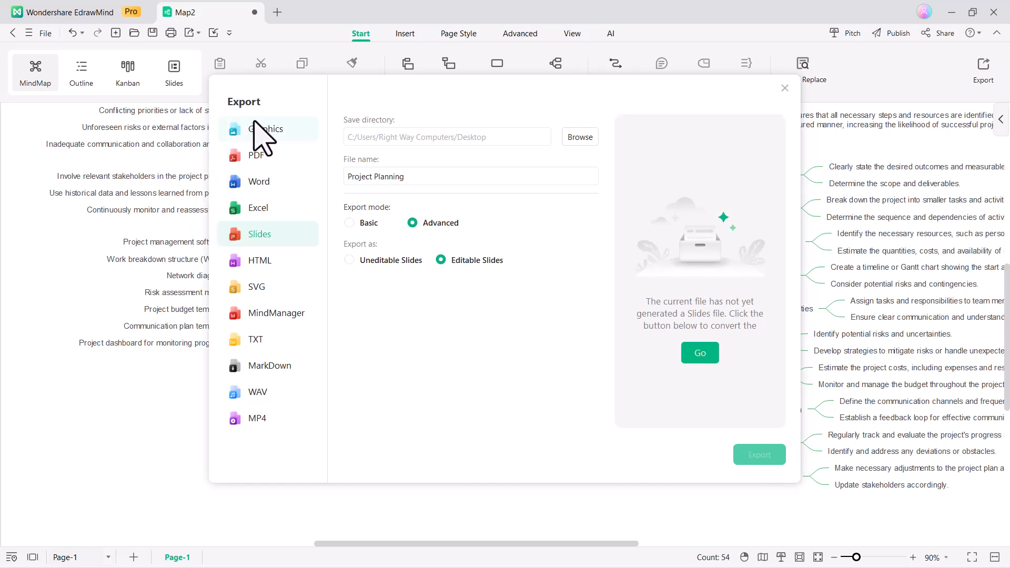
click(265, 129)
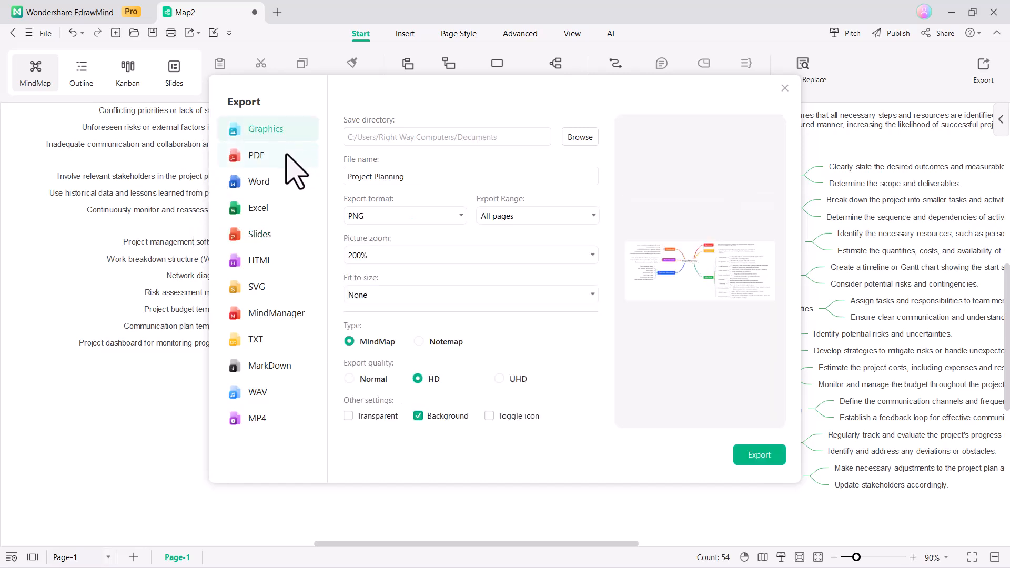
click(256, 154)
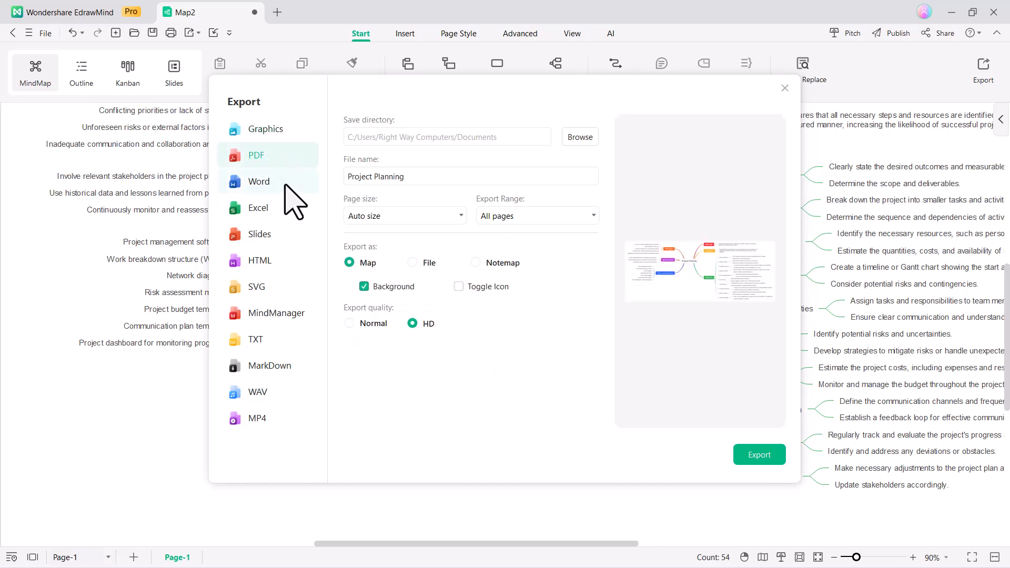
click(259, 208)
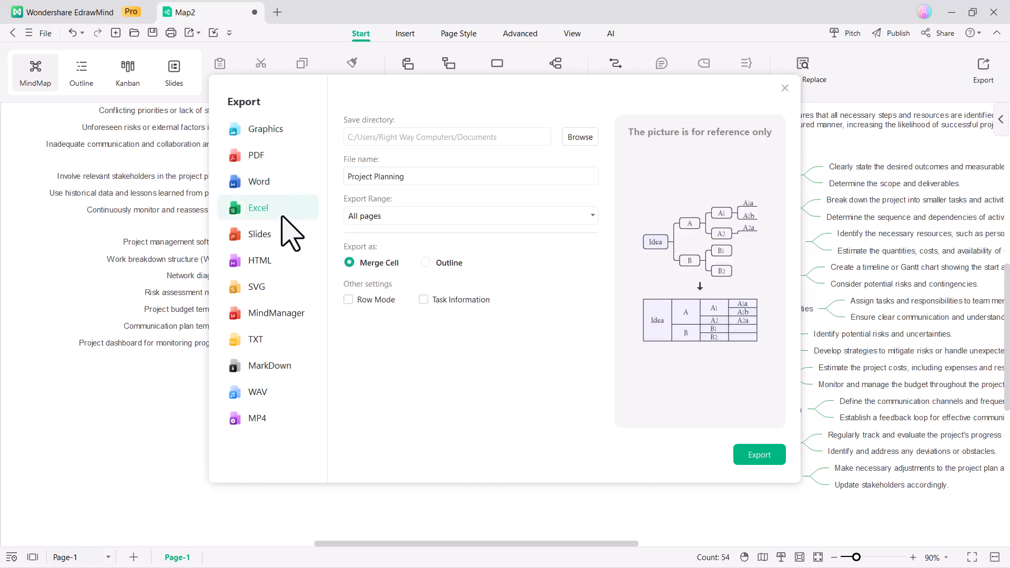
click(259, 234)
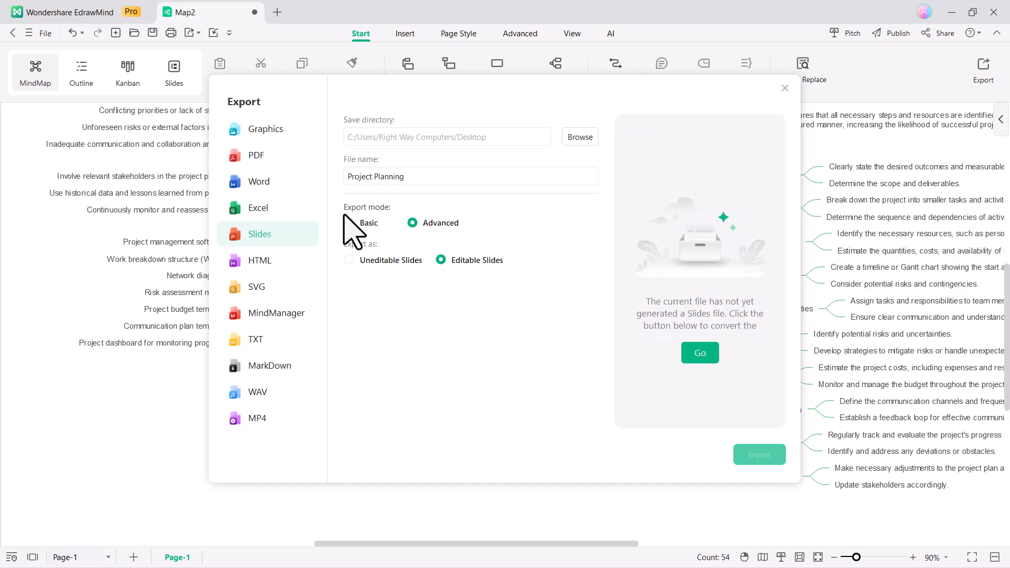
mouse_move(689, 328)
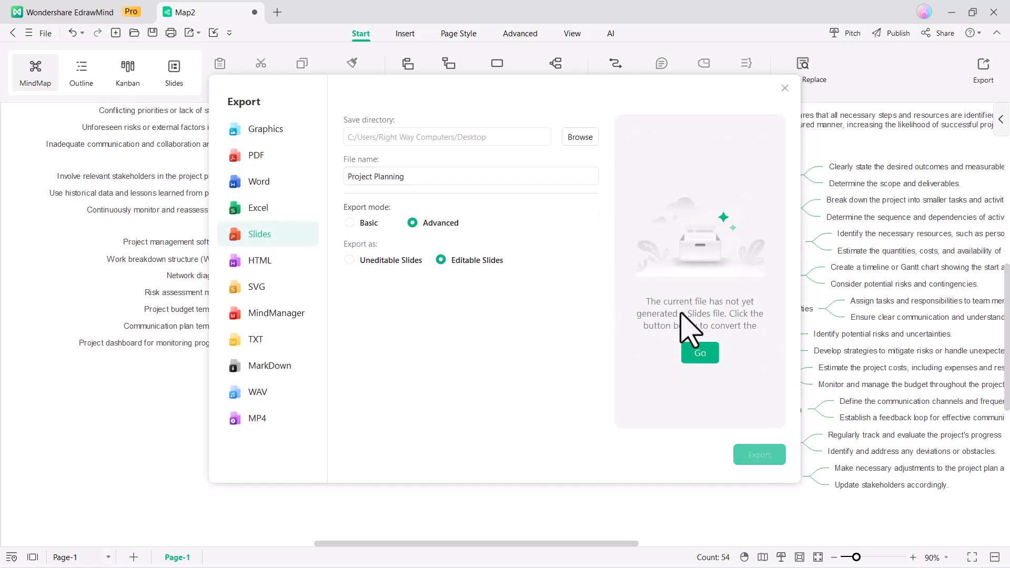
click(785, 88)
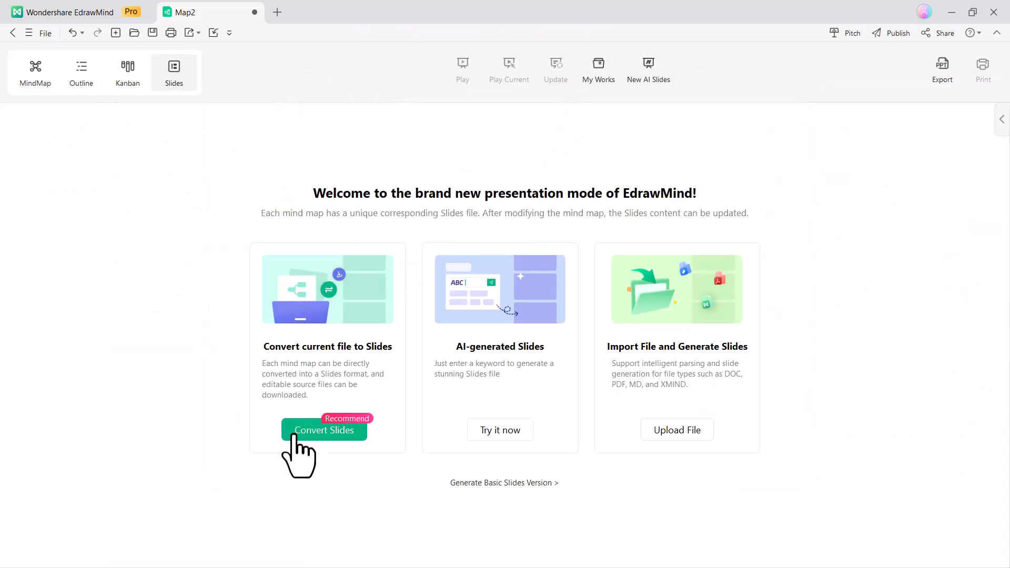
Convert the Project Planning map into a slide outline and show the slide templates
click(325, 430)
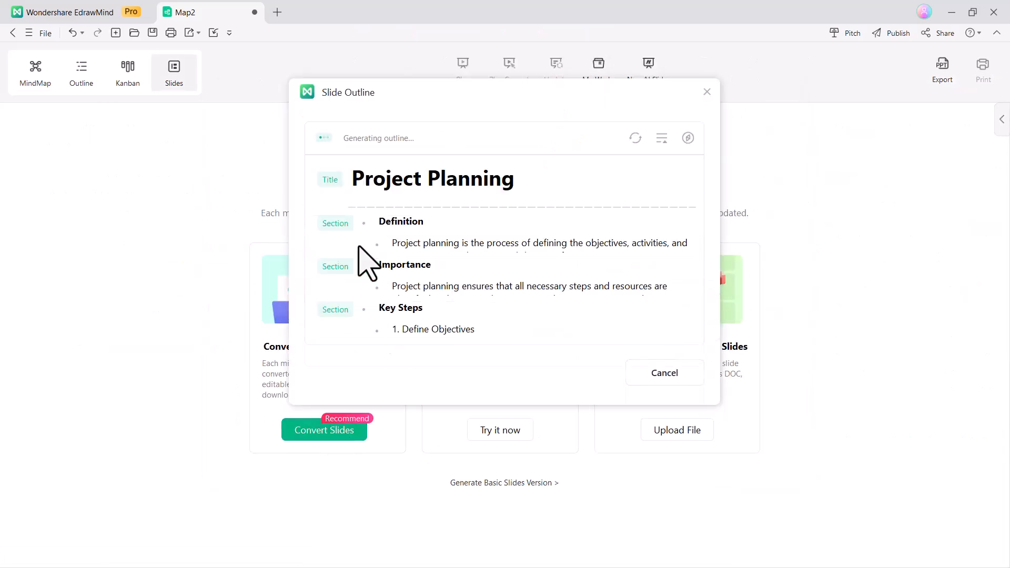
scroll(down, 3)
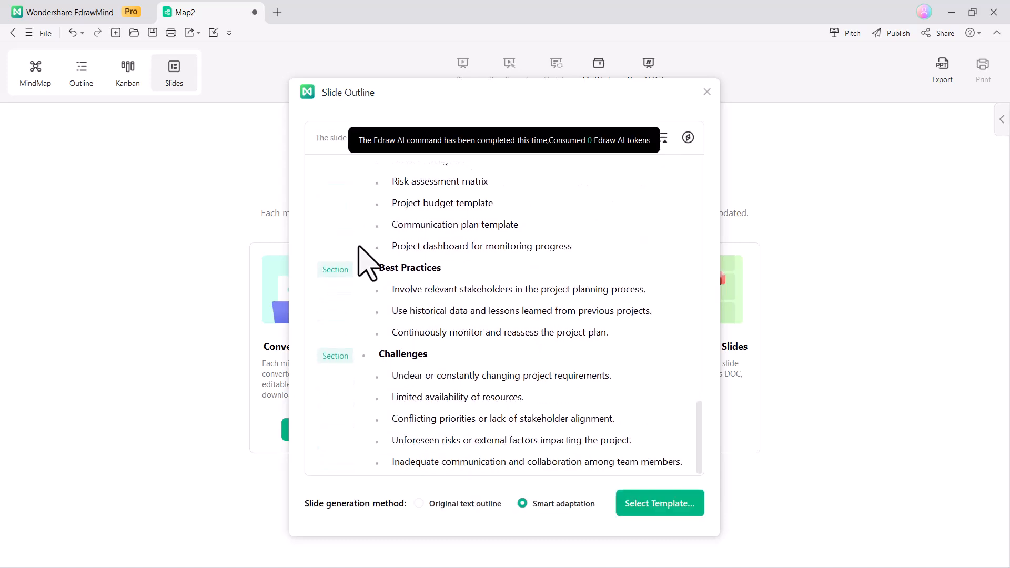
click(659, 503)
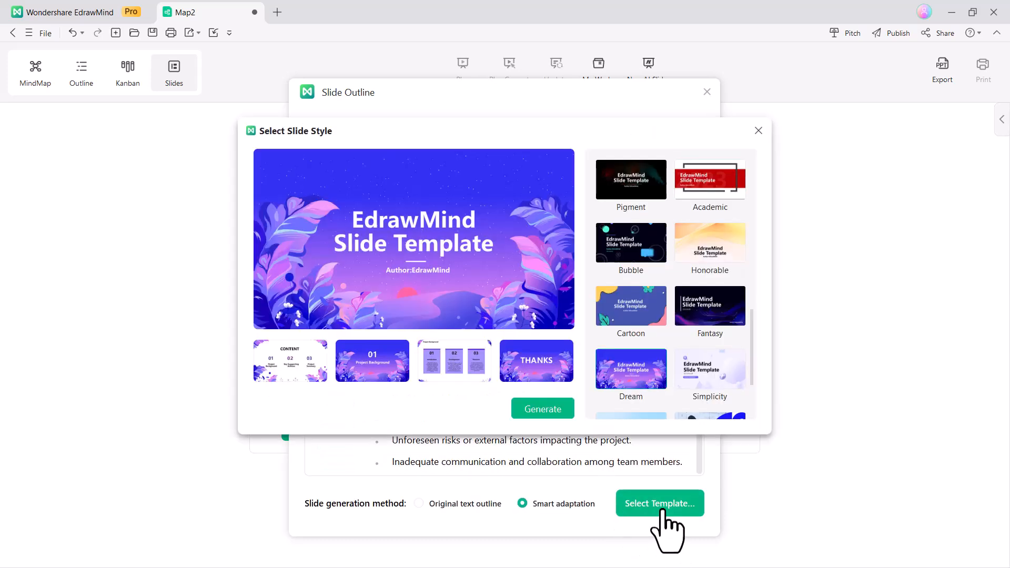
Preview the Pigment and Fantasy styles, then generate Project Planning slides in Fantasy style
click(630, 180)
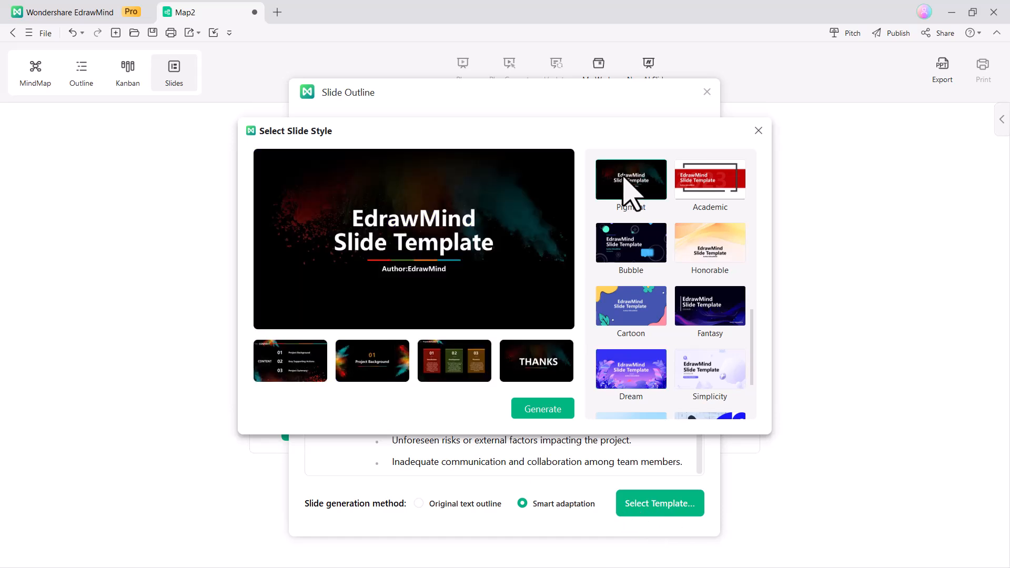
click(709, 179)
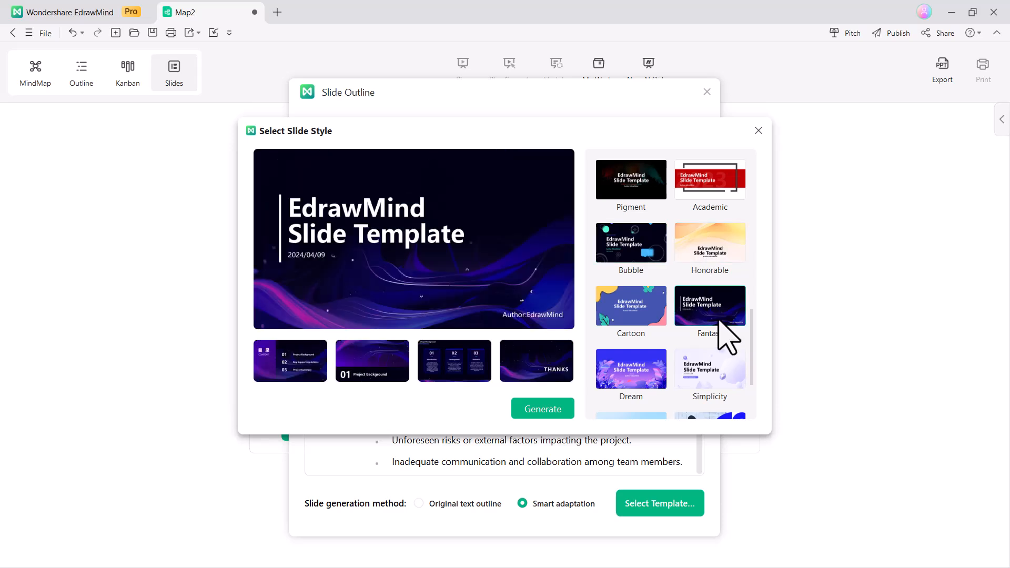
scroll(down, 3)
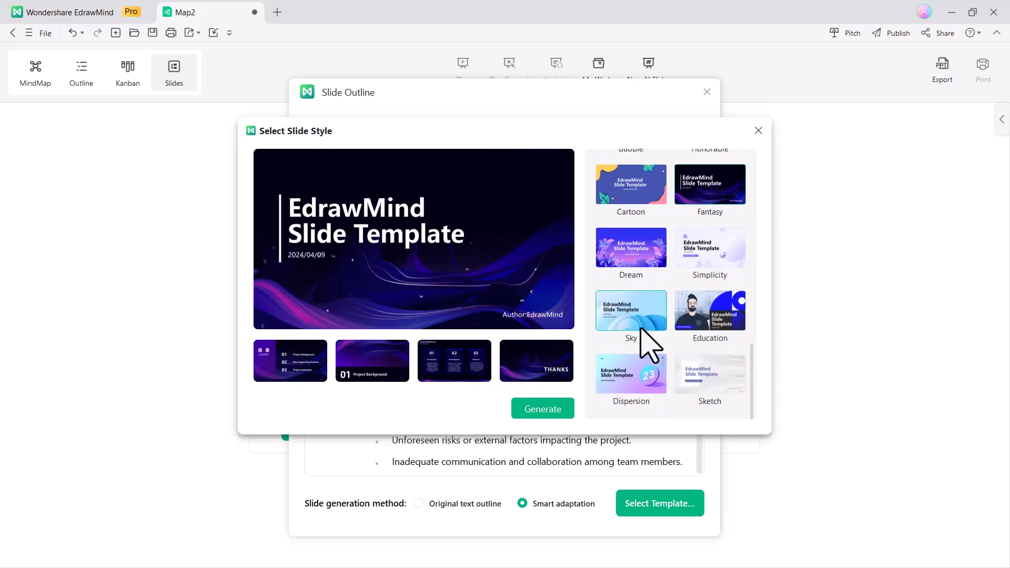
scroll(down, 3)
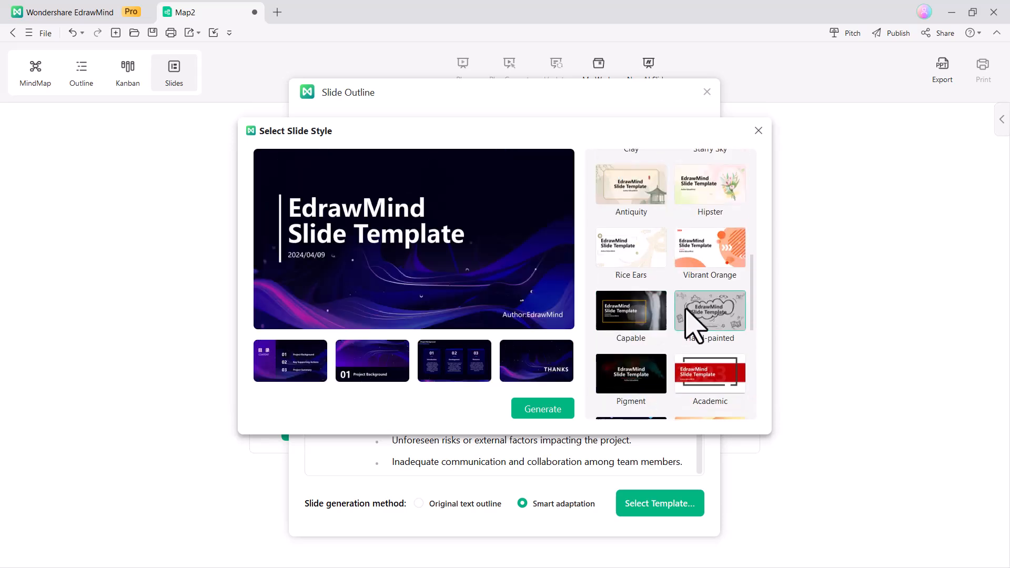
click(542, 410)
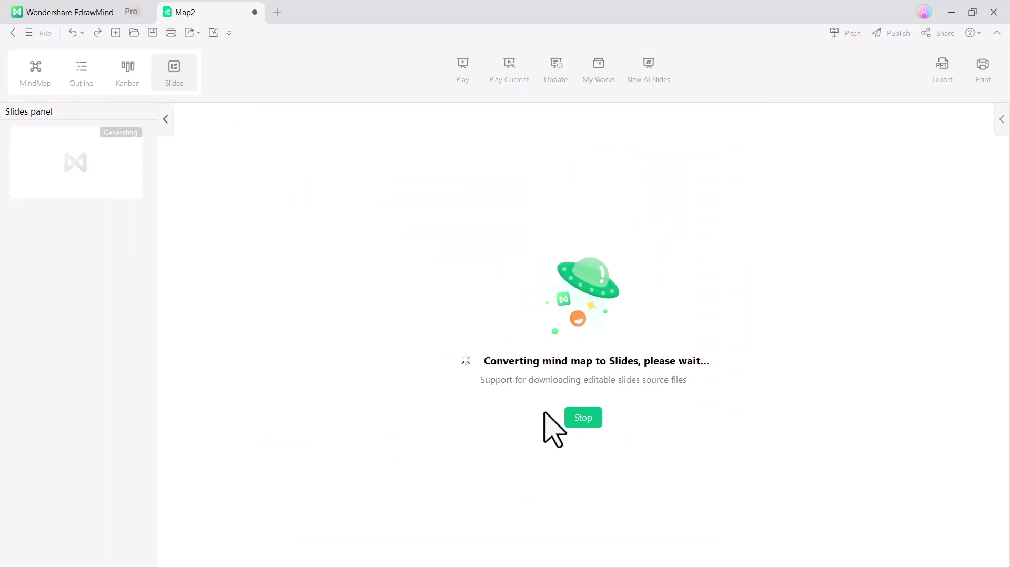
mouse_move(554, 315)
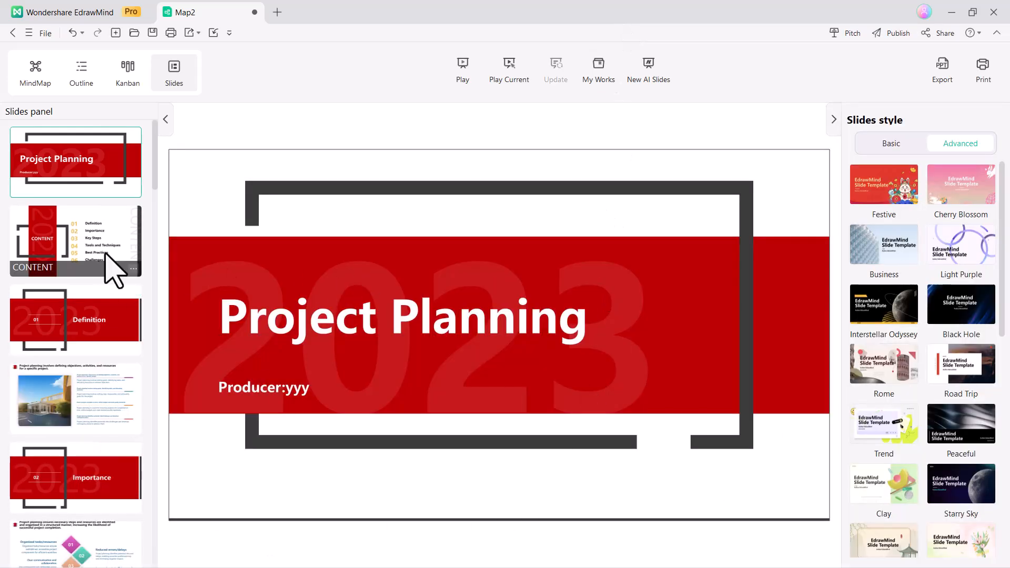
Review the contents, Importance, Key Steps and Estimate Resources slides, then export as Slides
click(76, 241)
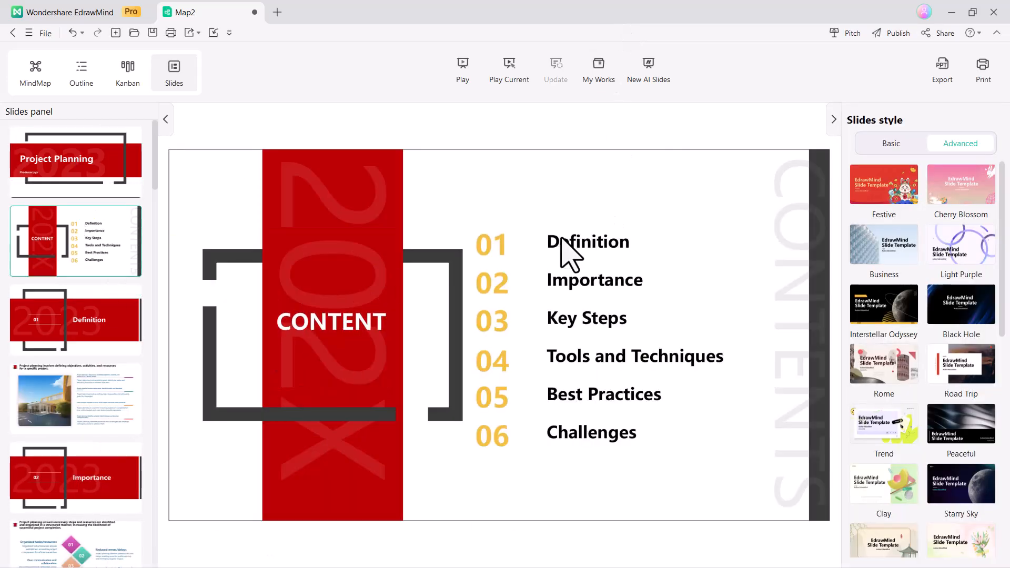
click(75, 398)
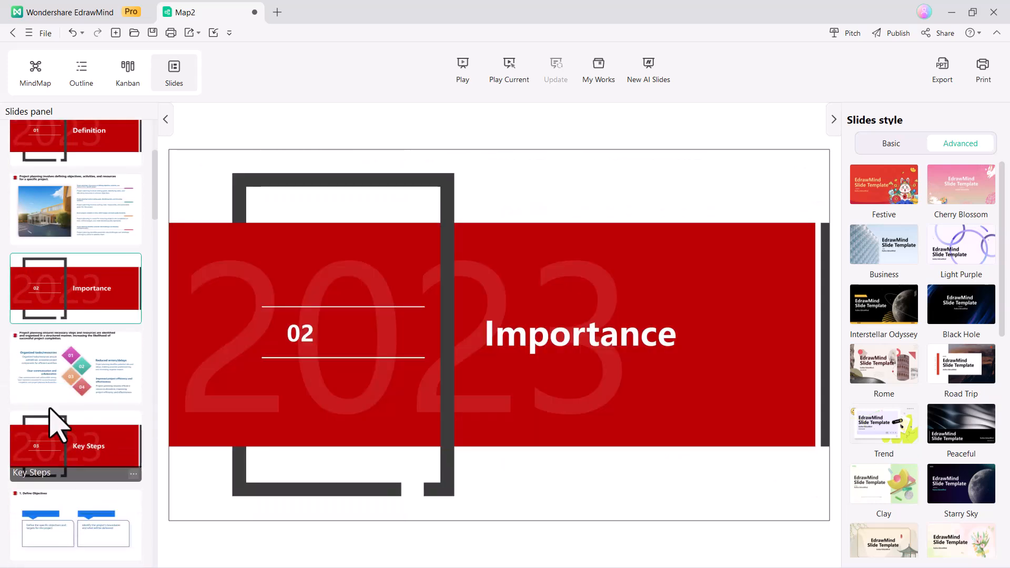
click(76, 445)
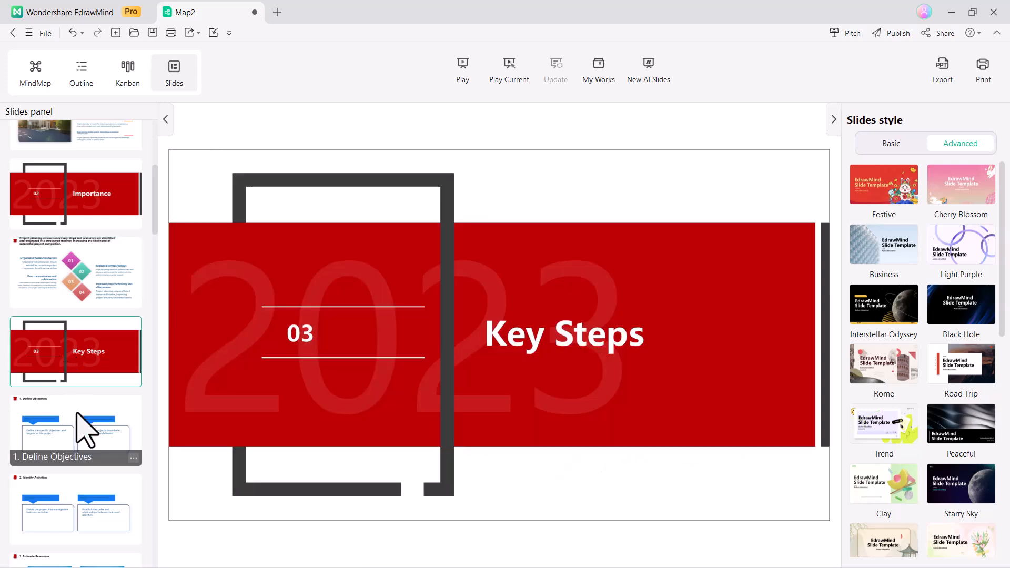
click(76, 303)
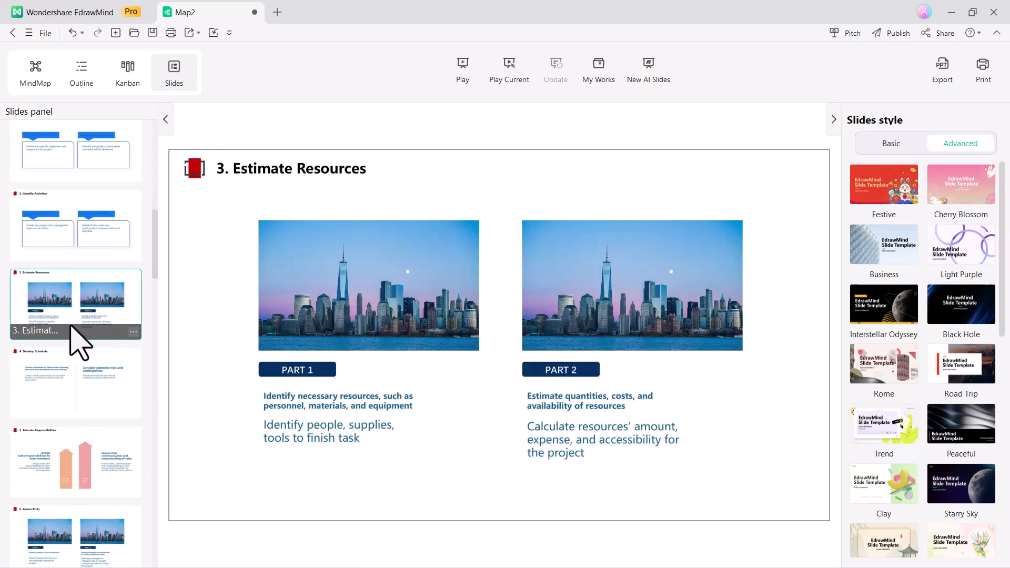
click(942, 68)
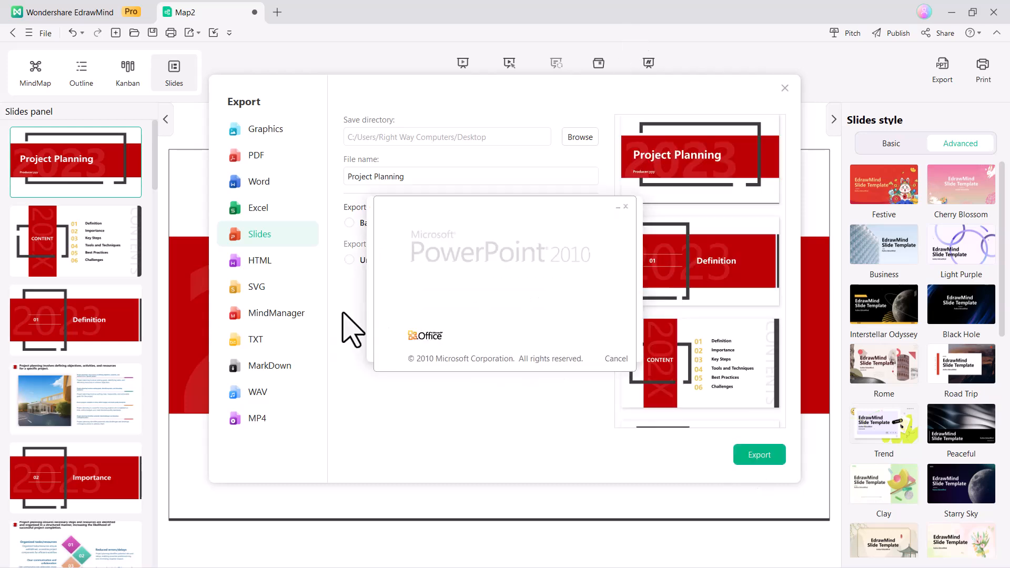
click(759, 454)
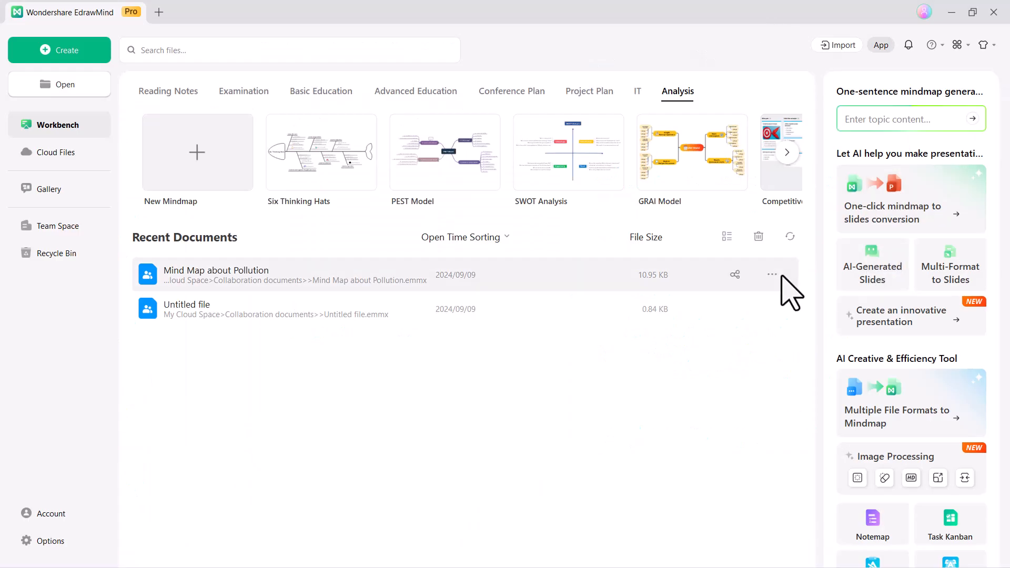
mouse_move(904, 265)
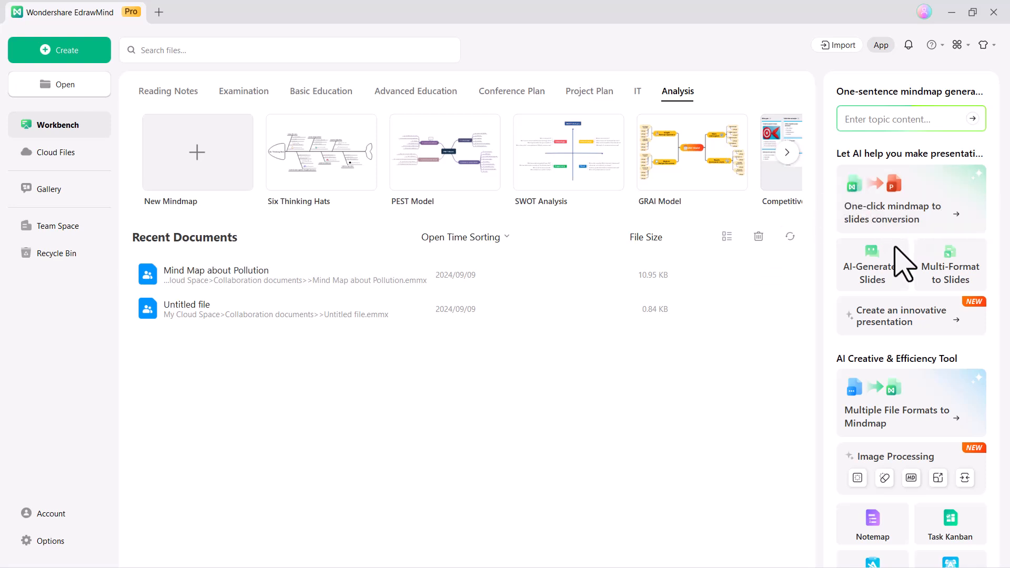
mouse_move(938, 284)
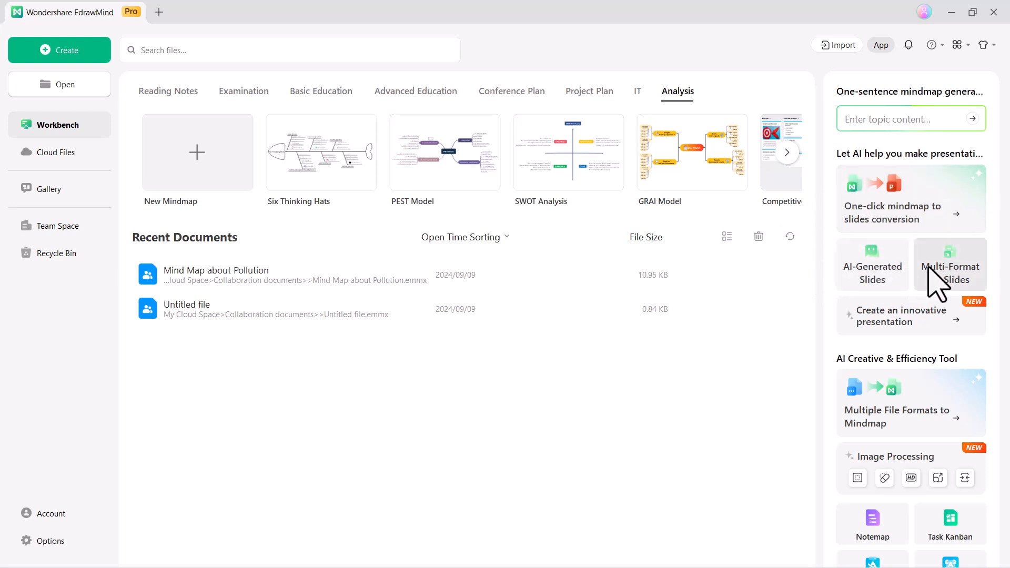
mouse_move(947, 284)
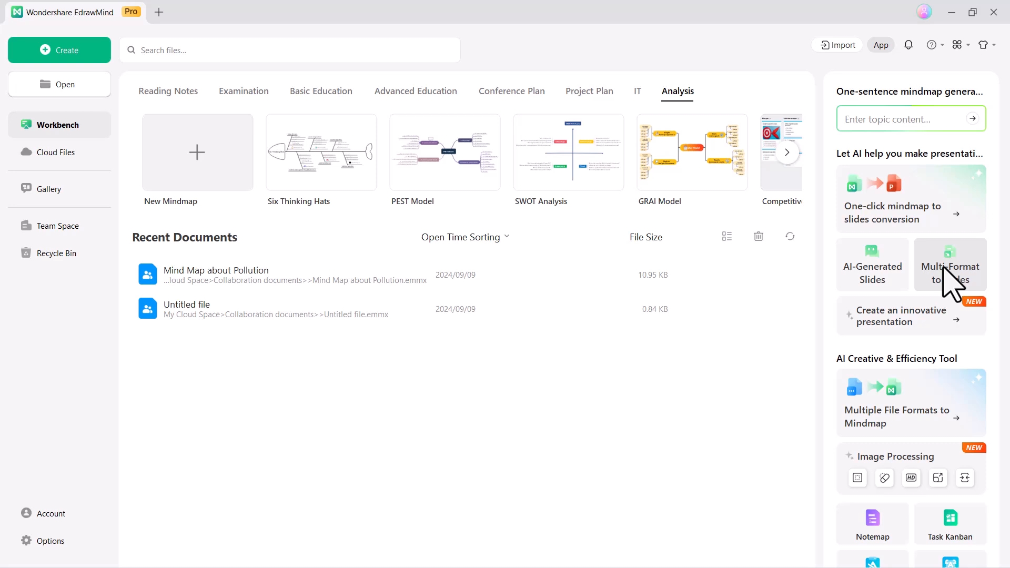
mouse_move(872, 290)
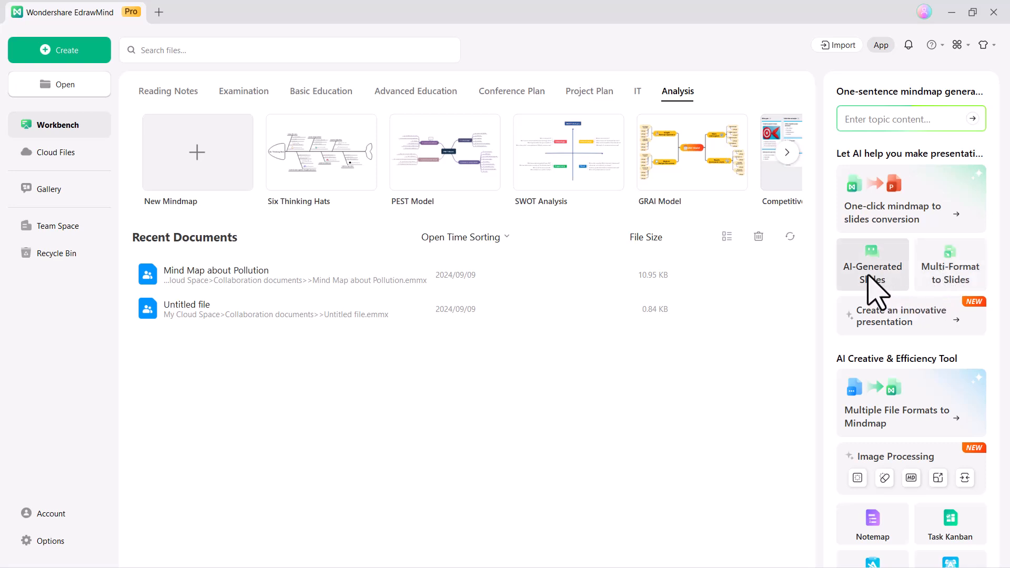
mouse_move(880, 290)
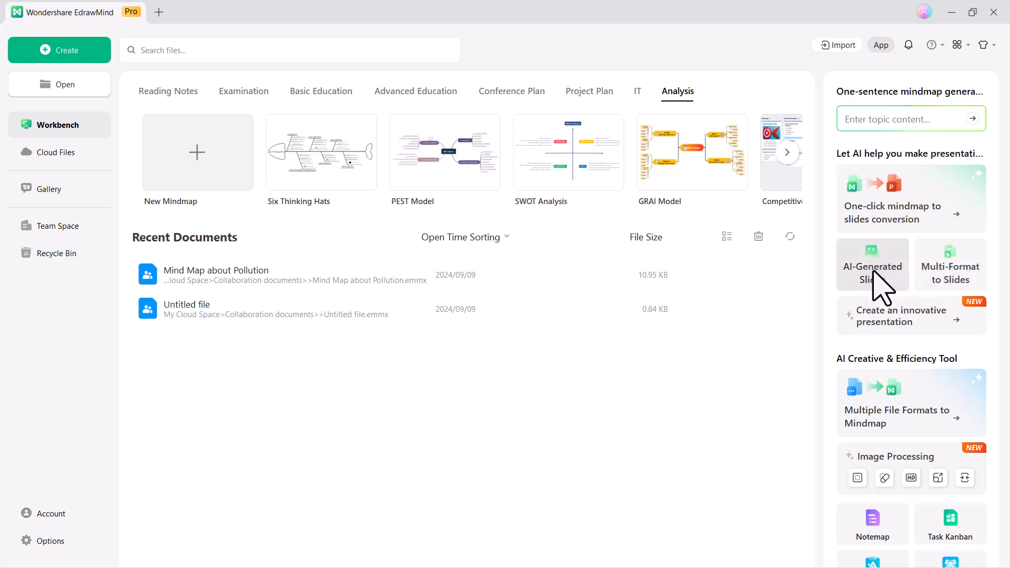
Open the AI-Generated Slides card on the Workbench
click(872, 264)
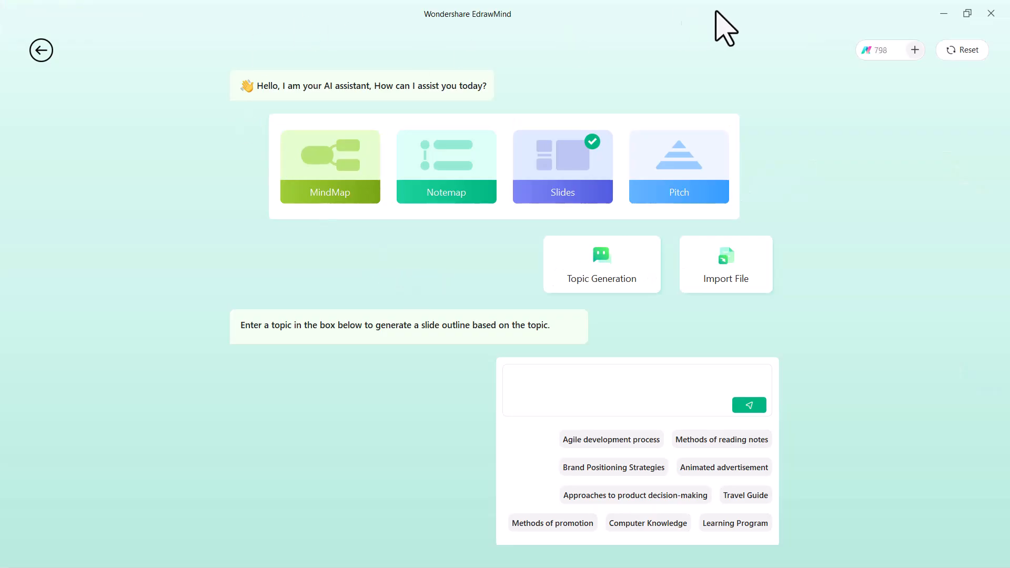
mouse_move(330, 193)
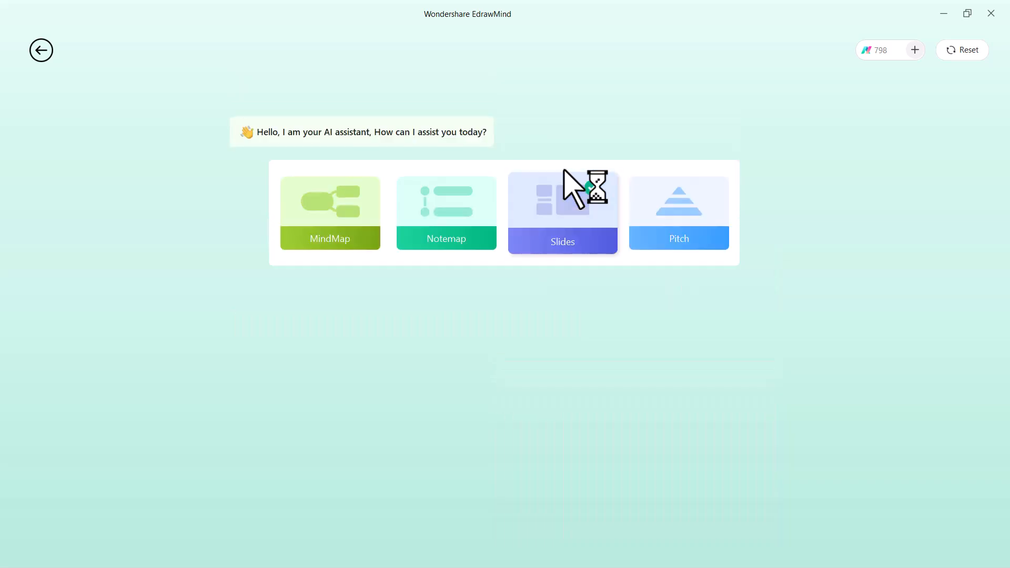
Submit 'Digital Marketing' as a Slides topic using Topic Generation
click(562, 212)
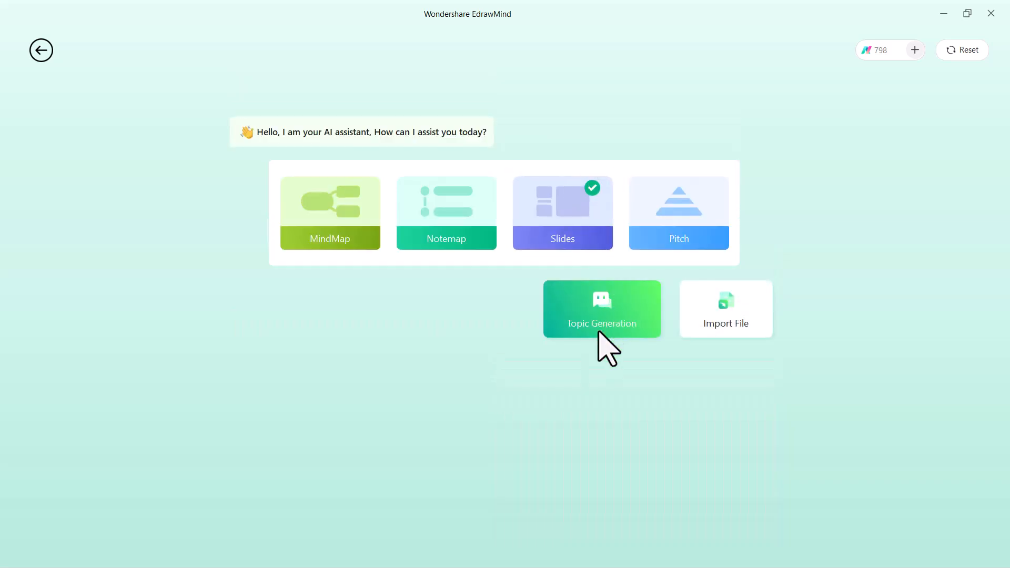
mouse_move(725, 309)
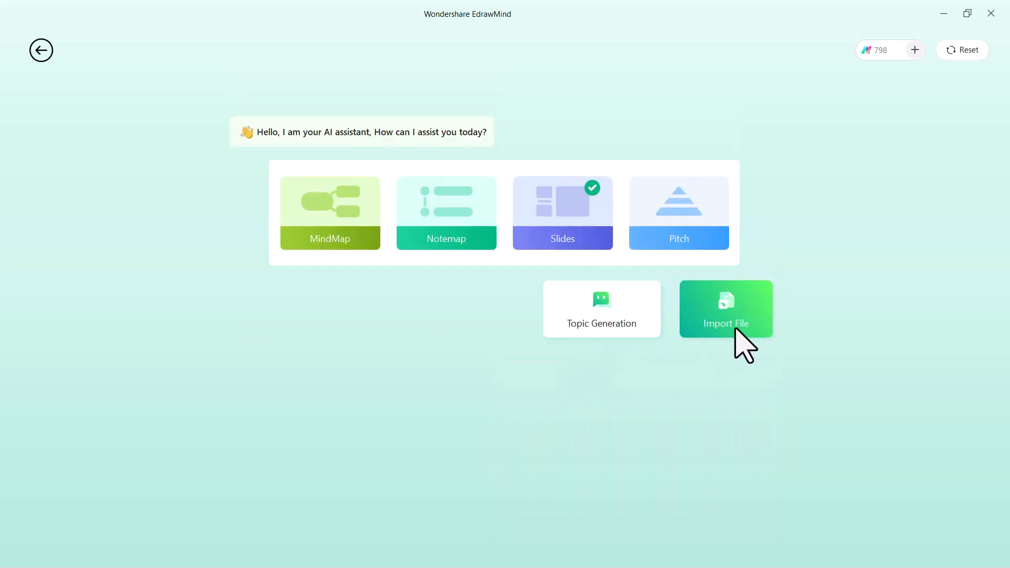
click(600, 309)
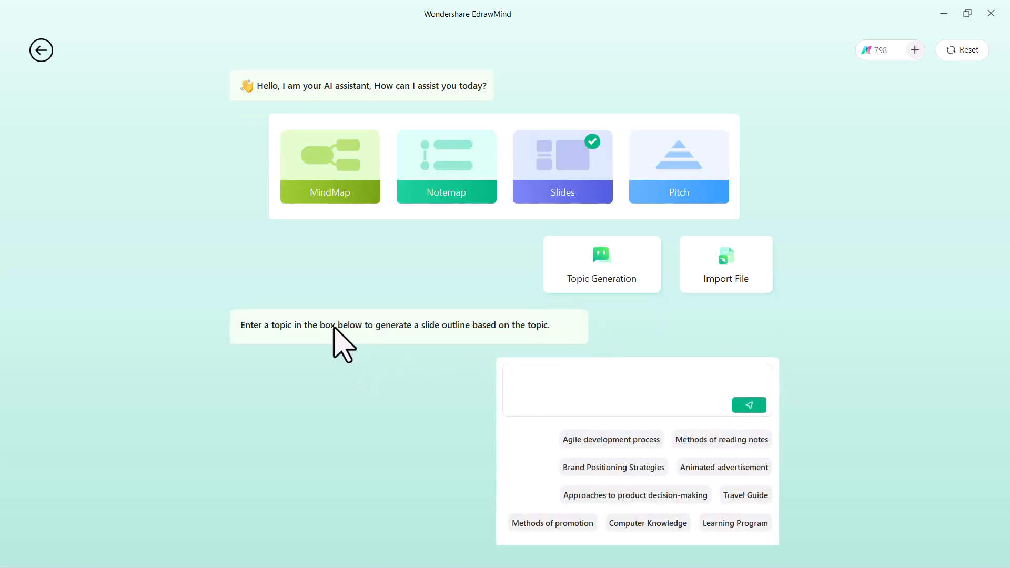
mouse_move(480, 345)
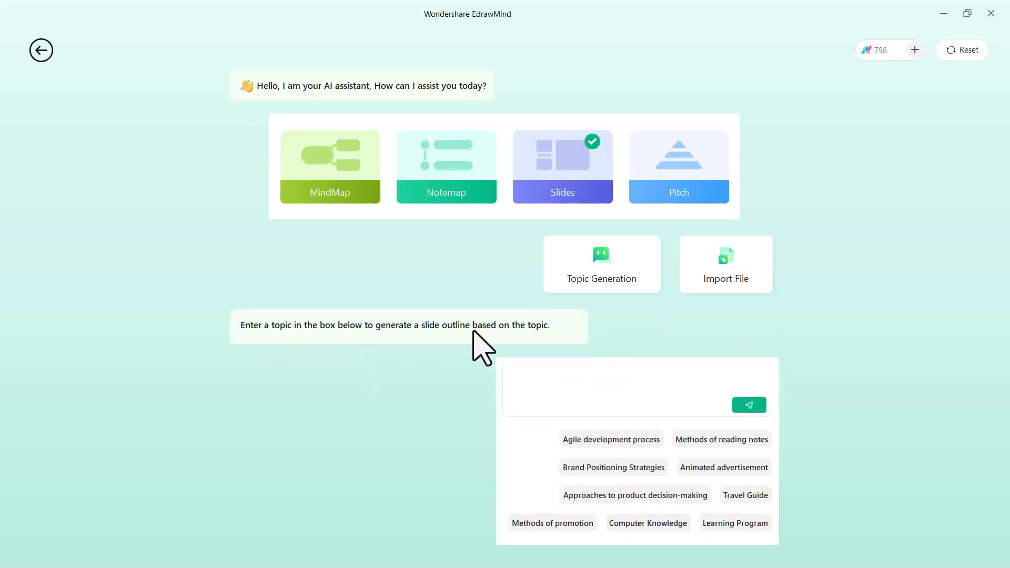
text(Dig)
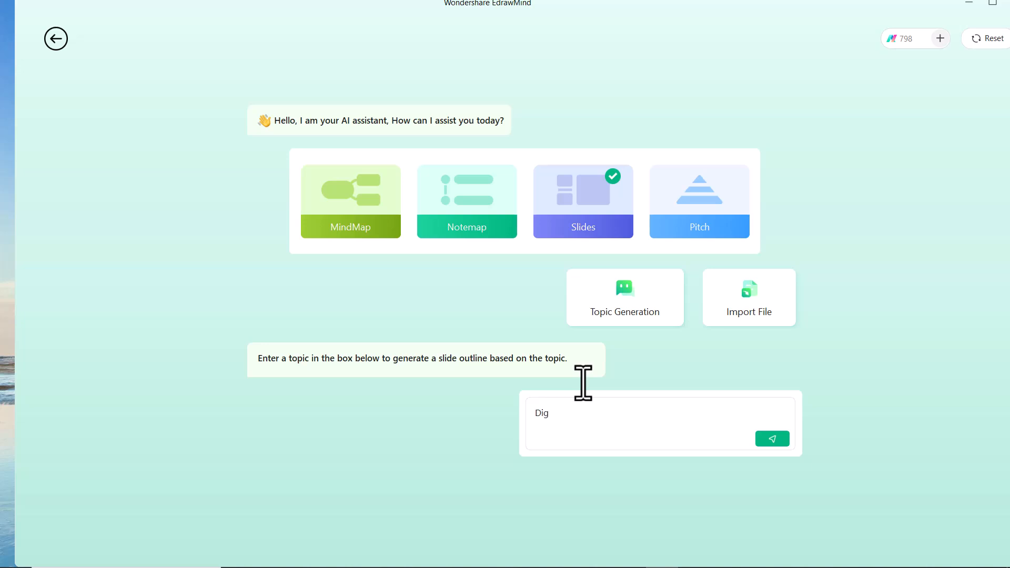
text(ital Mar)
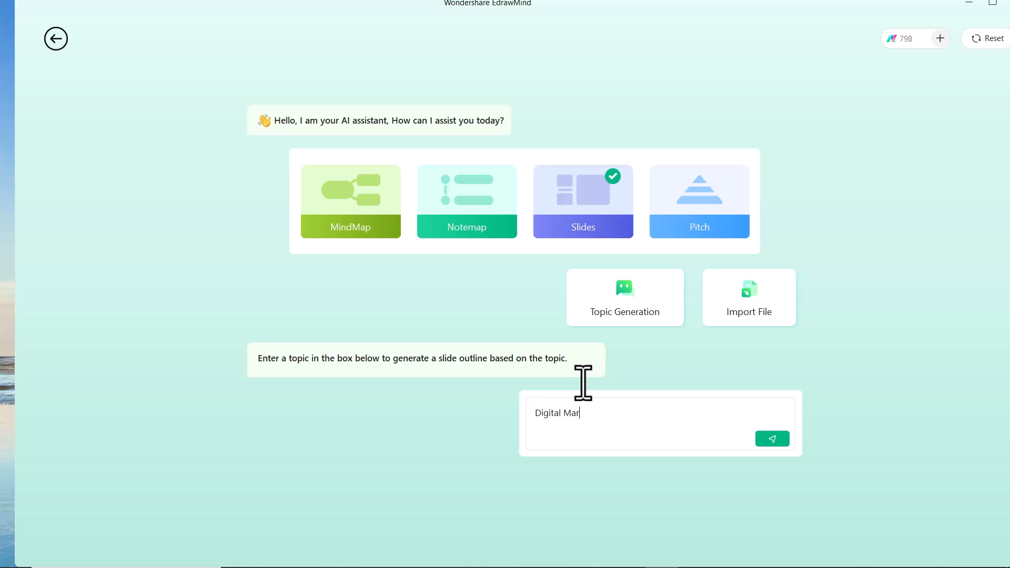
text(keting)
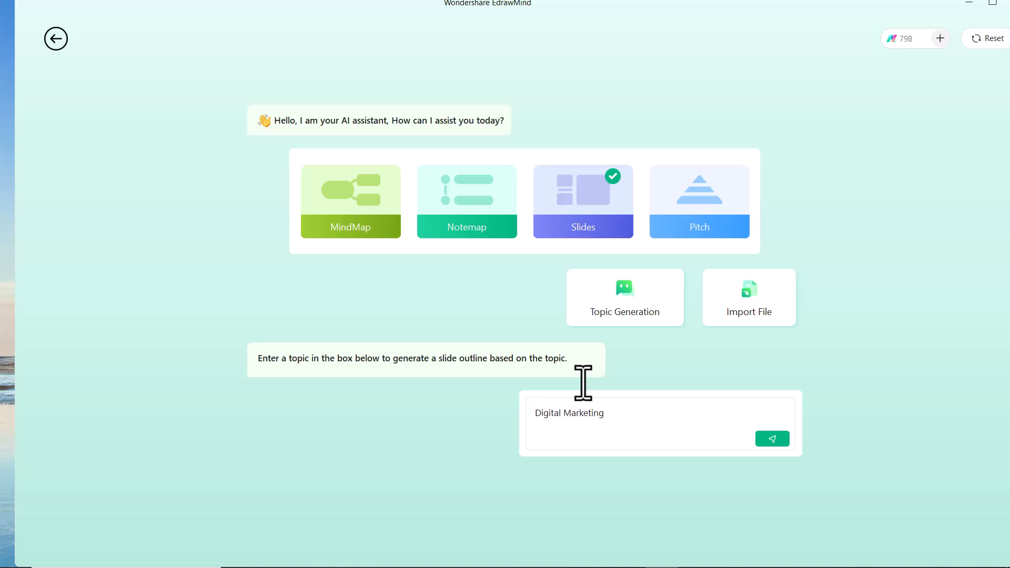
click(771, 439)
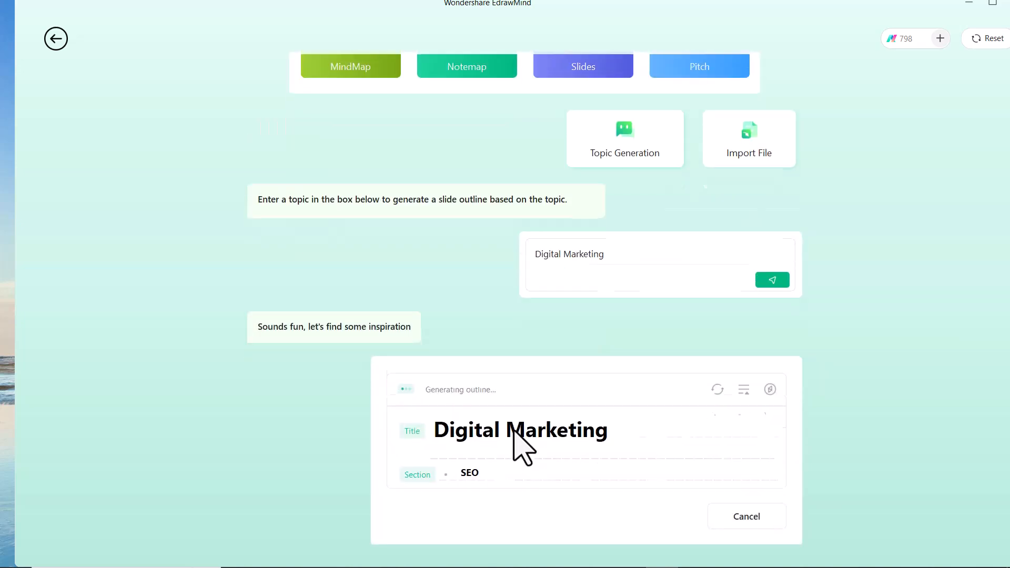
Generate the Digital Marketing deck from the AI outline with the purple Dispersion template
scroll(down, 3)
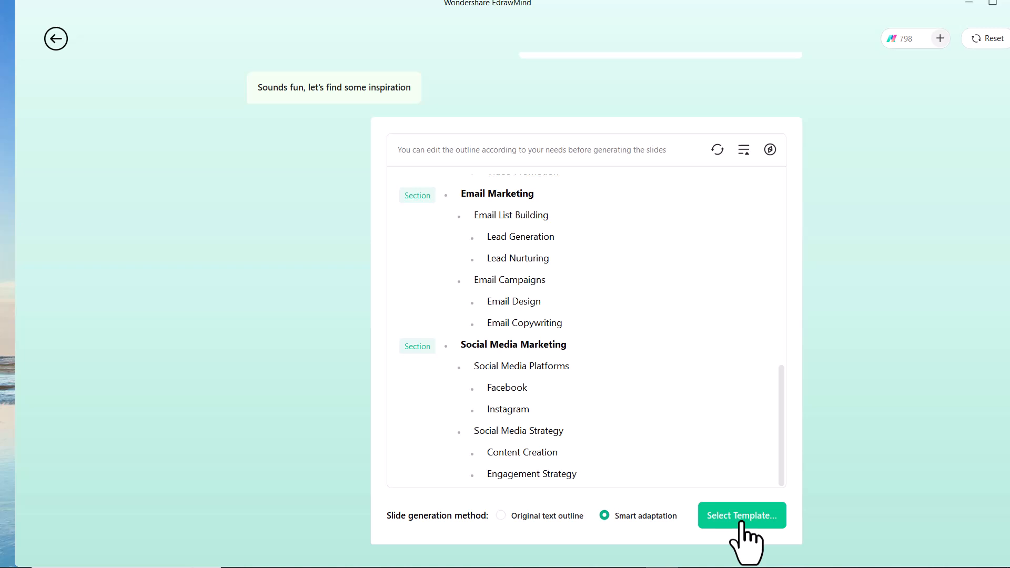
click(742, 515)
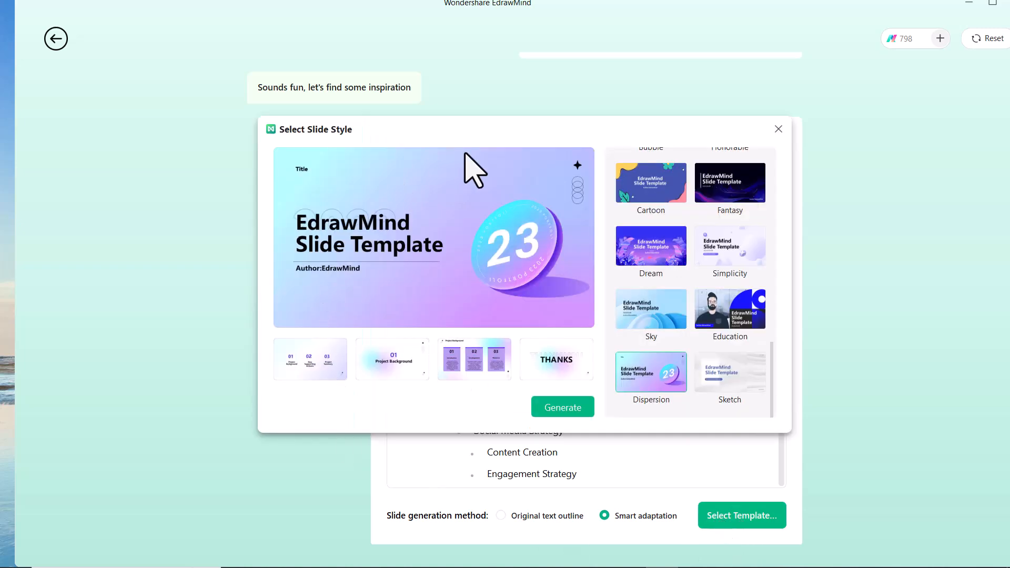
mouse_move(461, 286)
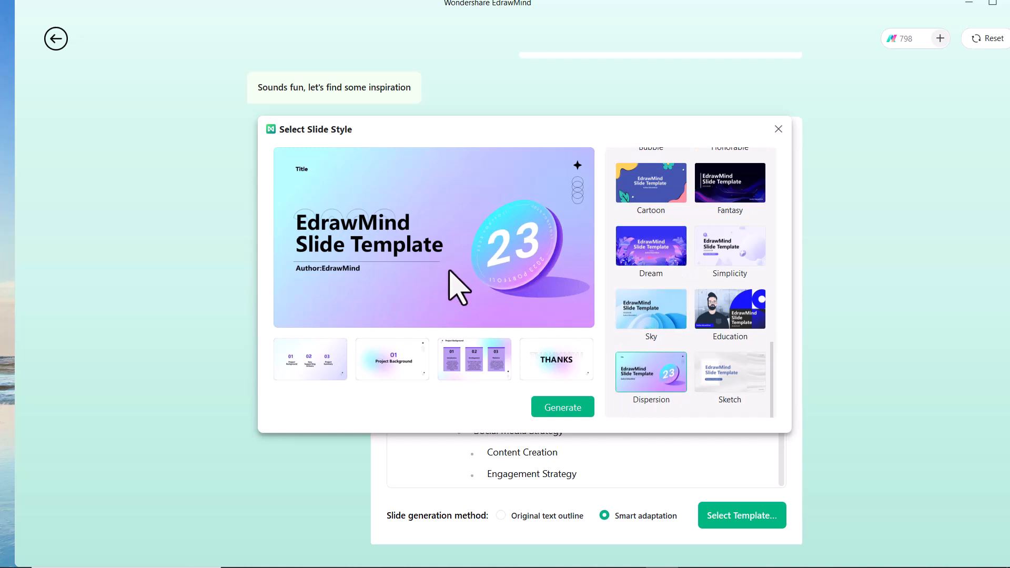
scroll(up, 3)
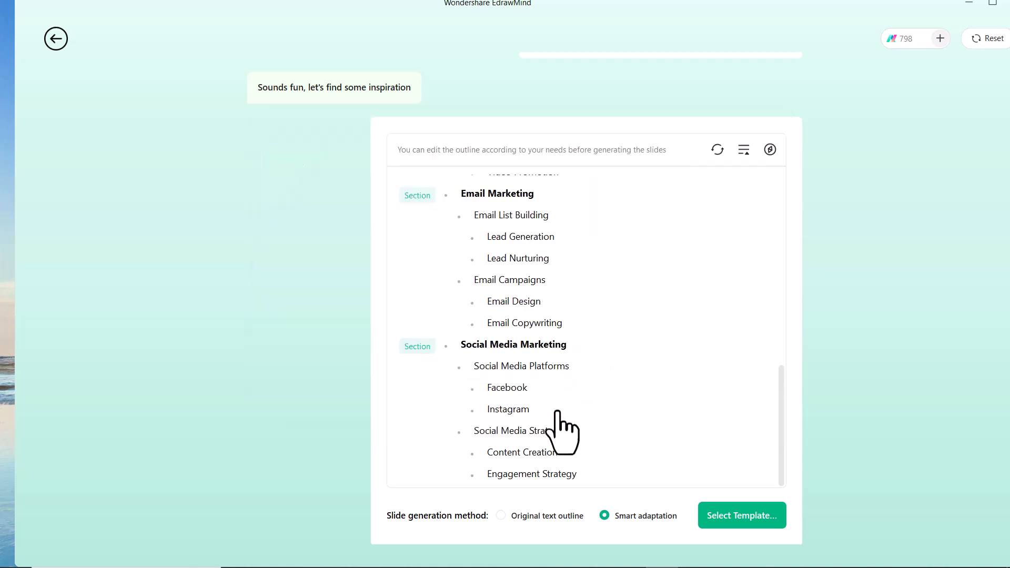
click(741, 515)
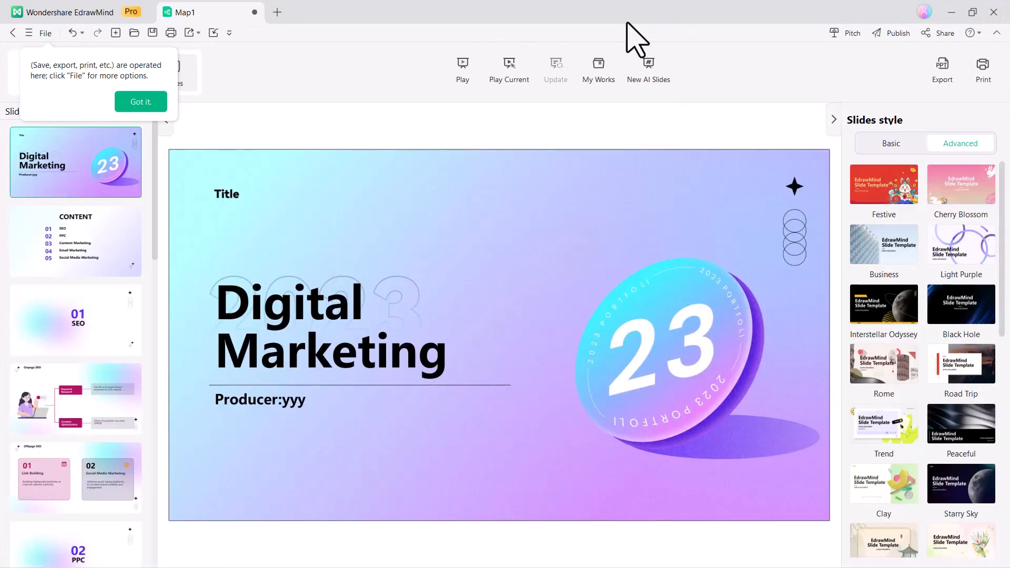
mouse_move(267, 377)
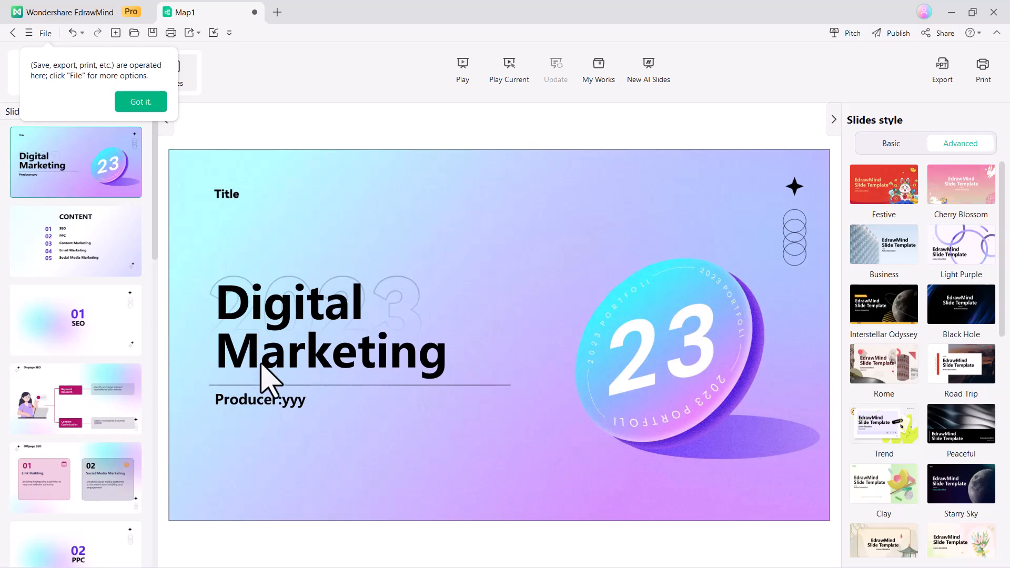
Preview the contents, Onpage SEO, PPC and Google Ads slides of the Digital Marketing deck
click(75, 241)
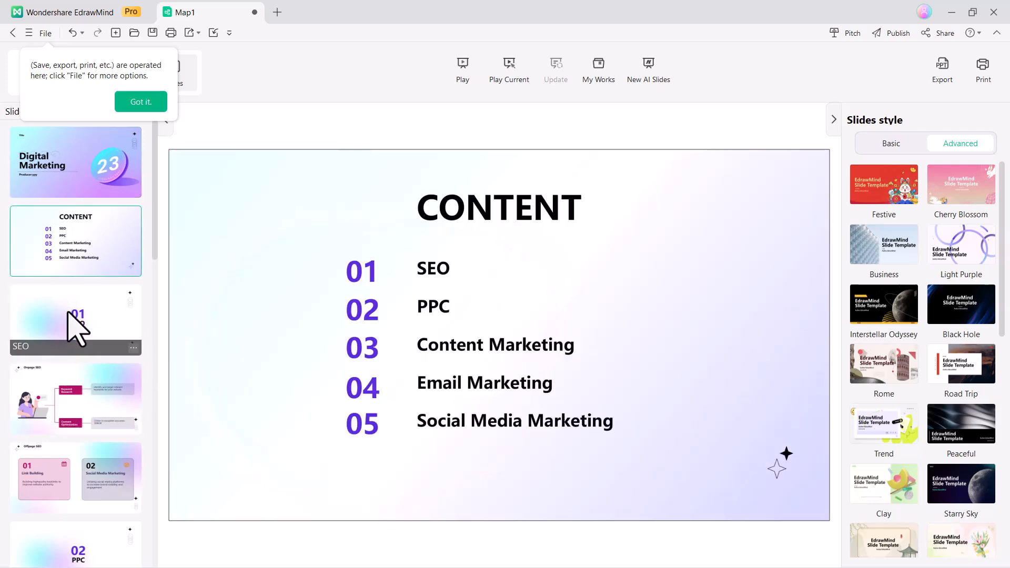
click(76, 398)
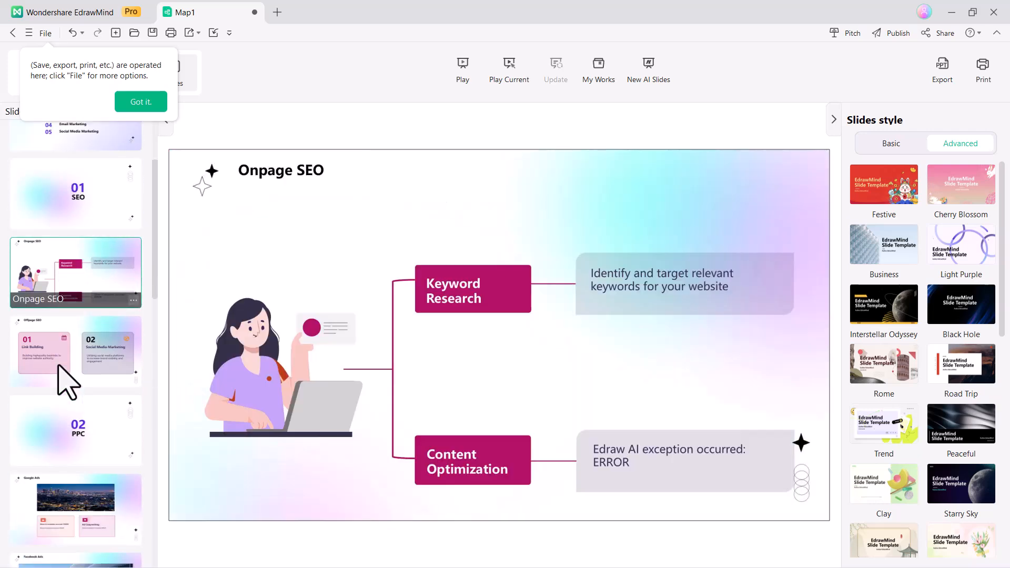
click(75, 429)
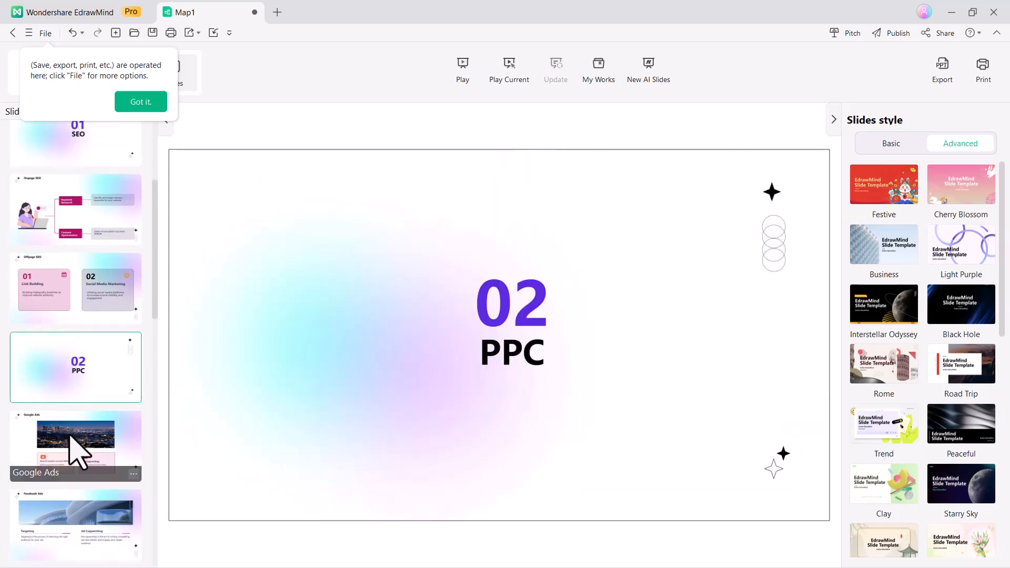
click(76, 351)
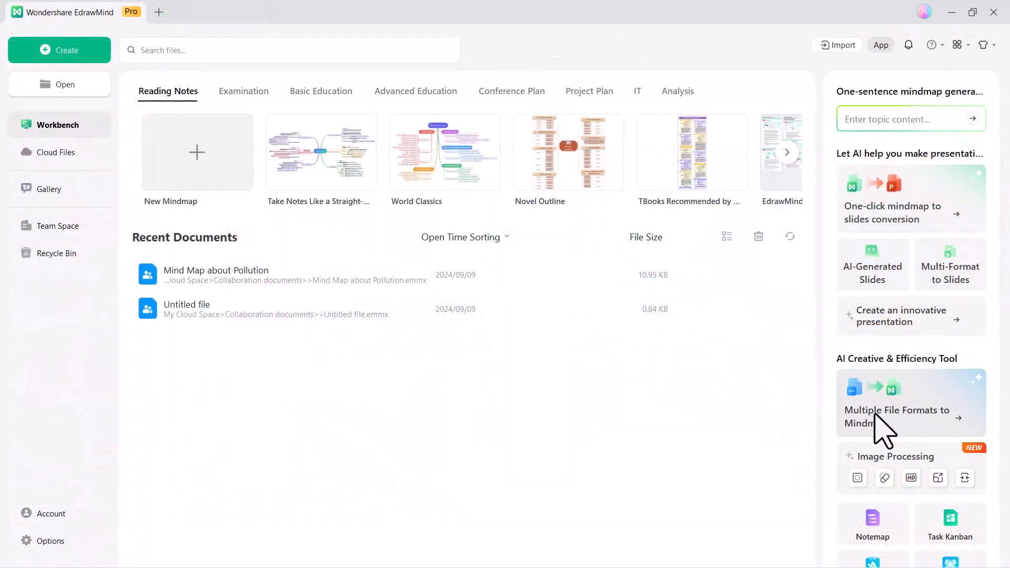
mouse_move(923, 438)
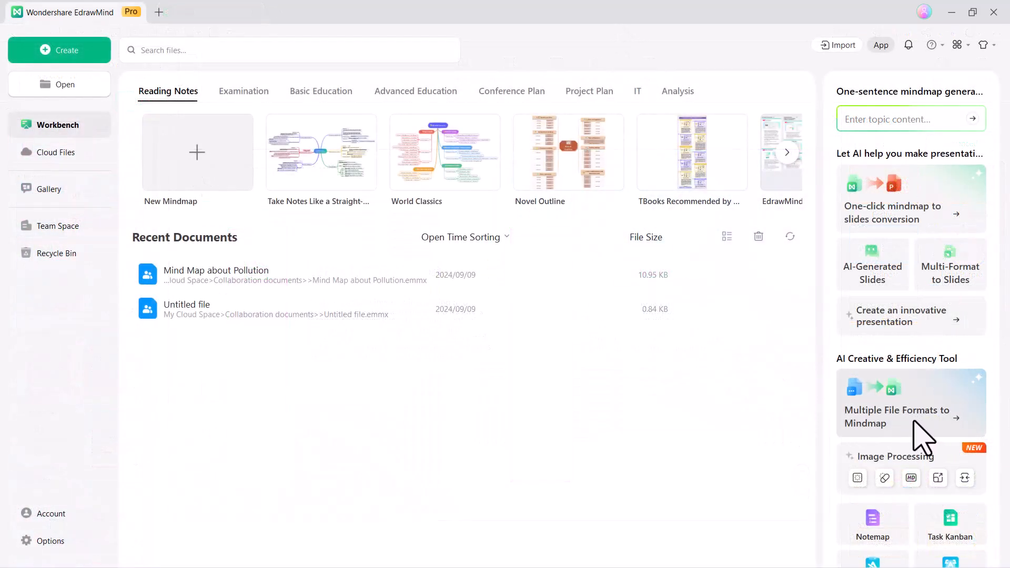
Upload the Project Planning file under Multiple File Formats to Mindmap's Intelligent File Analysis
click(910, 416)
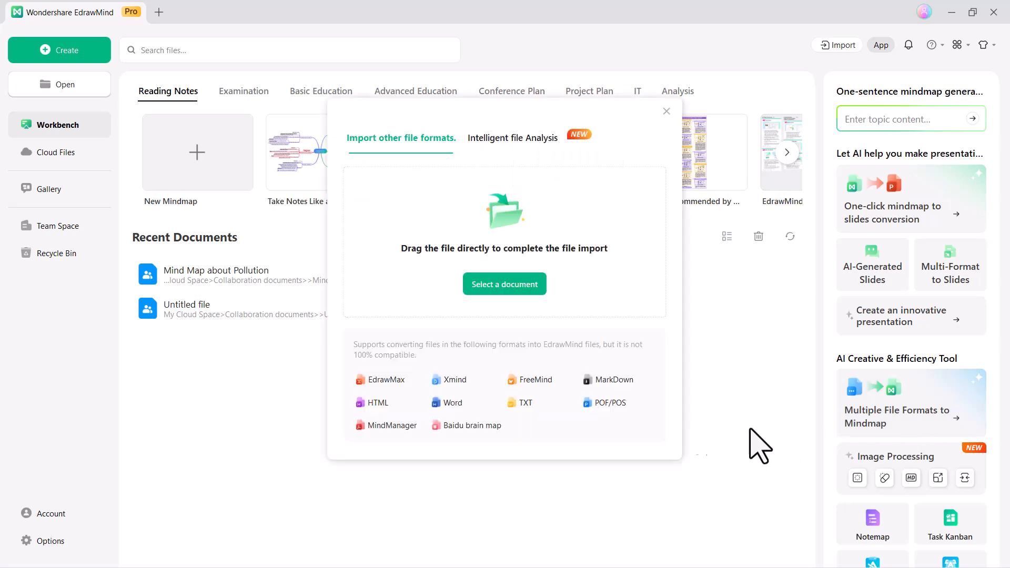
mouse_move(490, 164)
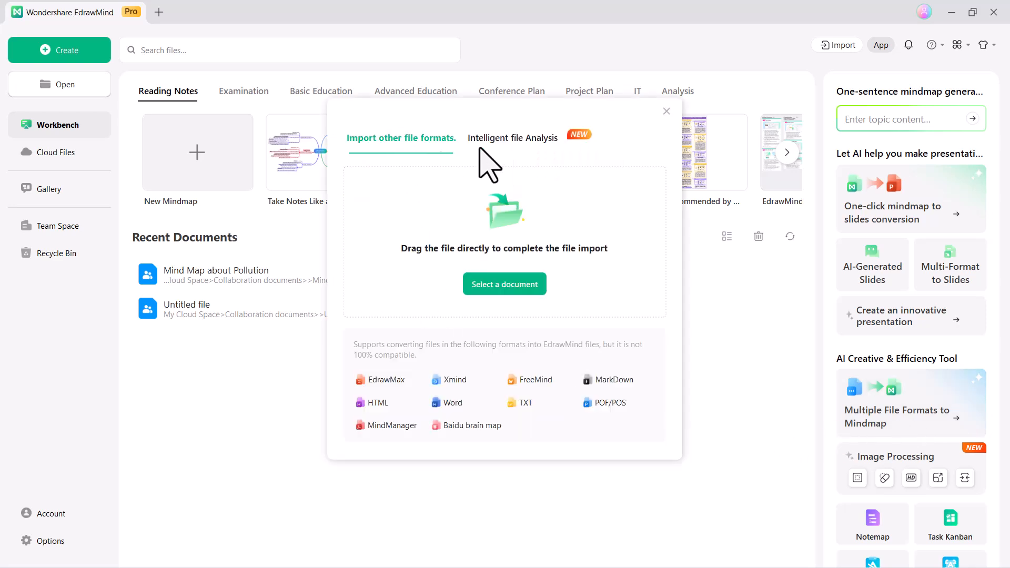
click(512, 138)
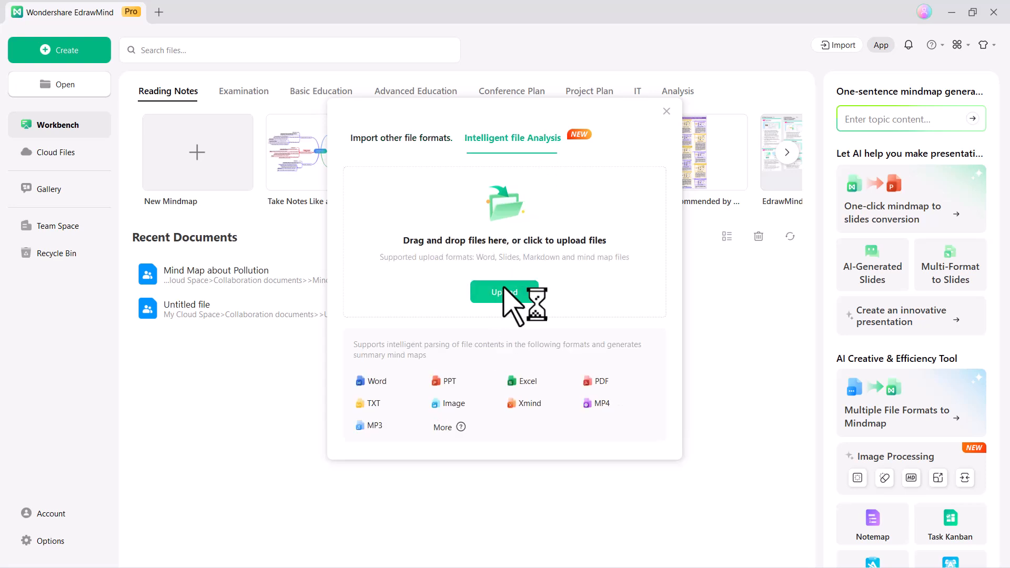
click(504, 293)
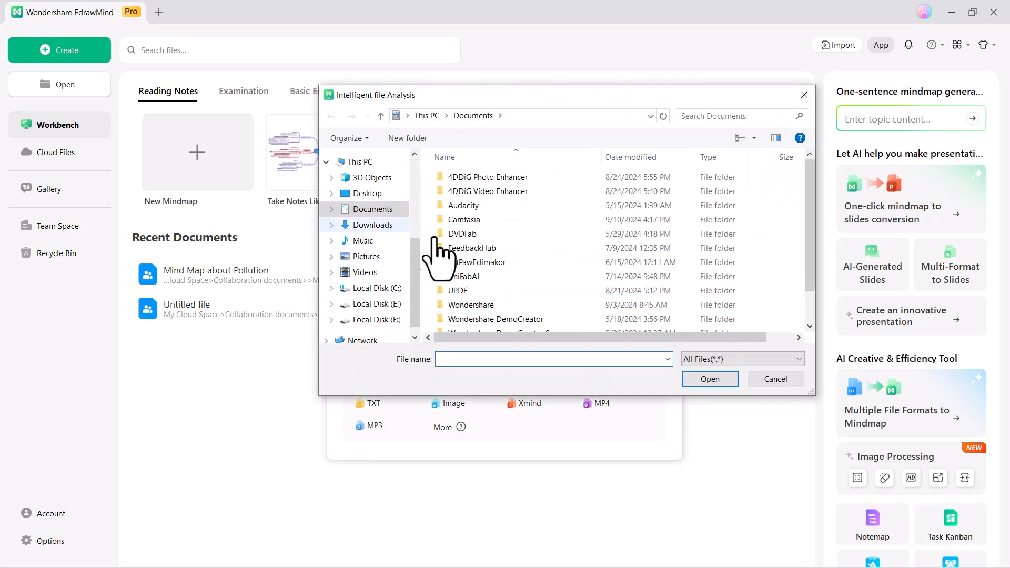
click(710, 379)
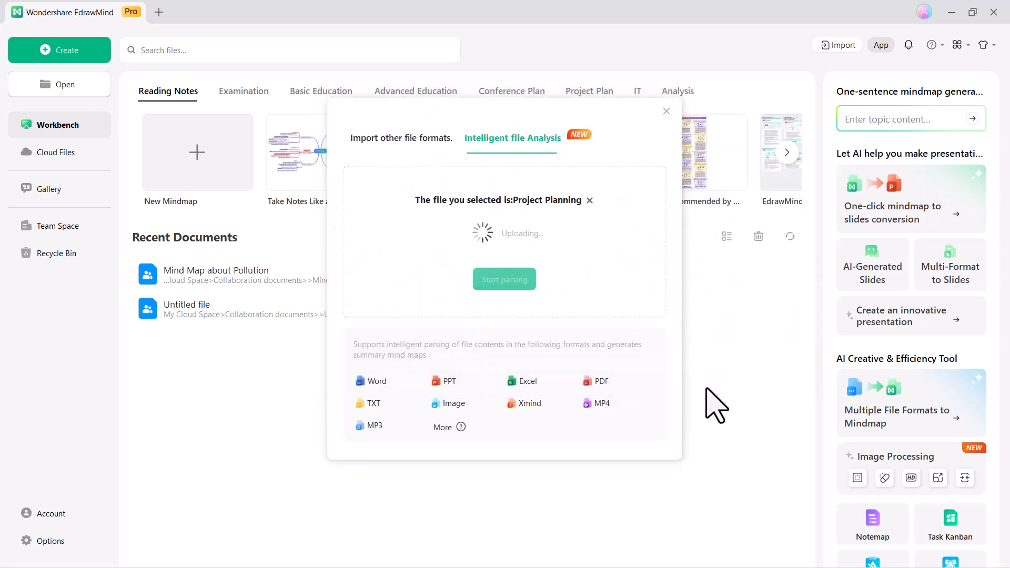
mouse_move(522, 267)
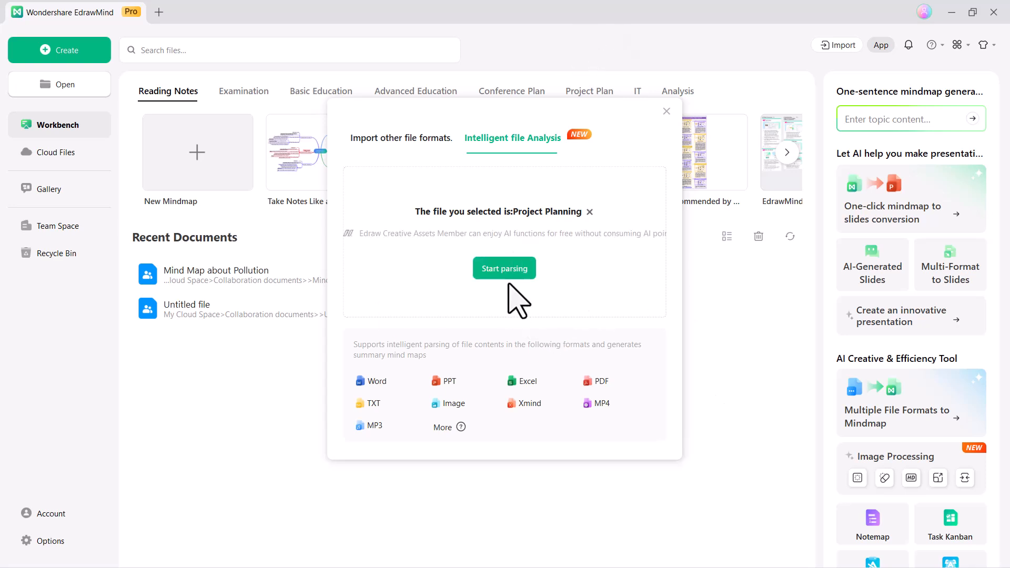
Parse Project Planning.pptx into a mind map, scroll its branches, and dismiss the File tip
click(504, 268)
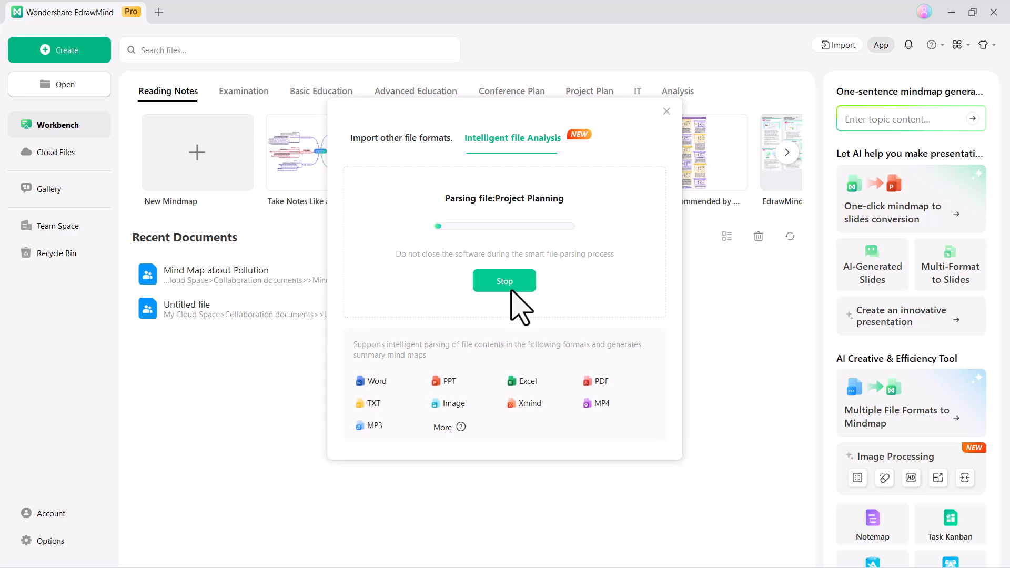
mouse_move(636, 37)
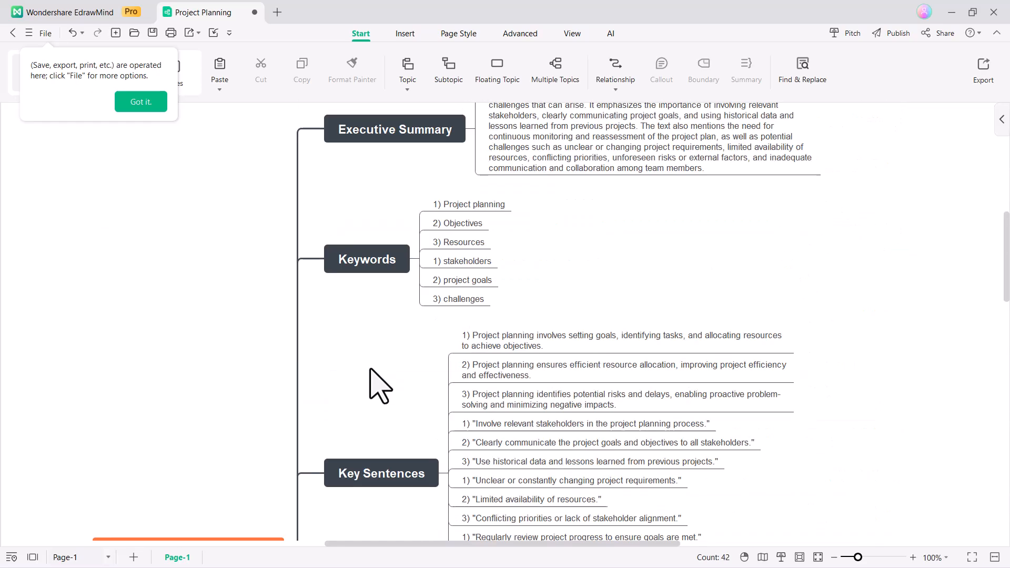
scroll(down, 3)
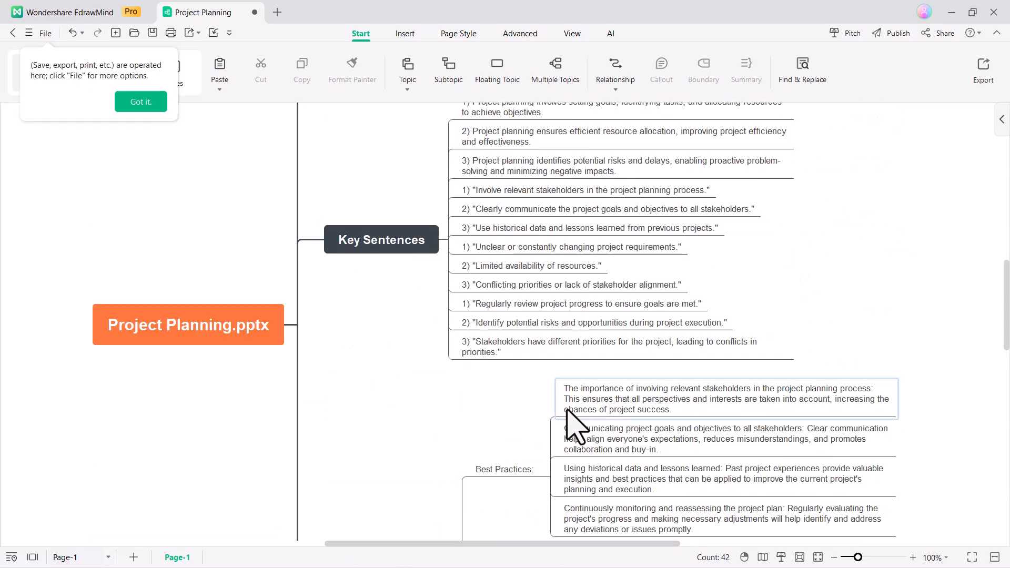
scroll(down, 3)
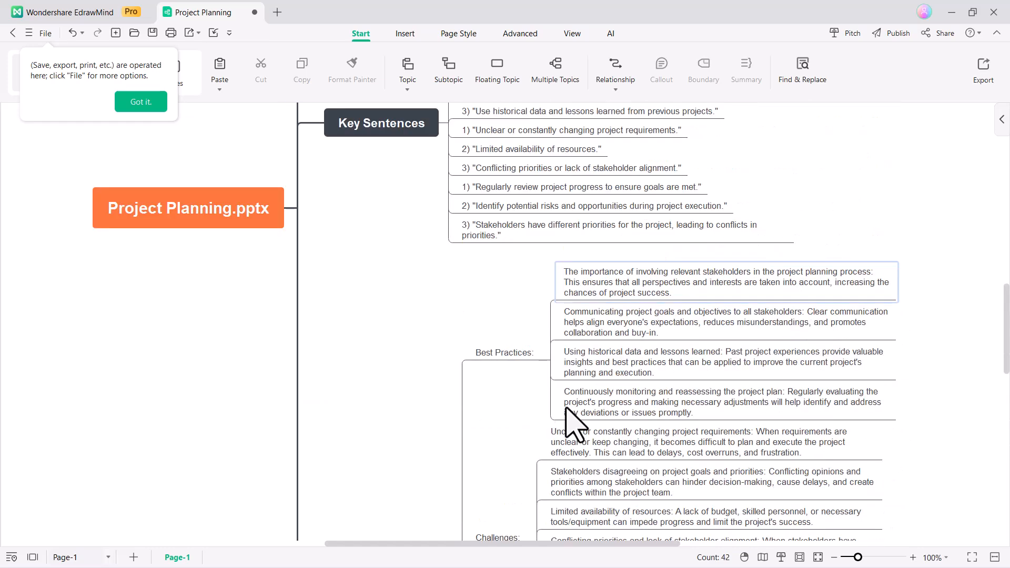
click(141, 101)
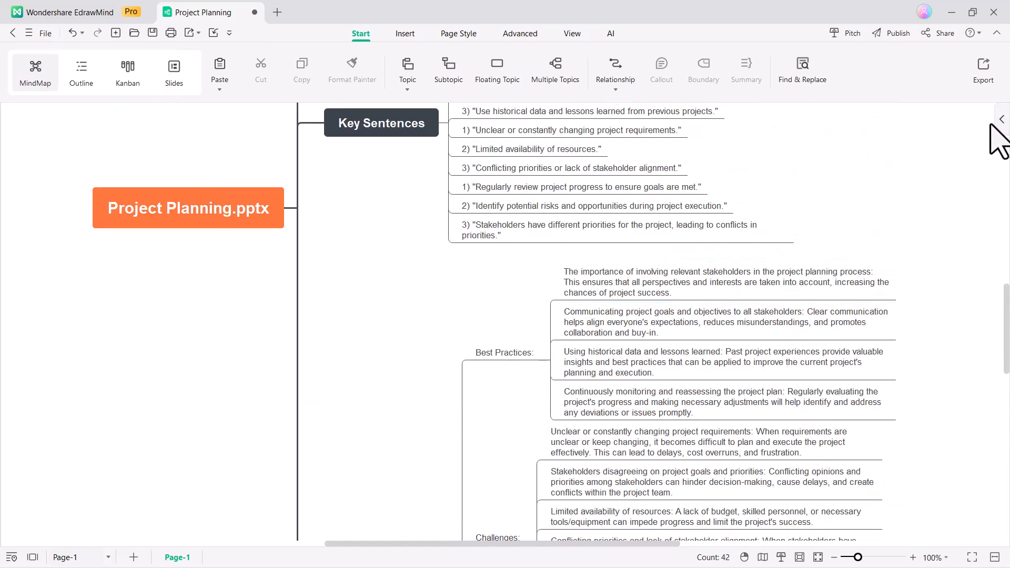
Apply a two-sided Mindmap layout and green-centred theme, then open Image Processing
click(1000, 119)
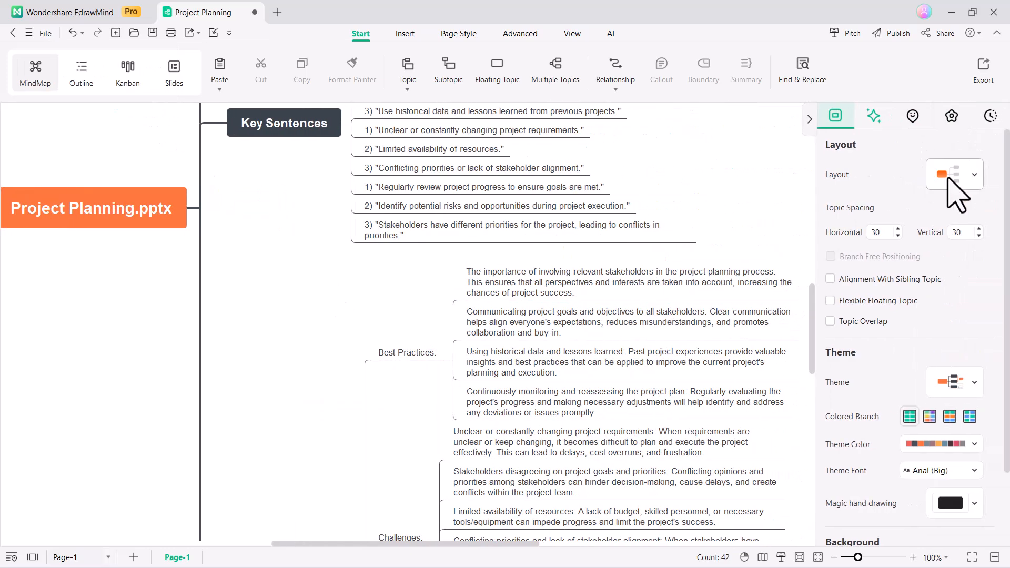
click(954, 174)
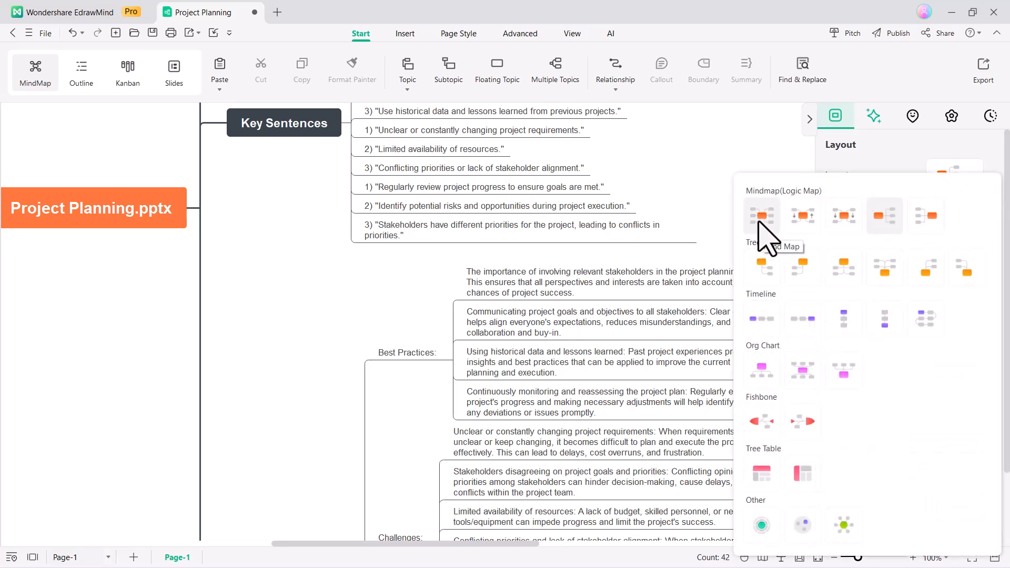
click(761, 215)
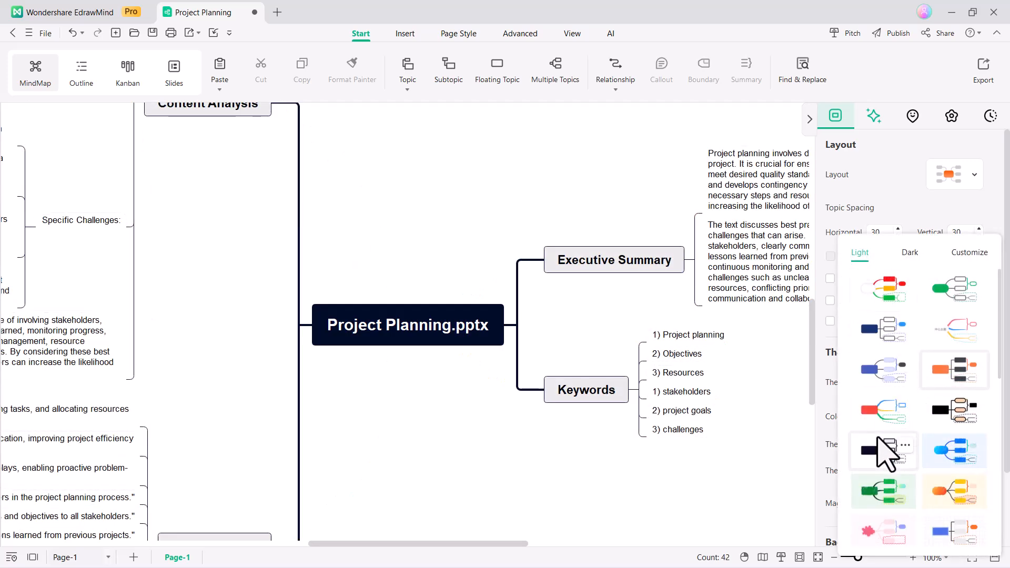
click(954, 329)
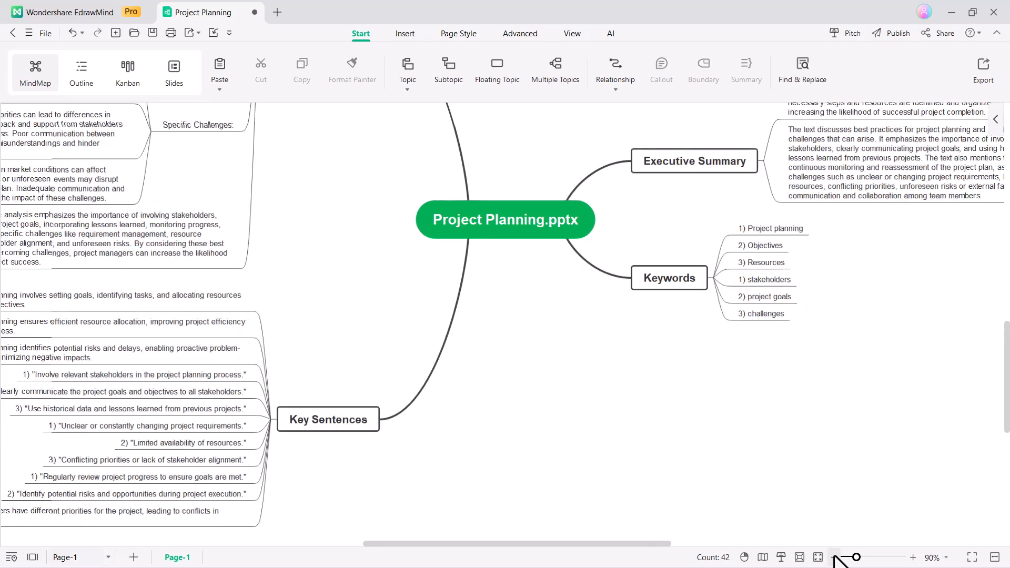
scroll(up, 3)
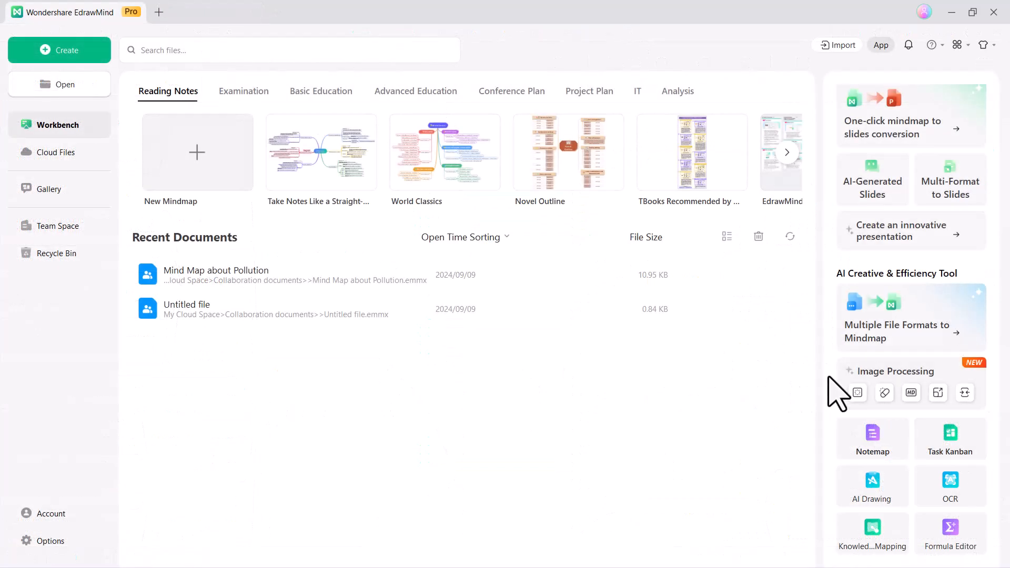
mouse_move(960, 396)
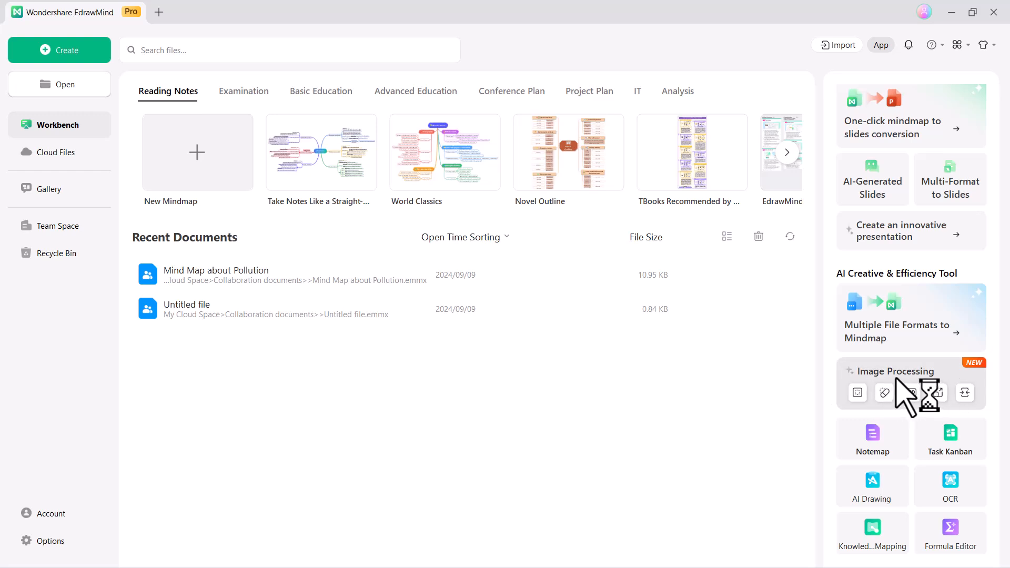
click(898, 371)
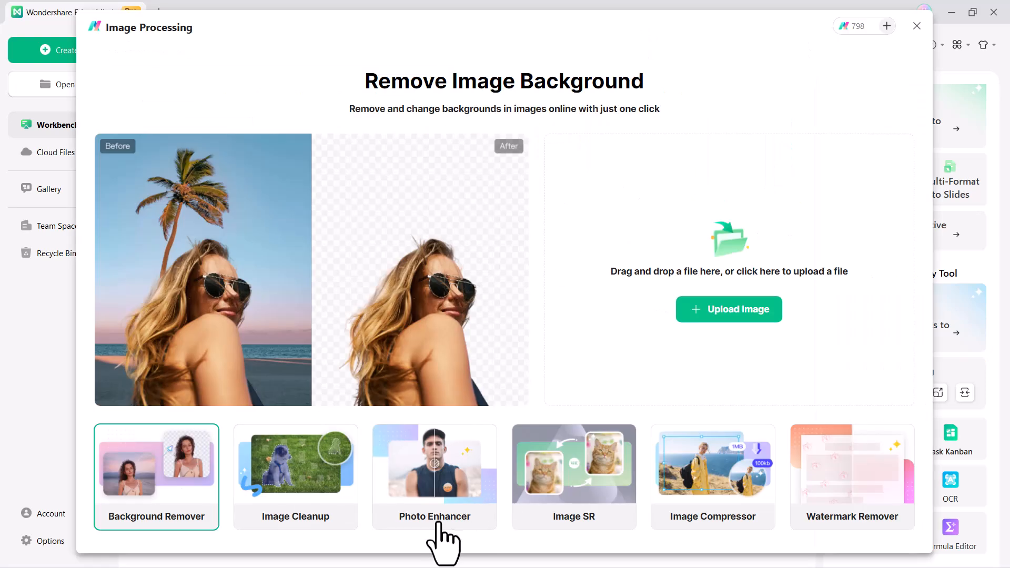
mouse_move(145, 548)
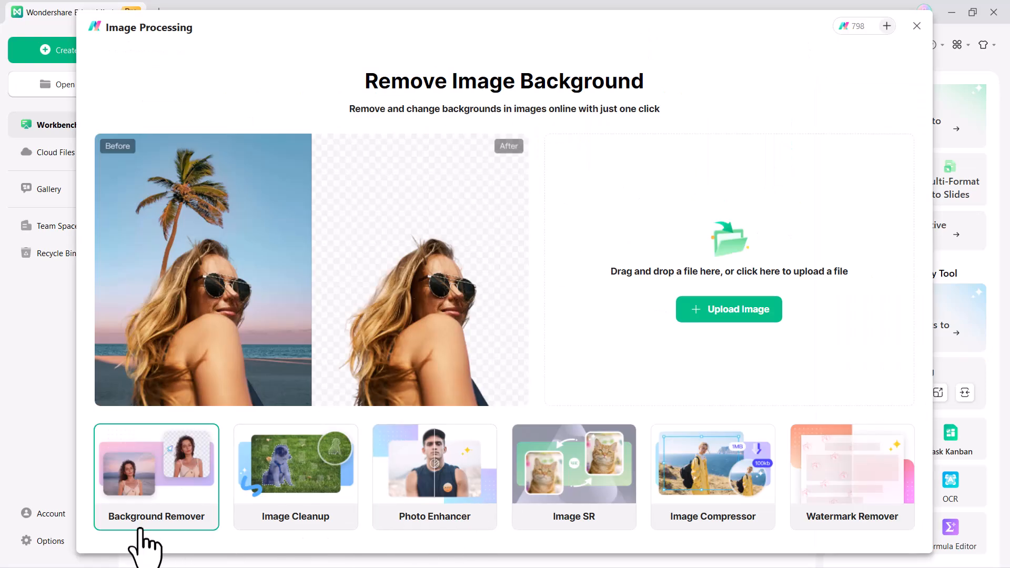
mouse_move(180, 548)
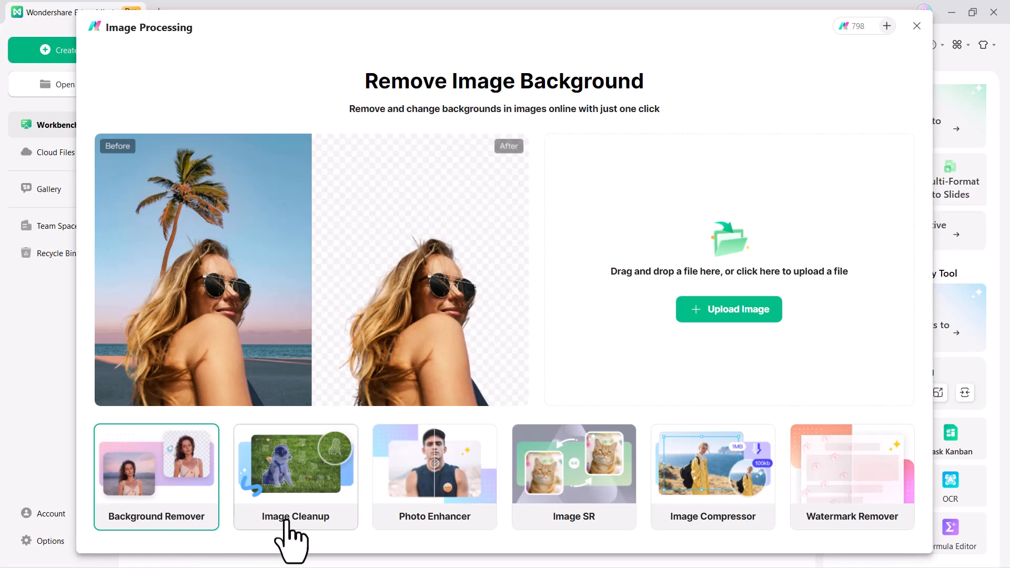
mouse_move(321, 541)
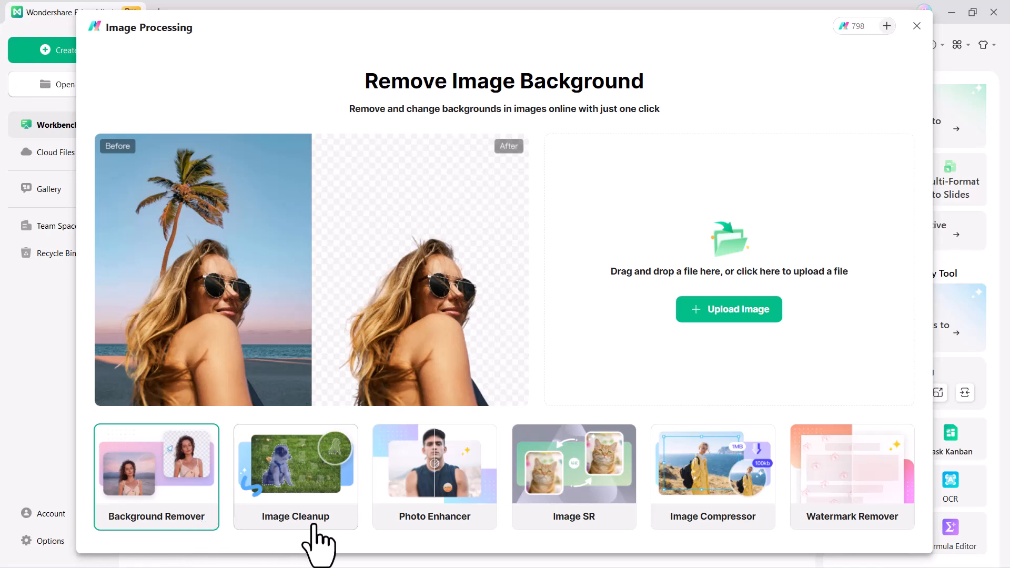
mouse_move(325, 538)
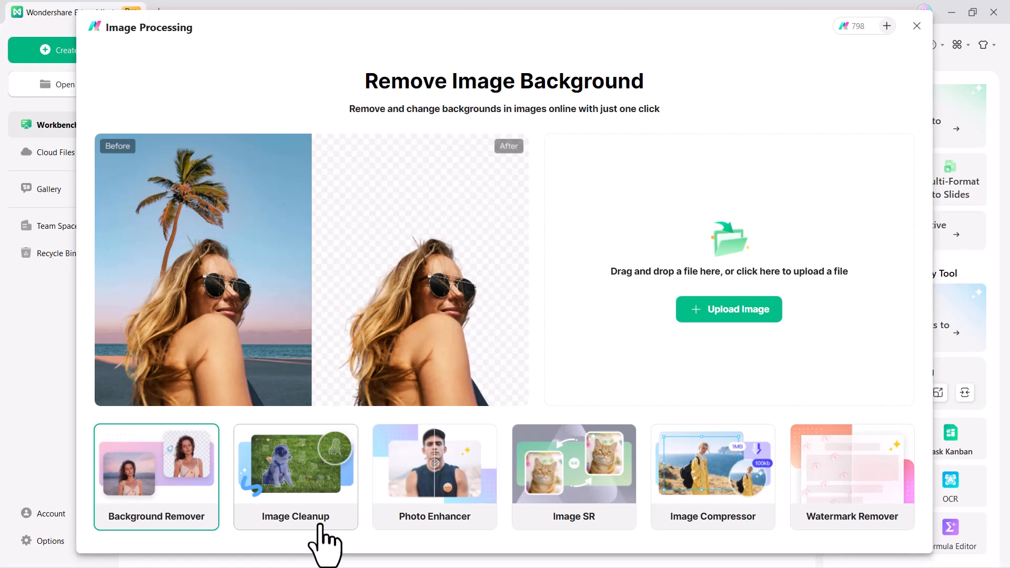
mouse_move(385, 542)
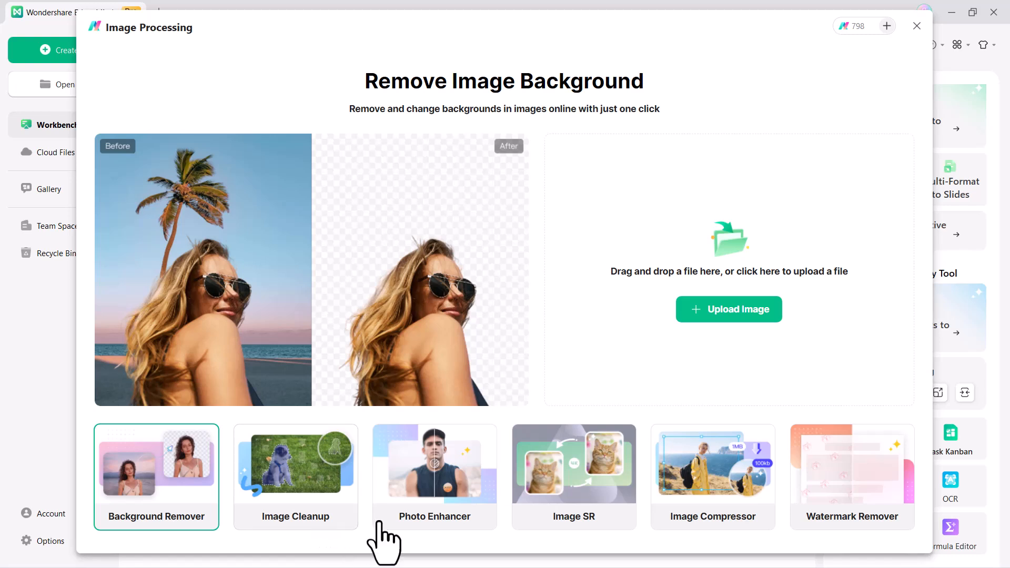
mouse_move(427, 541)
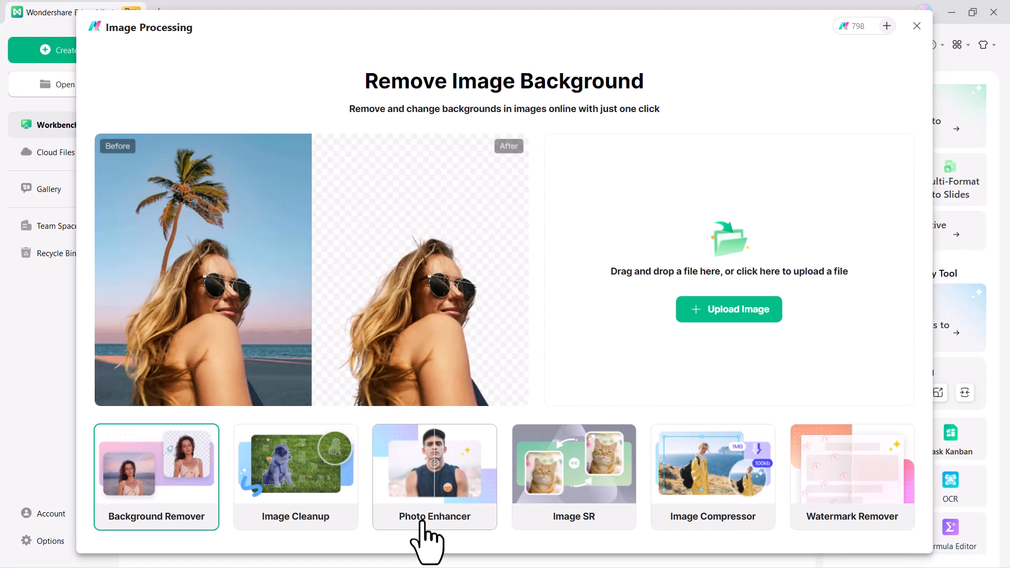
mouse_move(541, 545)
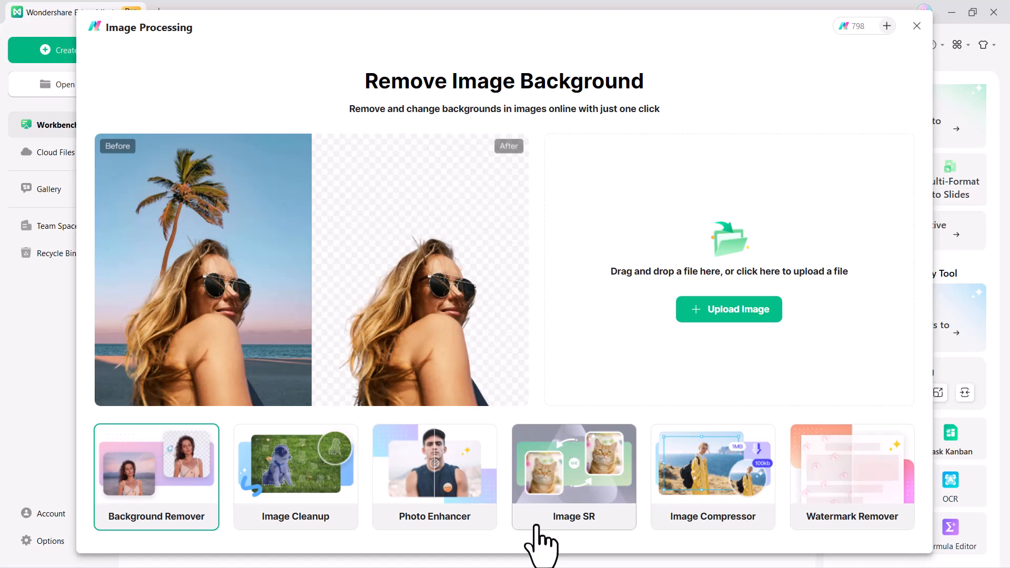
mouse_move(641, 547)
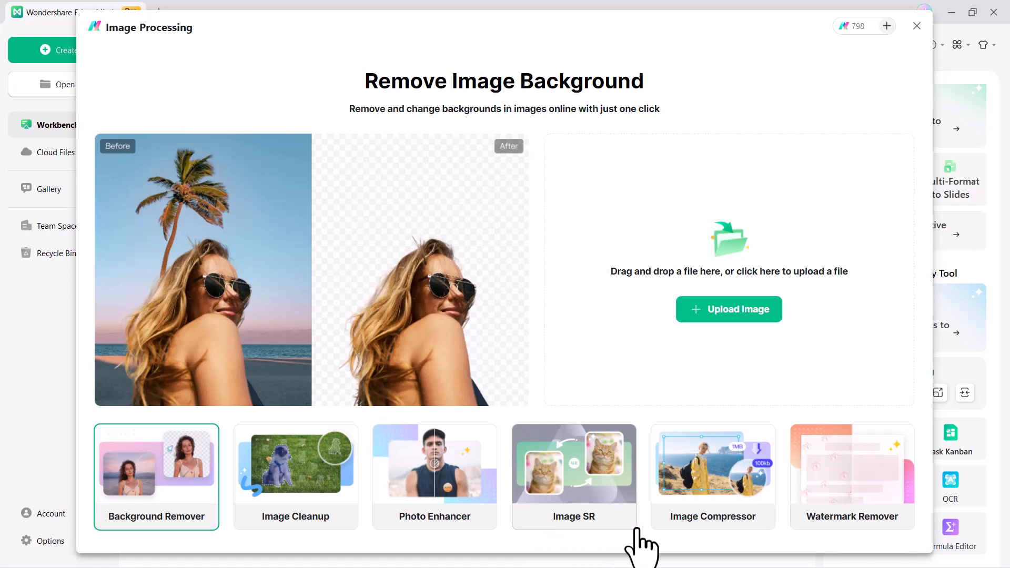
mouse_move(695, 546)
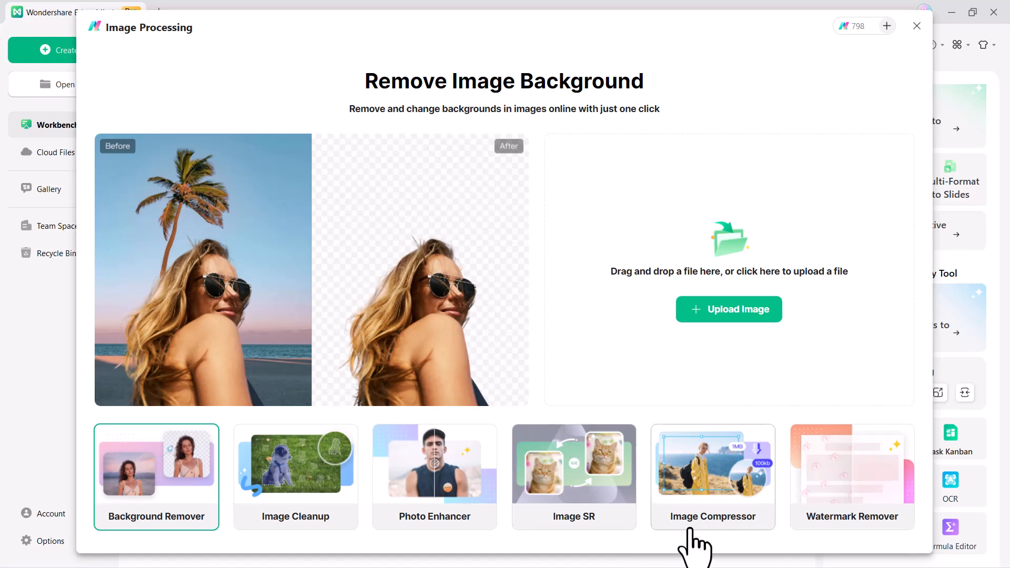
mouse_move(832, 544)
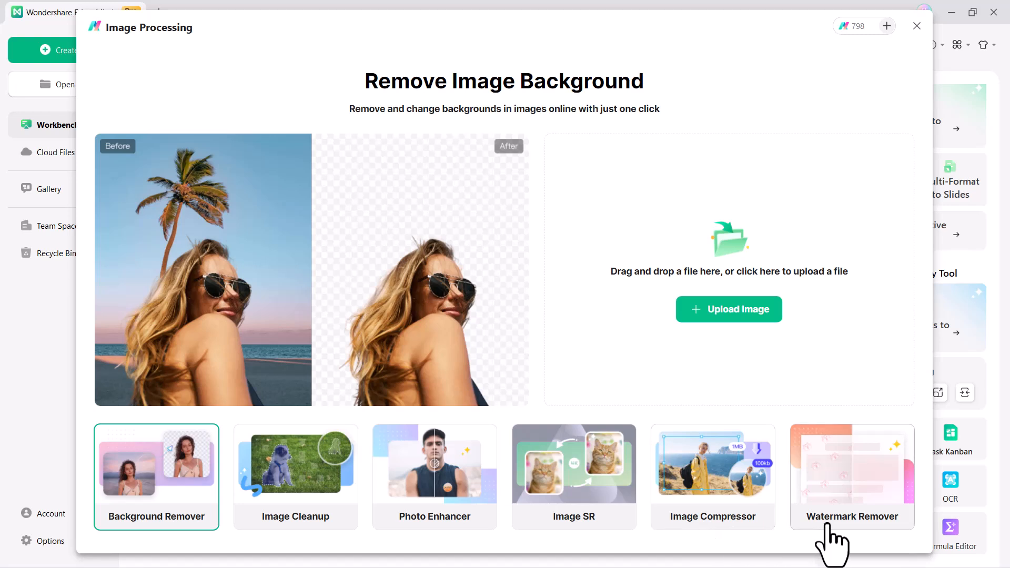
mouse_move(783, 554)
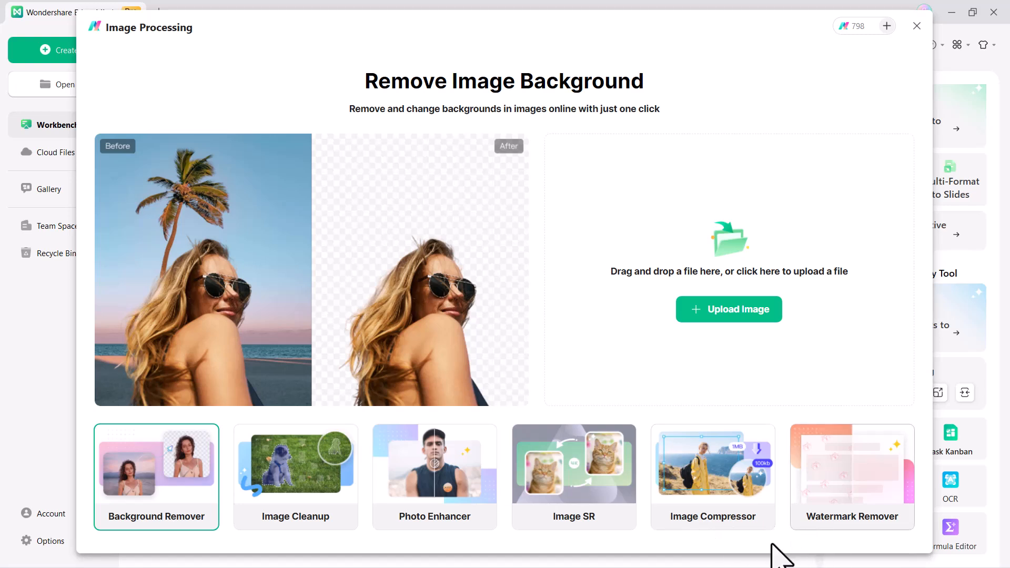
mouse_move(530, 410)
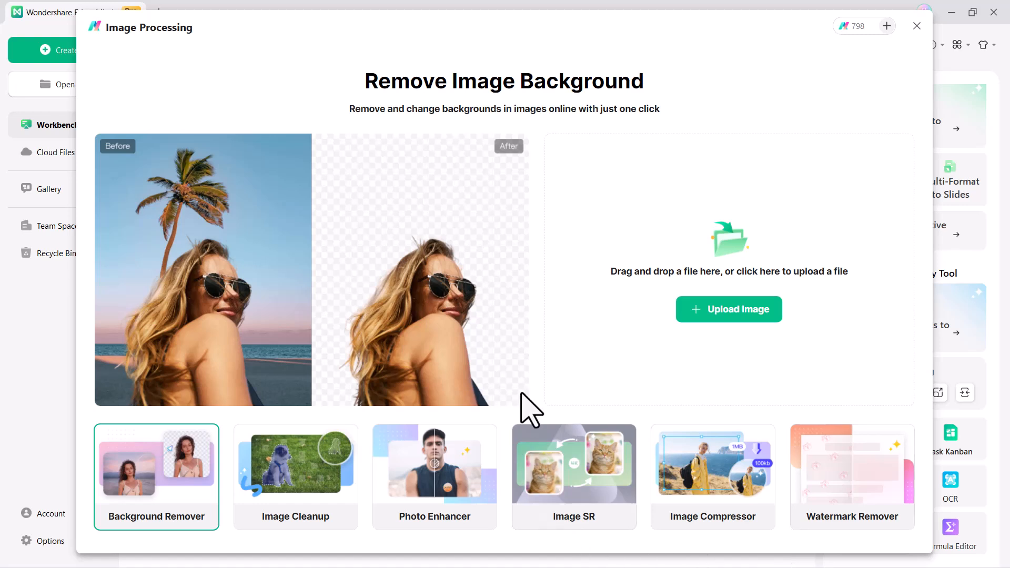
mouse_move(729, 310)
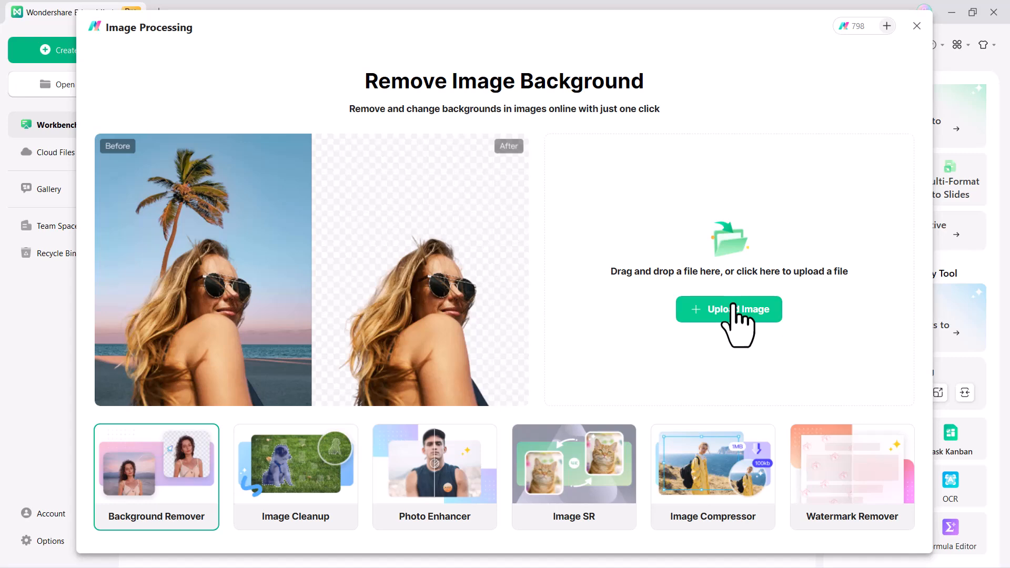
click(916, 26)
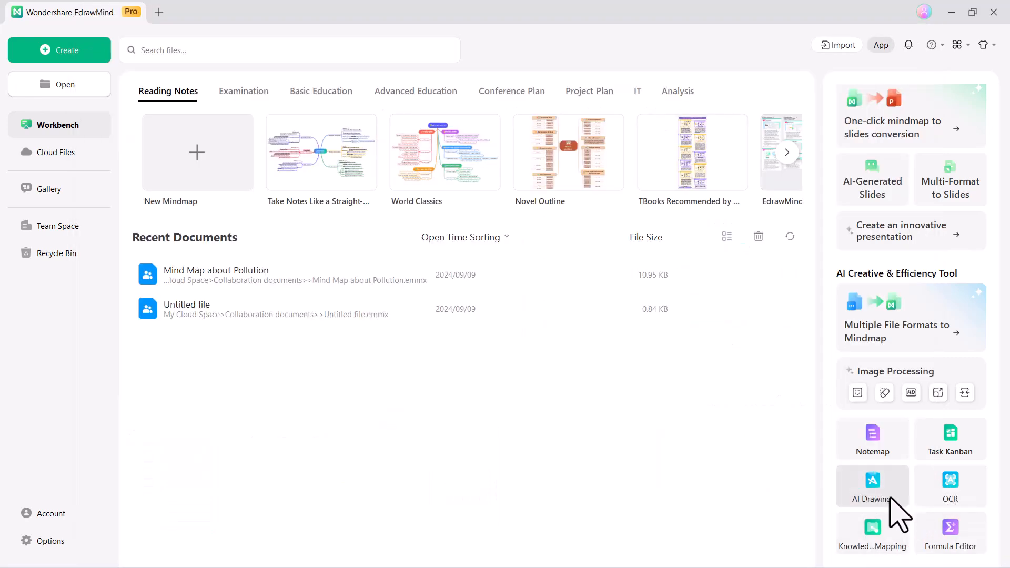
Generate an AI painting of 'a cat playing in park' at 4:3, HD, Realistic style
click(873, 486)
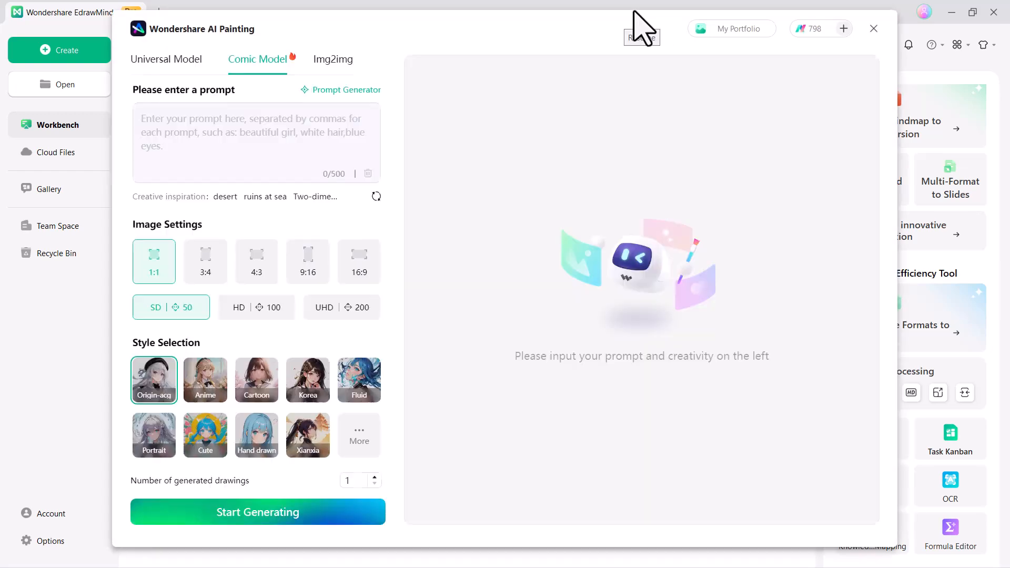
text(a ca)
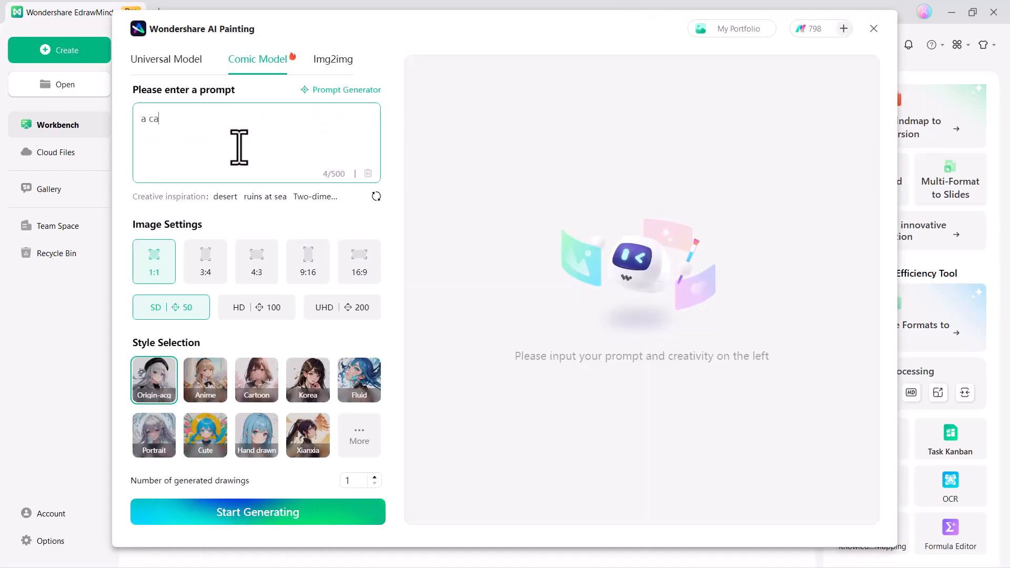
text(t playing in)
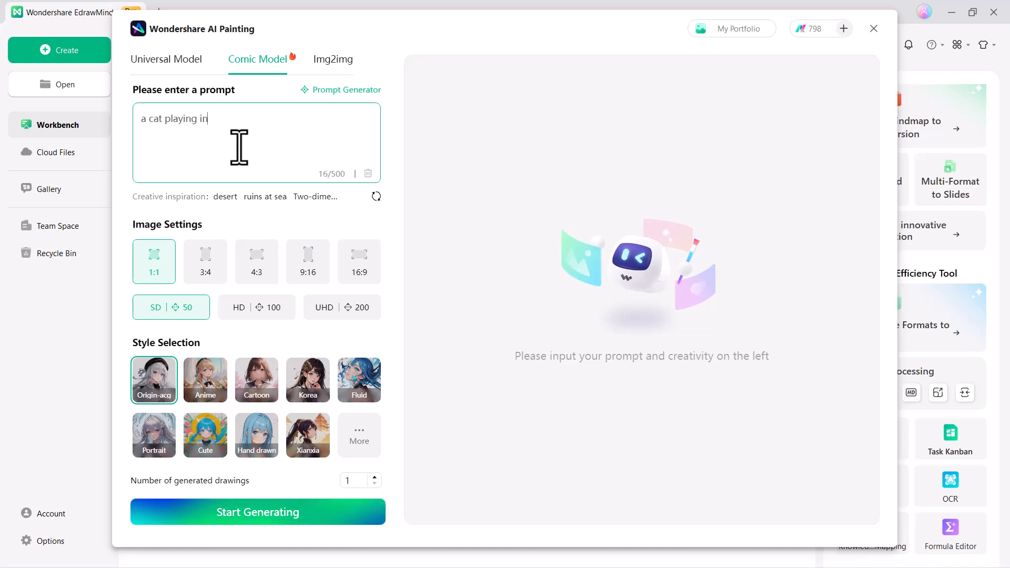
text(park)
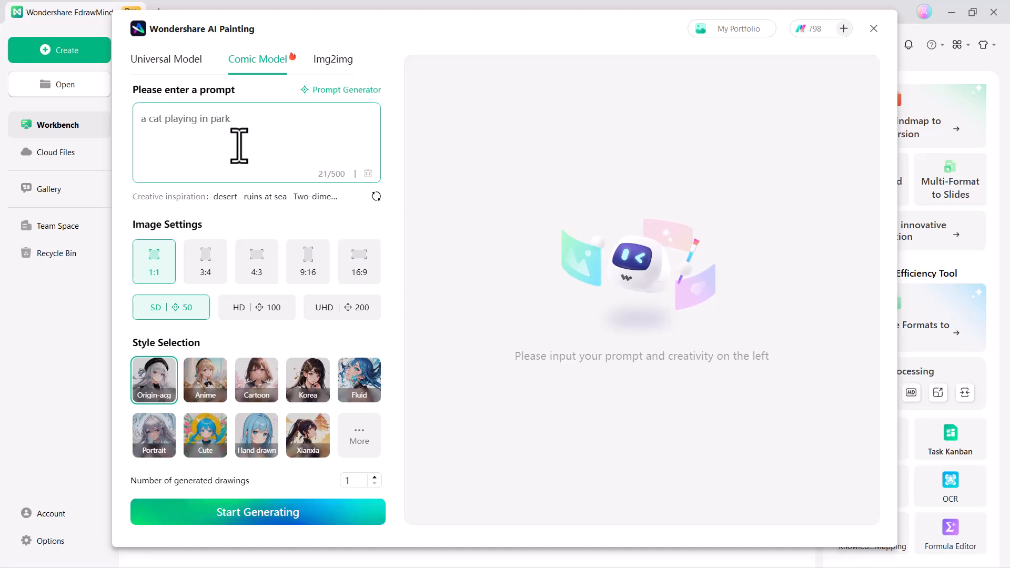
click(256, 261)
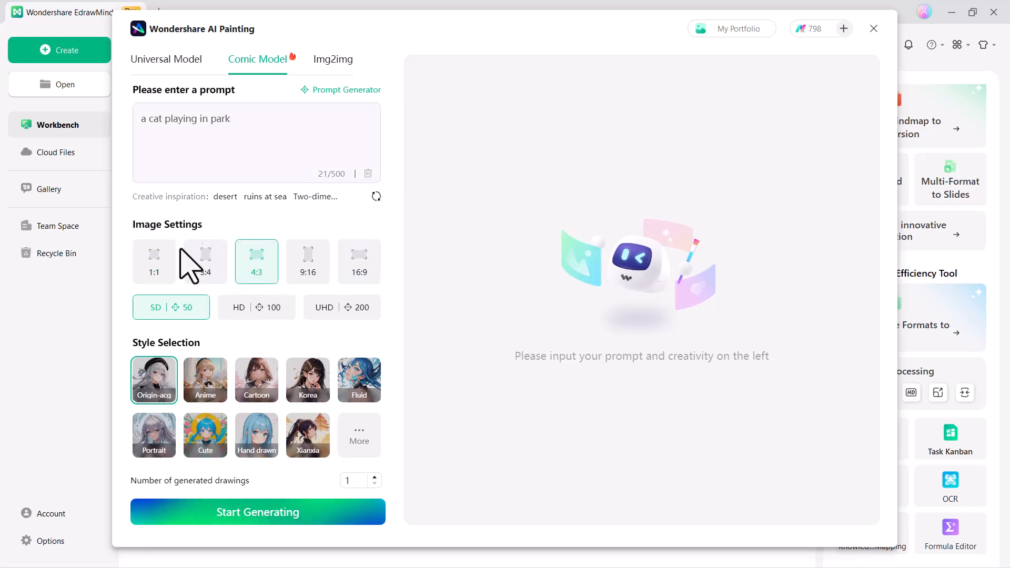
mouse_move(239, 328)
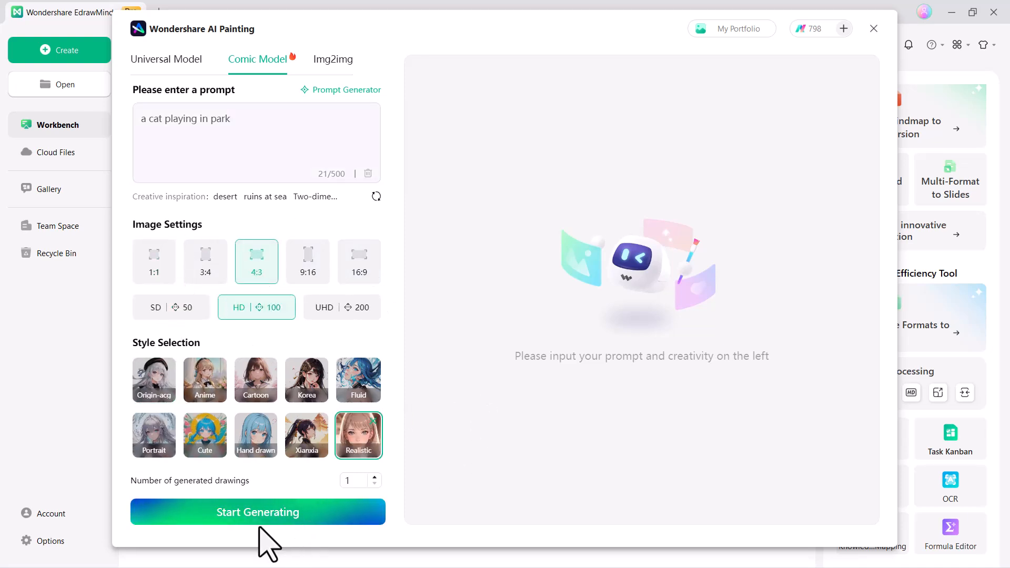
click(257, 512)
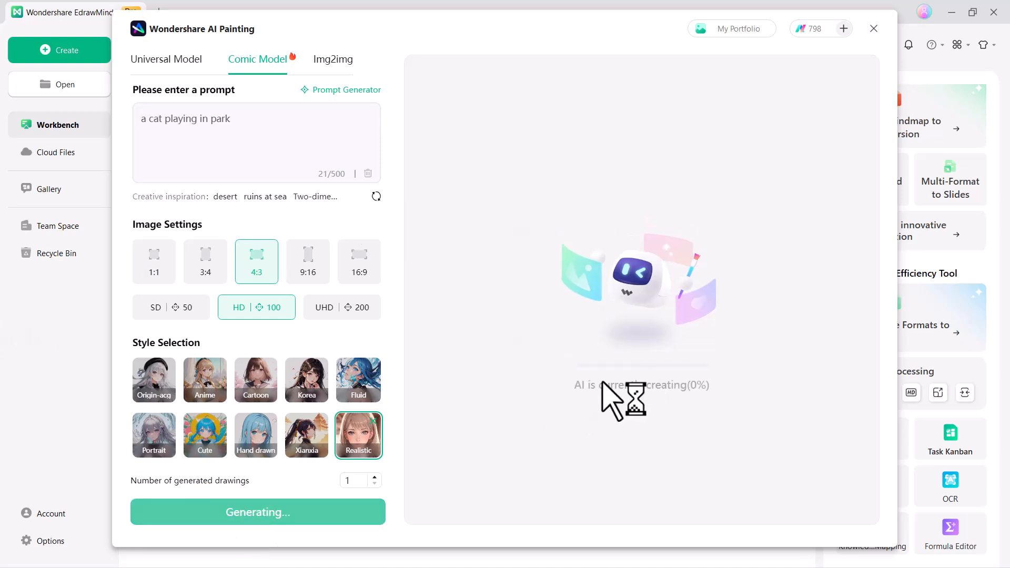
mouse_move(625, 37)
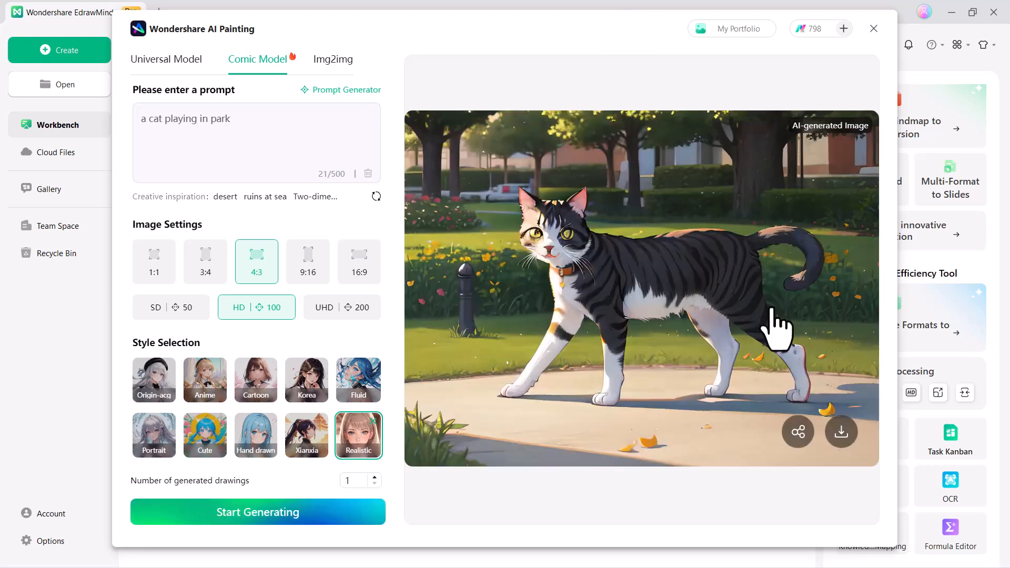
mouse_move(683, 248)
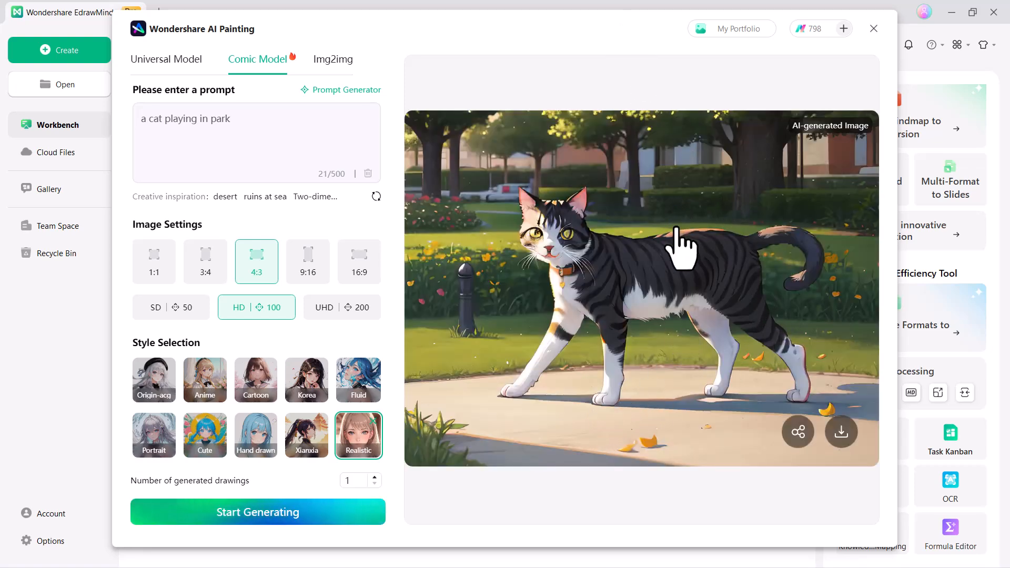
mouse_move(761, 251)
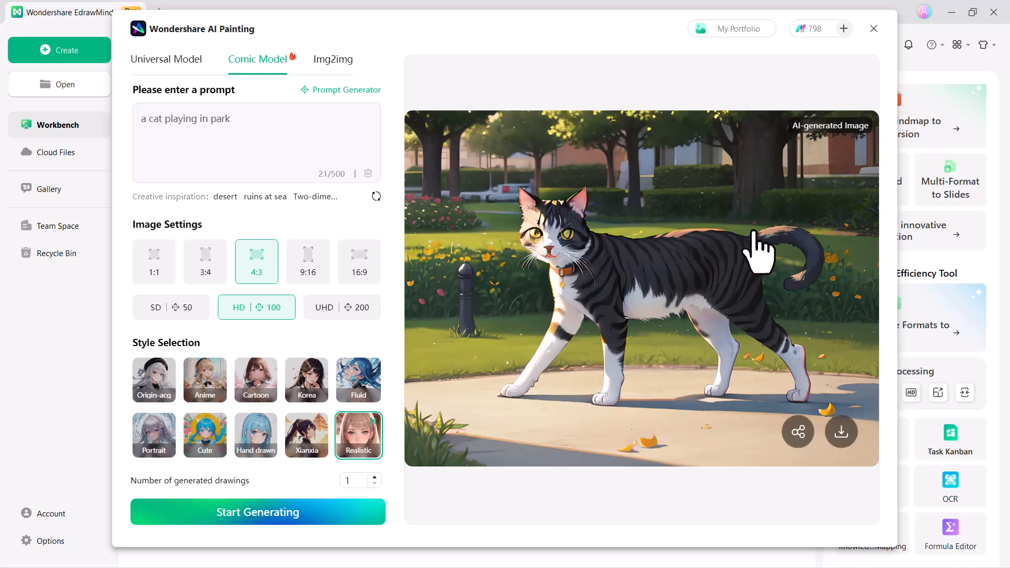
mouse_move(789, 316)
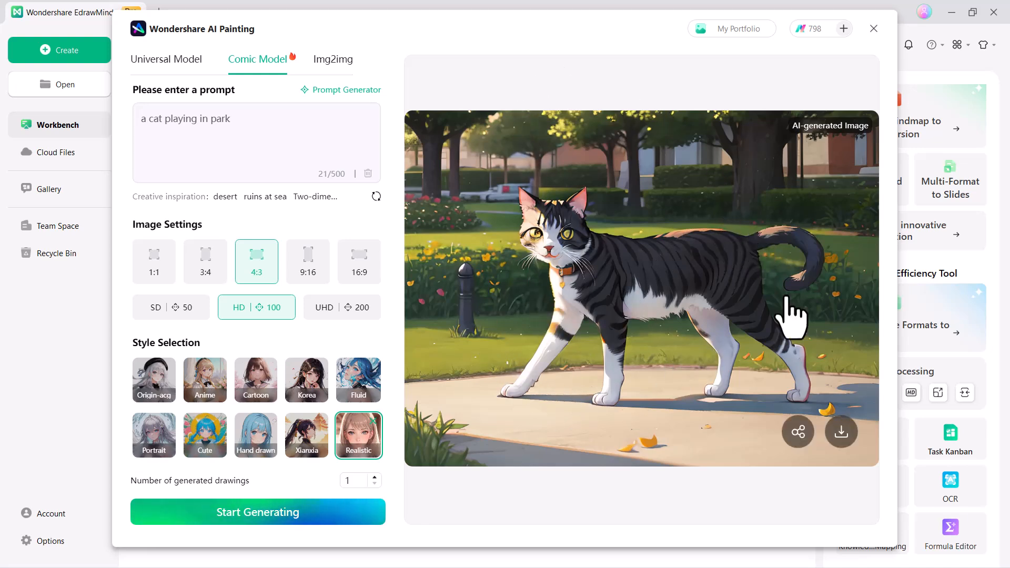
mouse_move(841, 432)
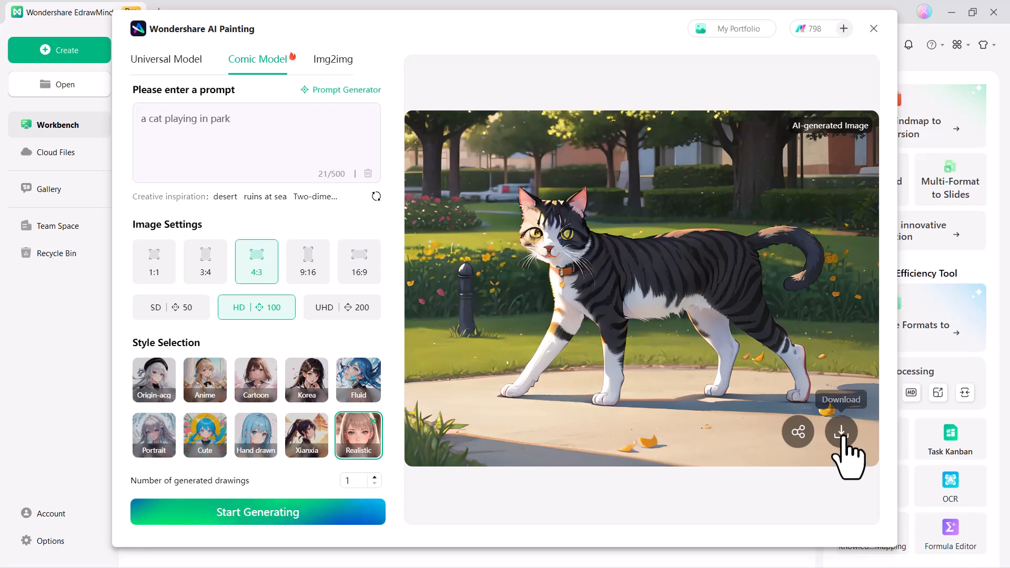
mouse_move(802, 103)
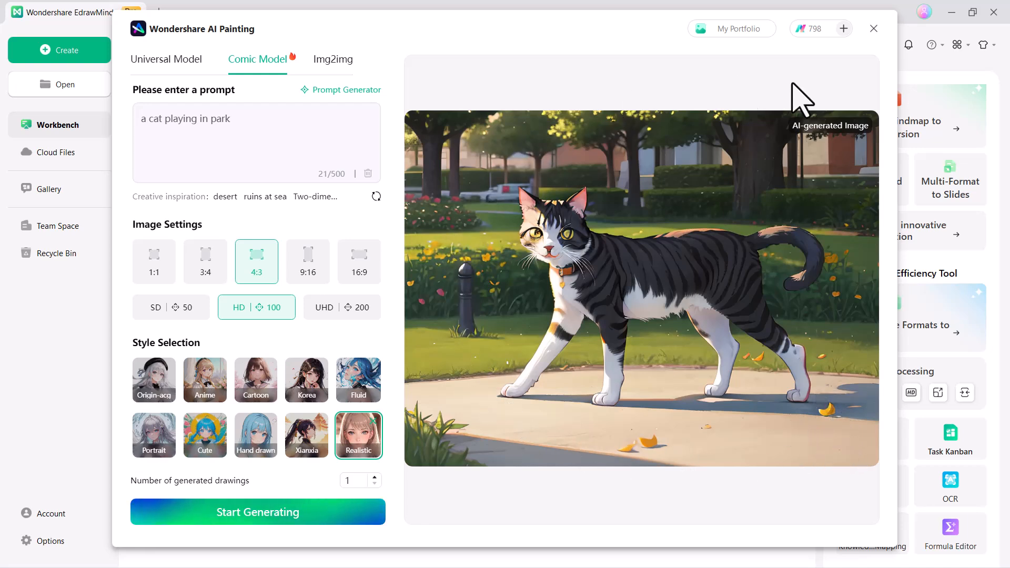
mouse_move(861, 41)
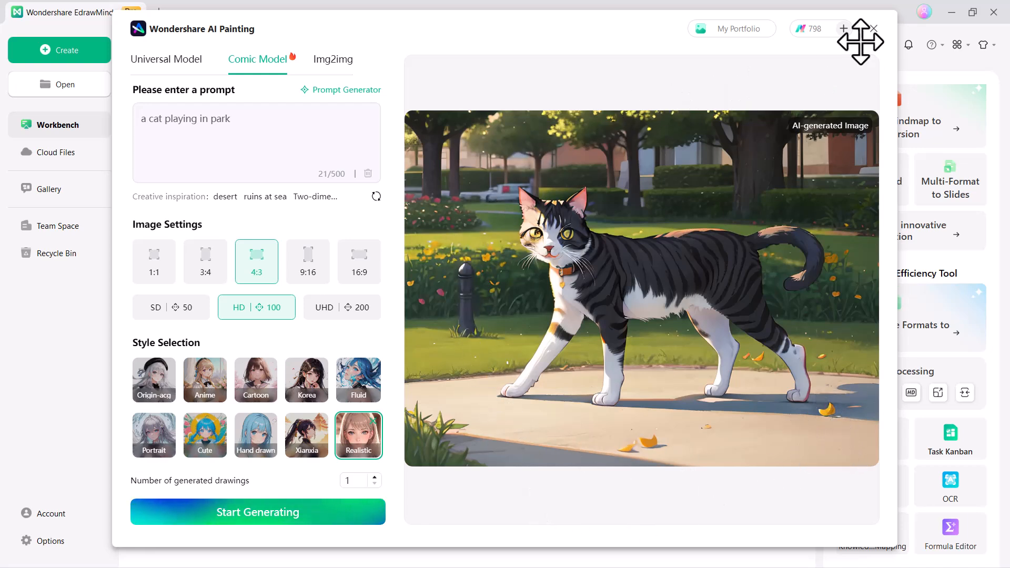
Close the AI Painting window once the cartoon cat-in-park image has generated
click(875, 29)
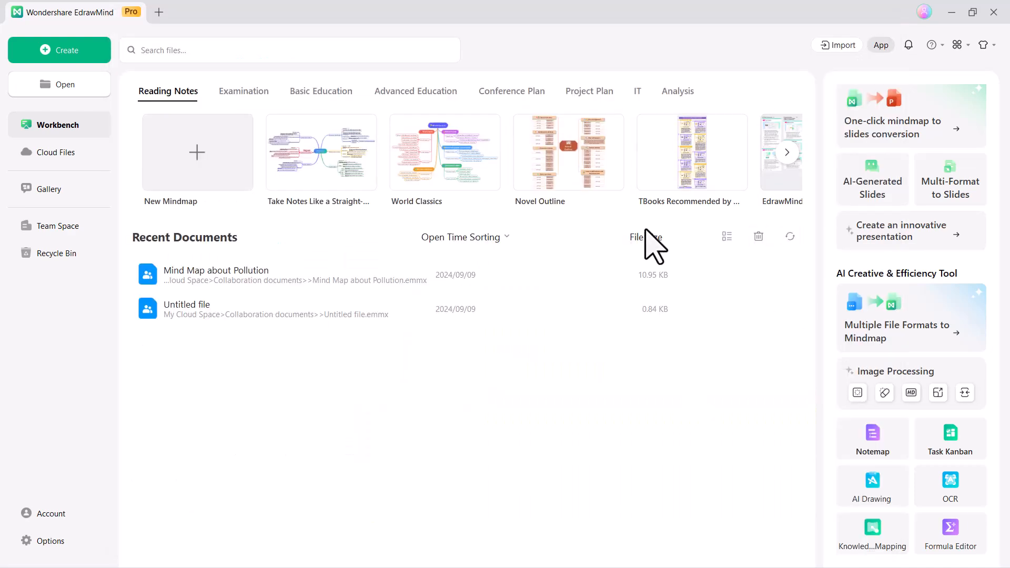
mouse_move(354, 396)
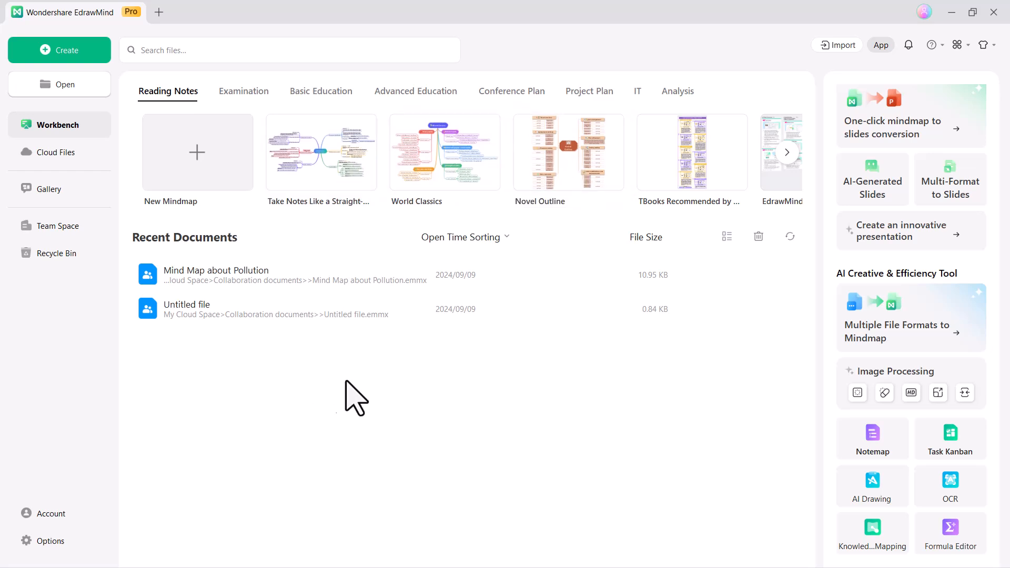
Go to Gallery in the left sidebar to browse community templates
click(48, 189)
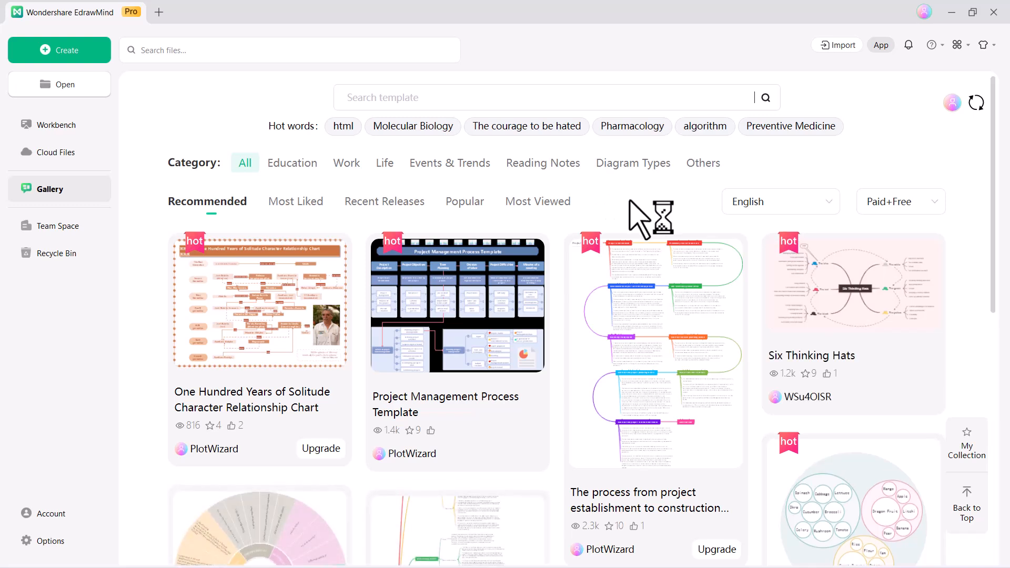
mouse_move(638, 219)
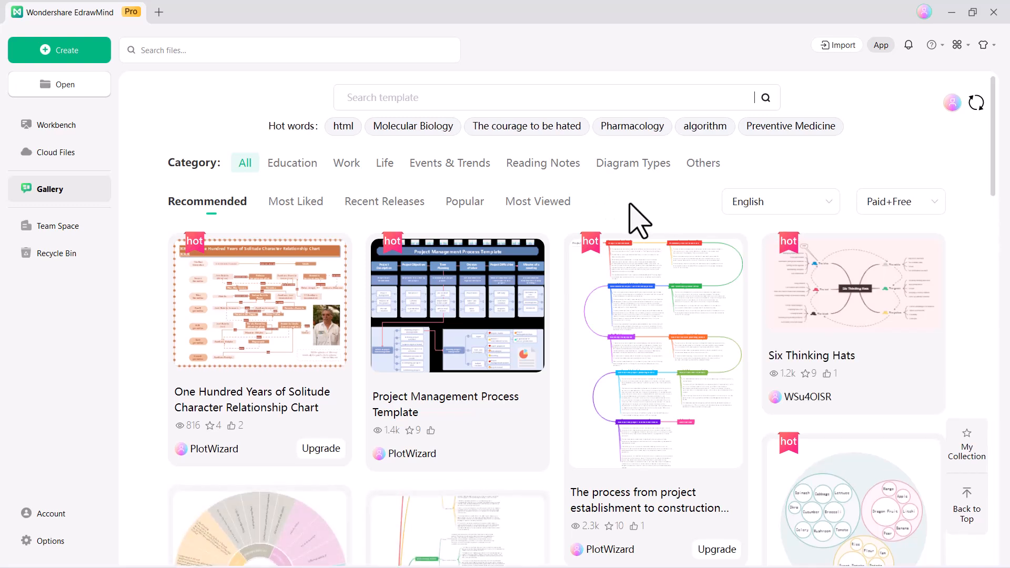
scroll(down, 3)
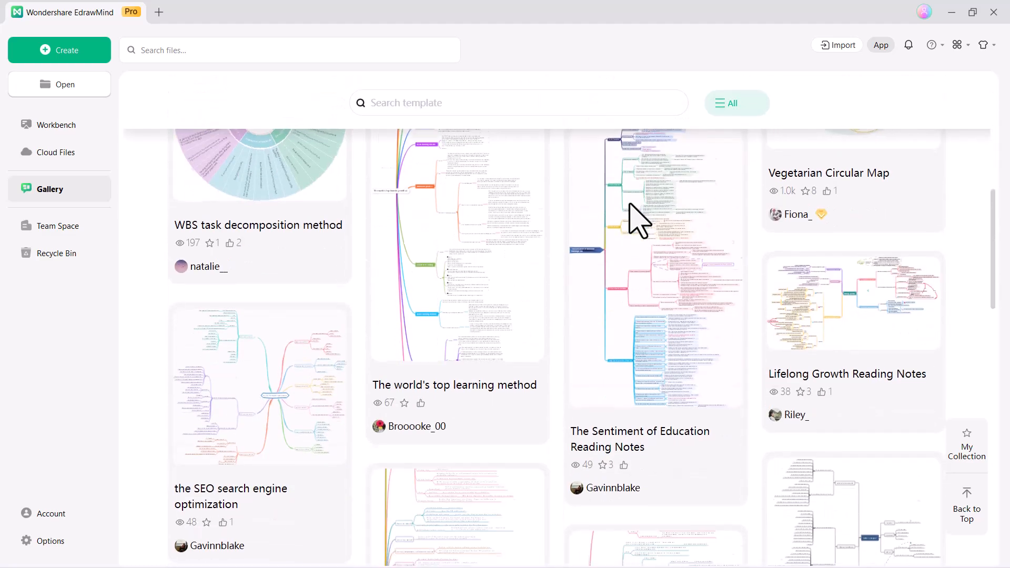
scroll(down, 3)
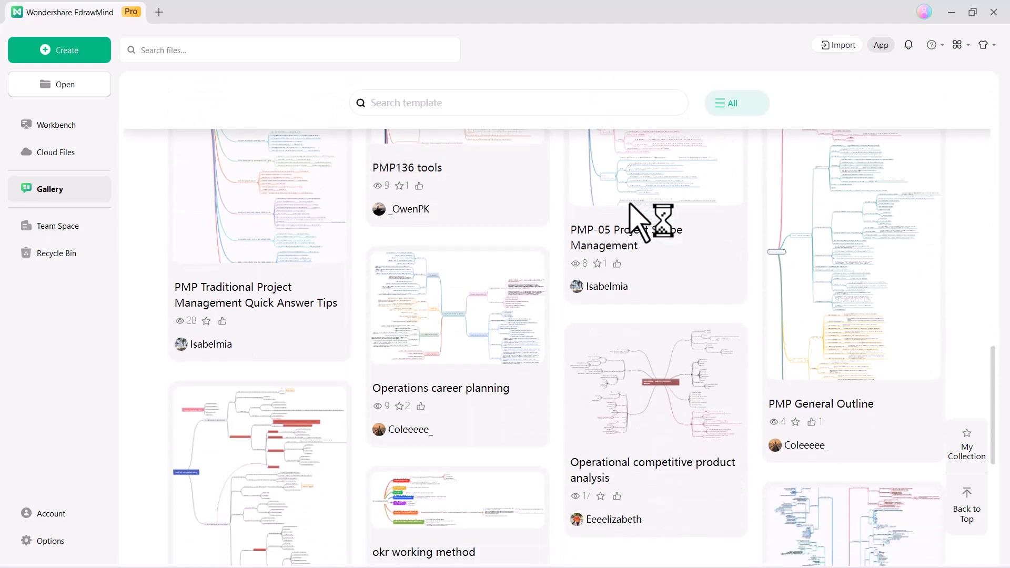